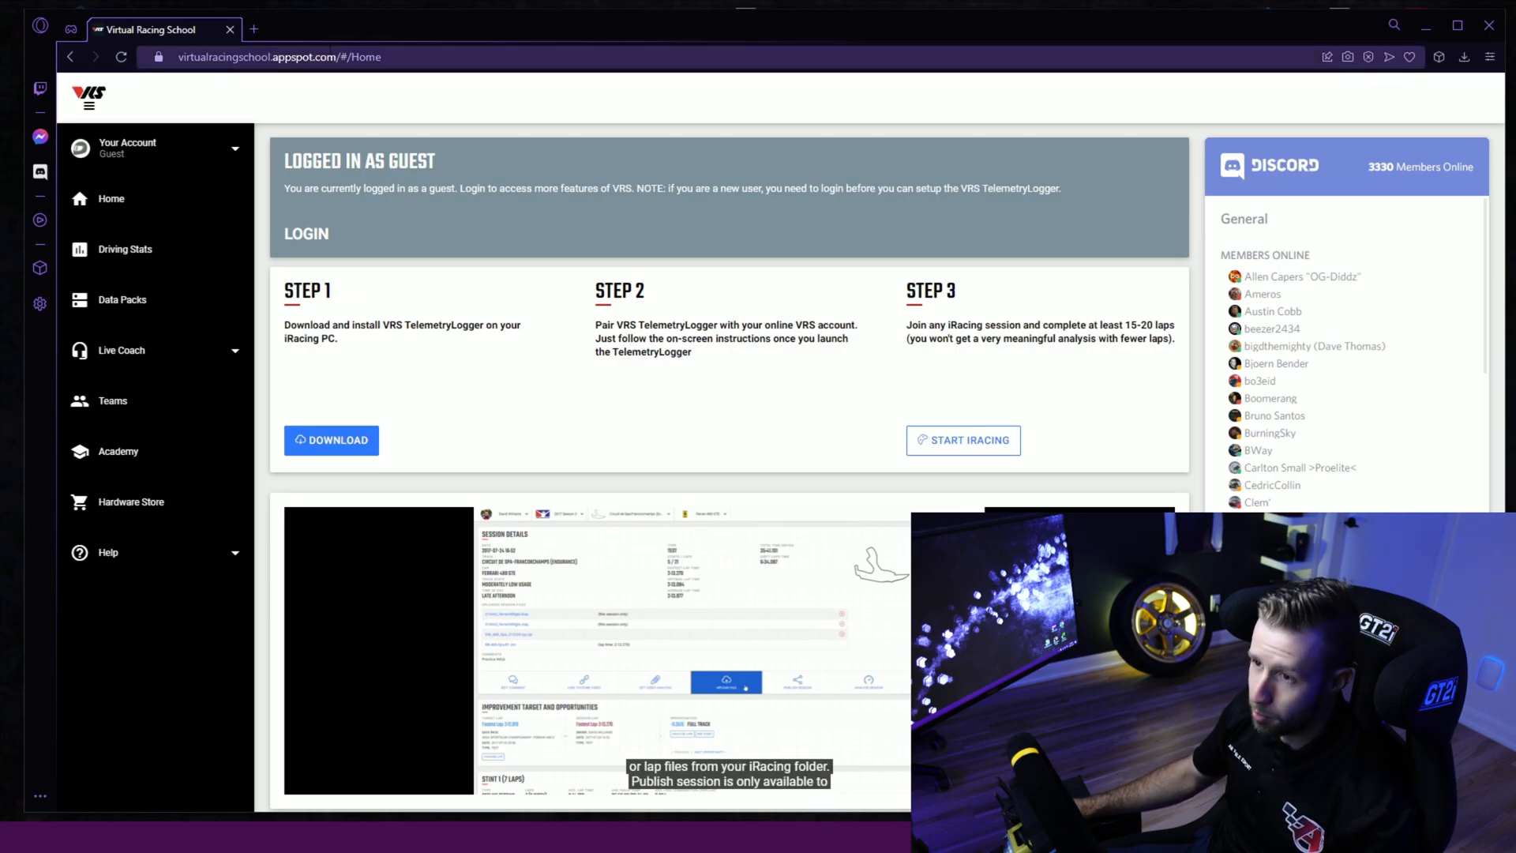
mouse_move(799, 133)
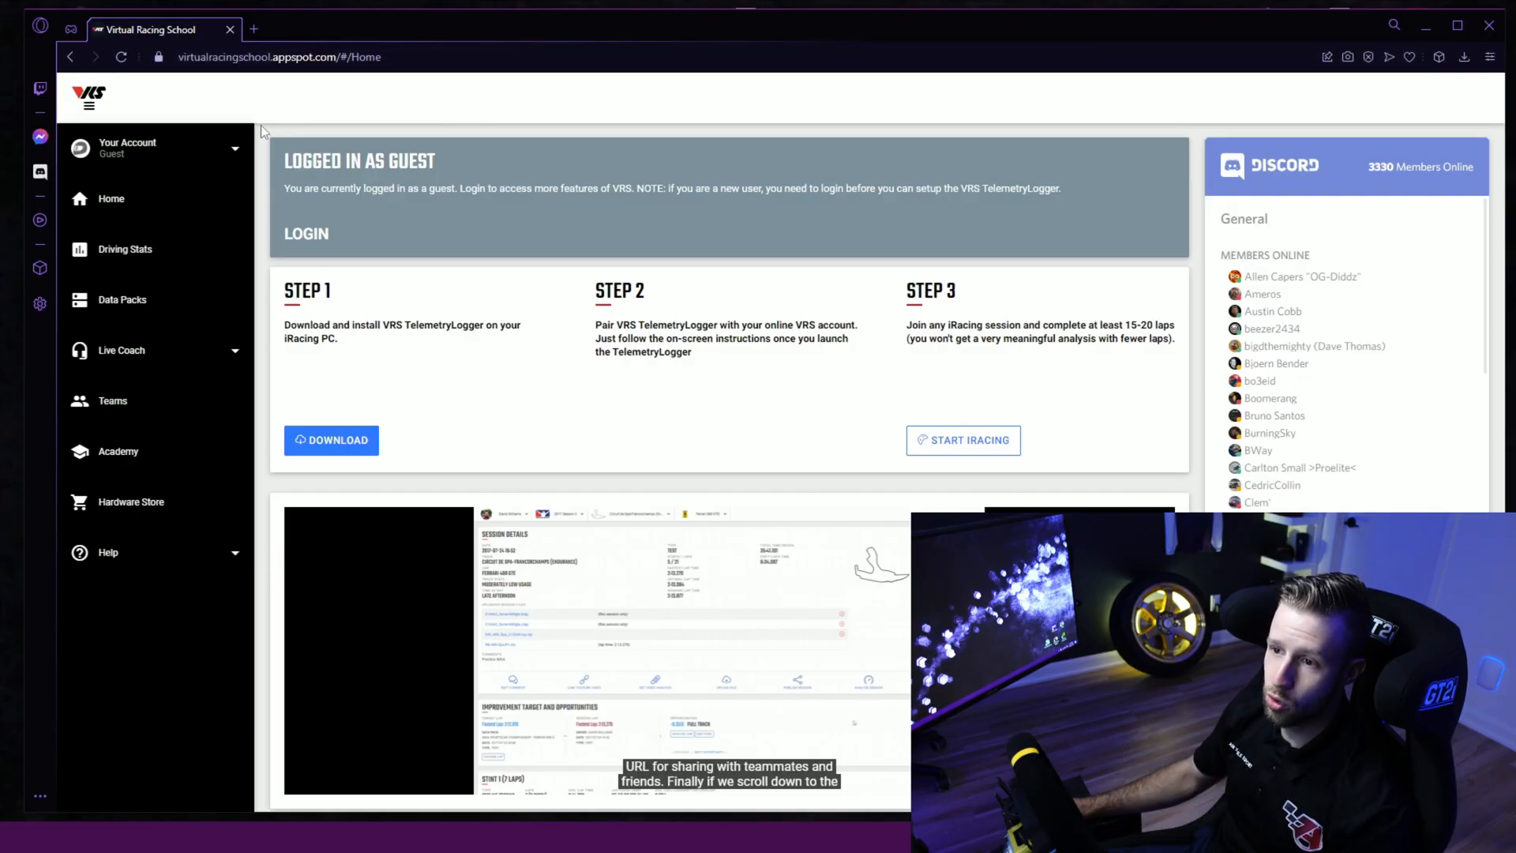
Expand the Your Account dropdown in the left sidebar to show its submenu.
left_click(236, 149)
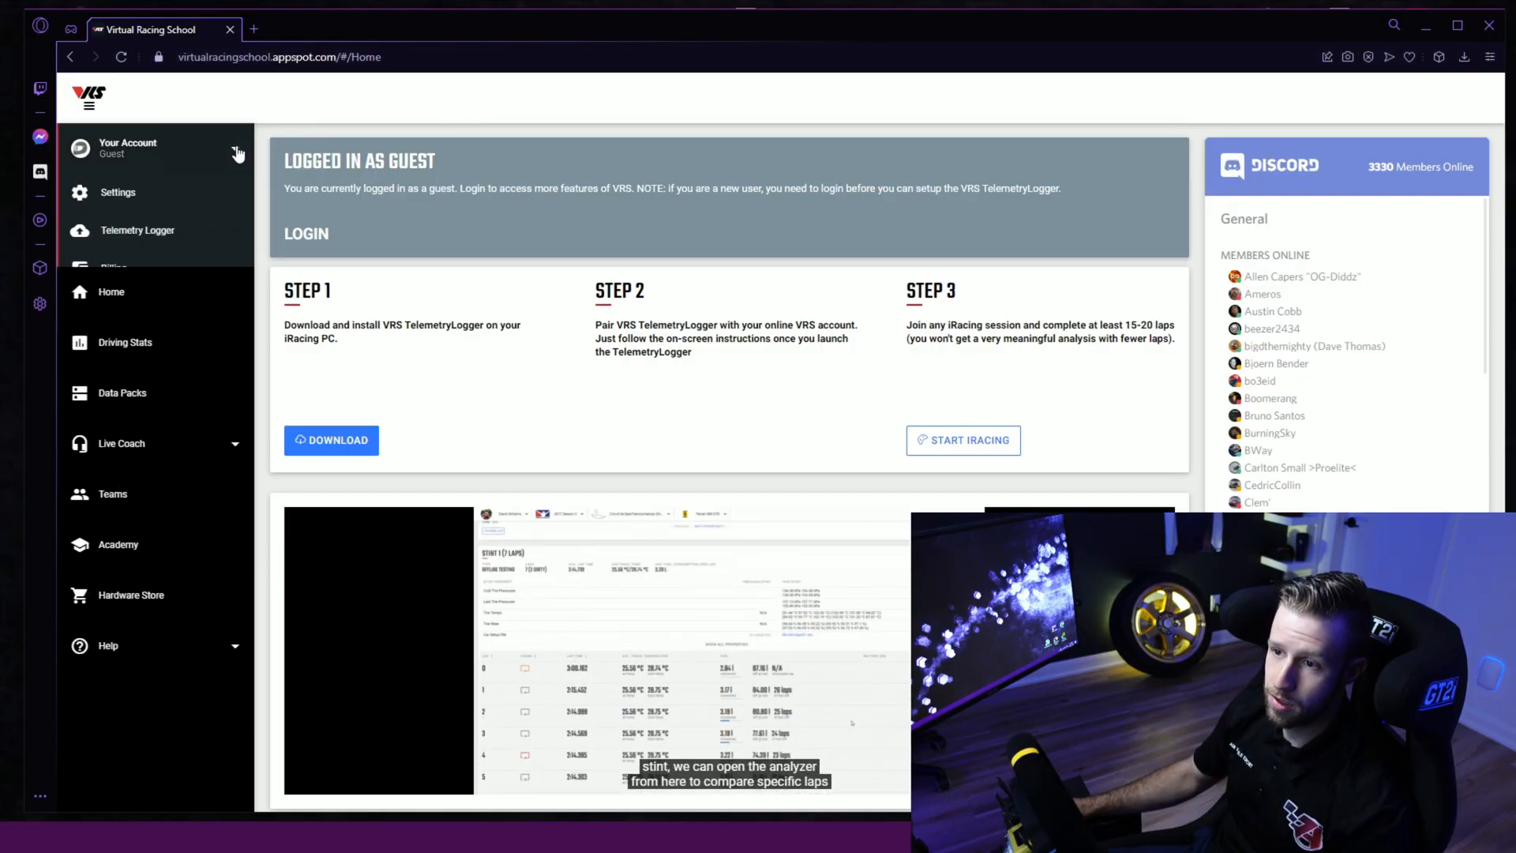
left_click(155, 148)
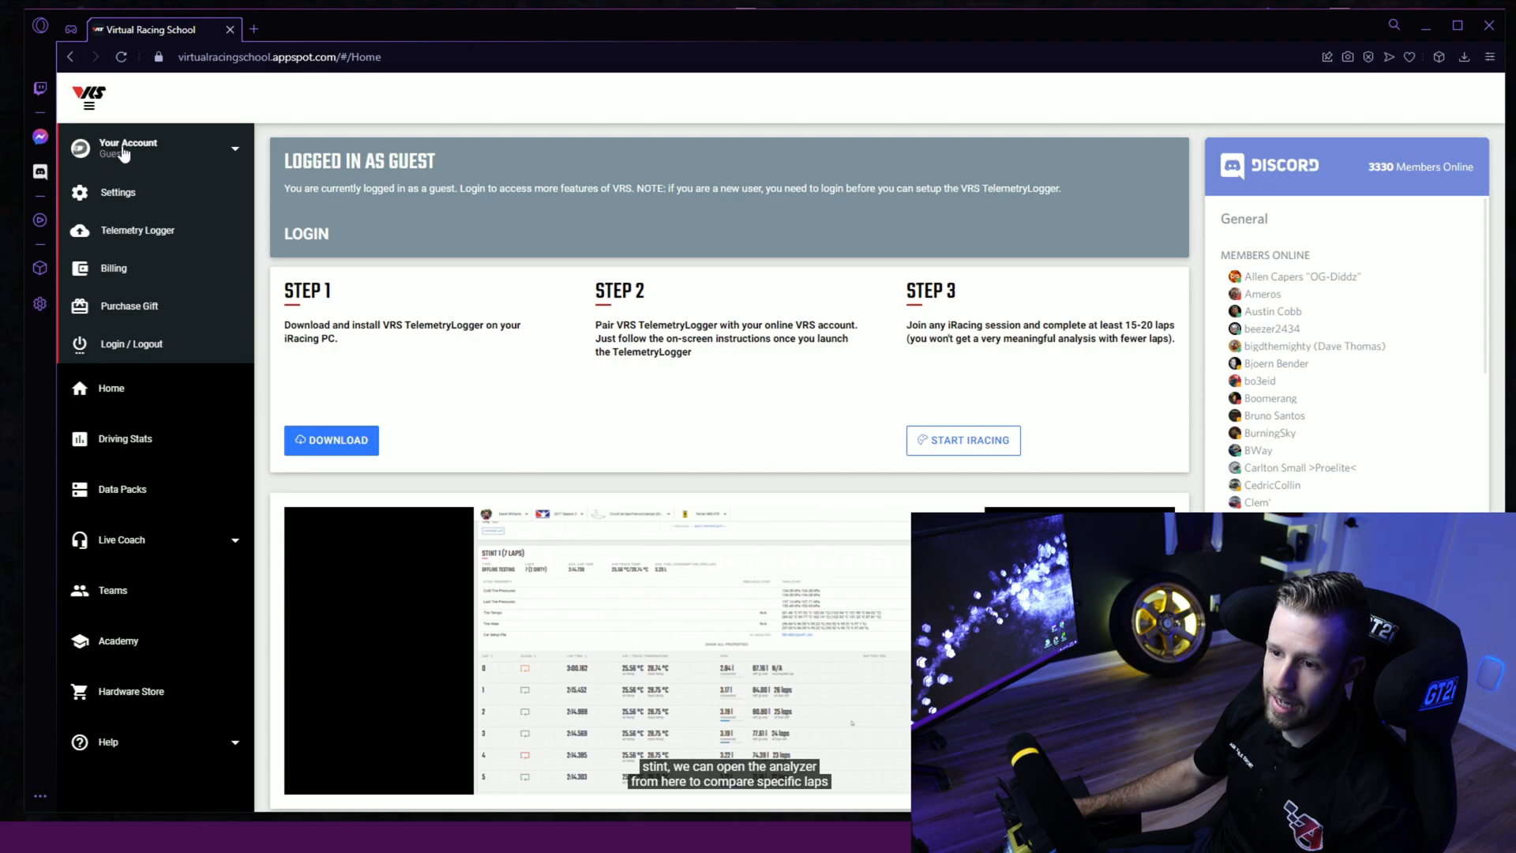
mouse_move(131, 342)
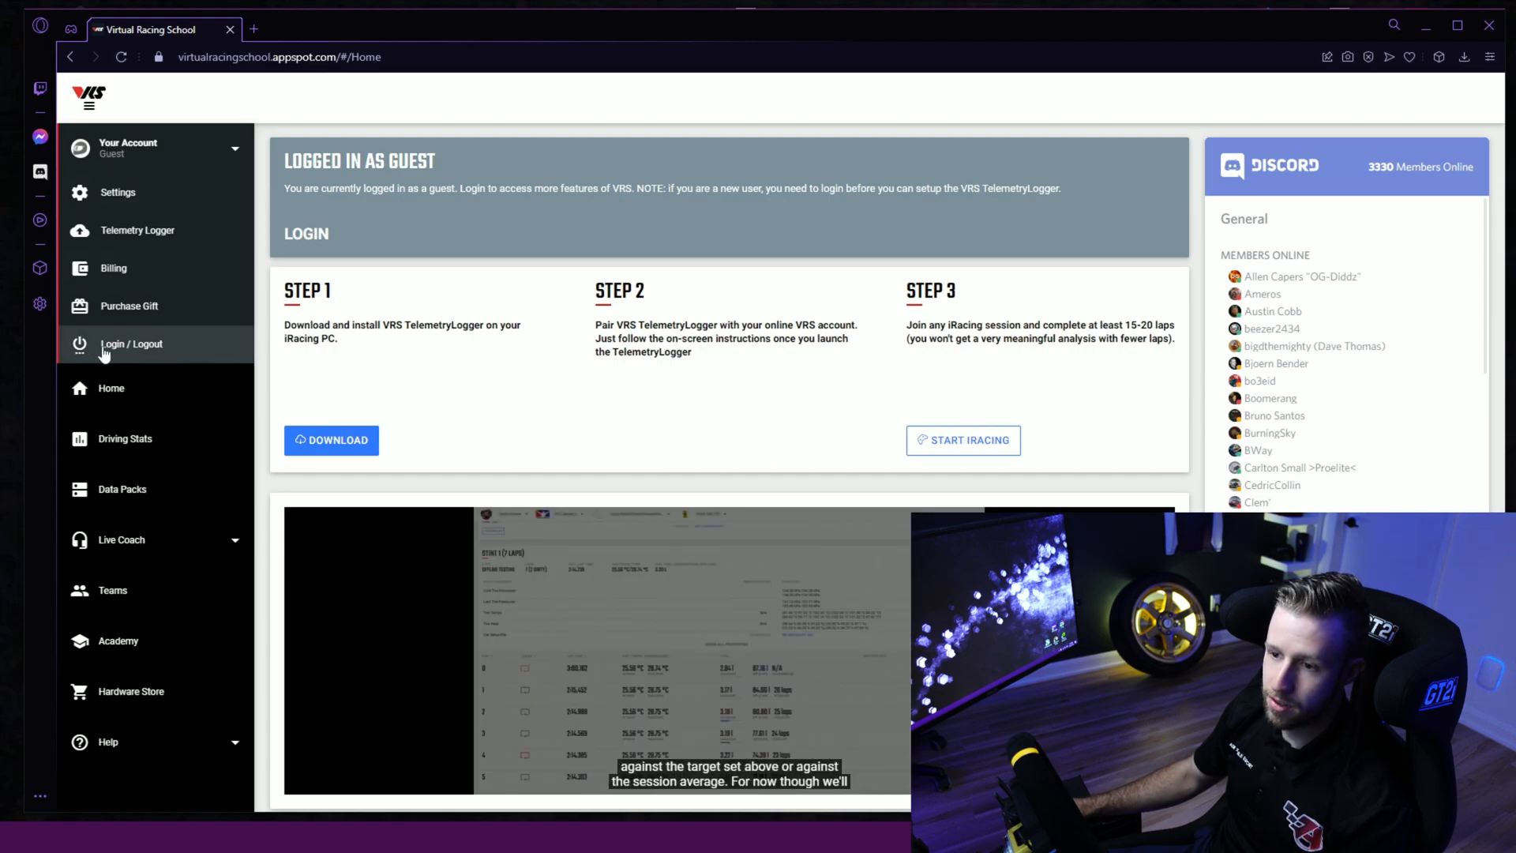
Go to Login / Logout and sign in, landing on the home page with the Tsukuba session.
left_click(131, 343)
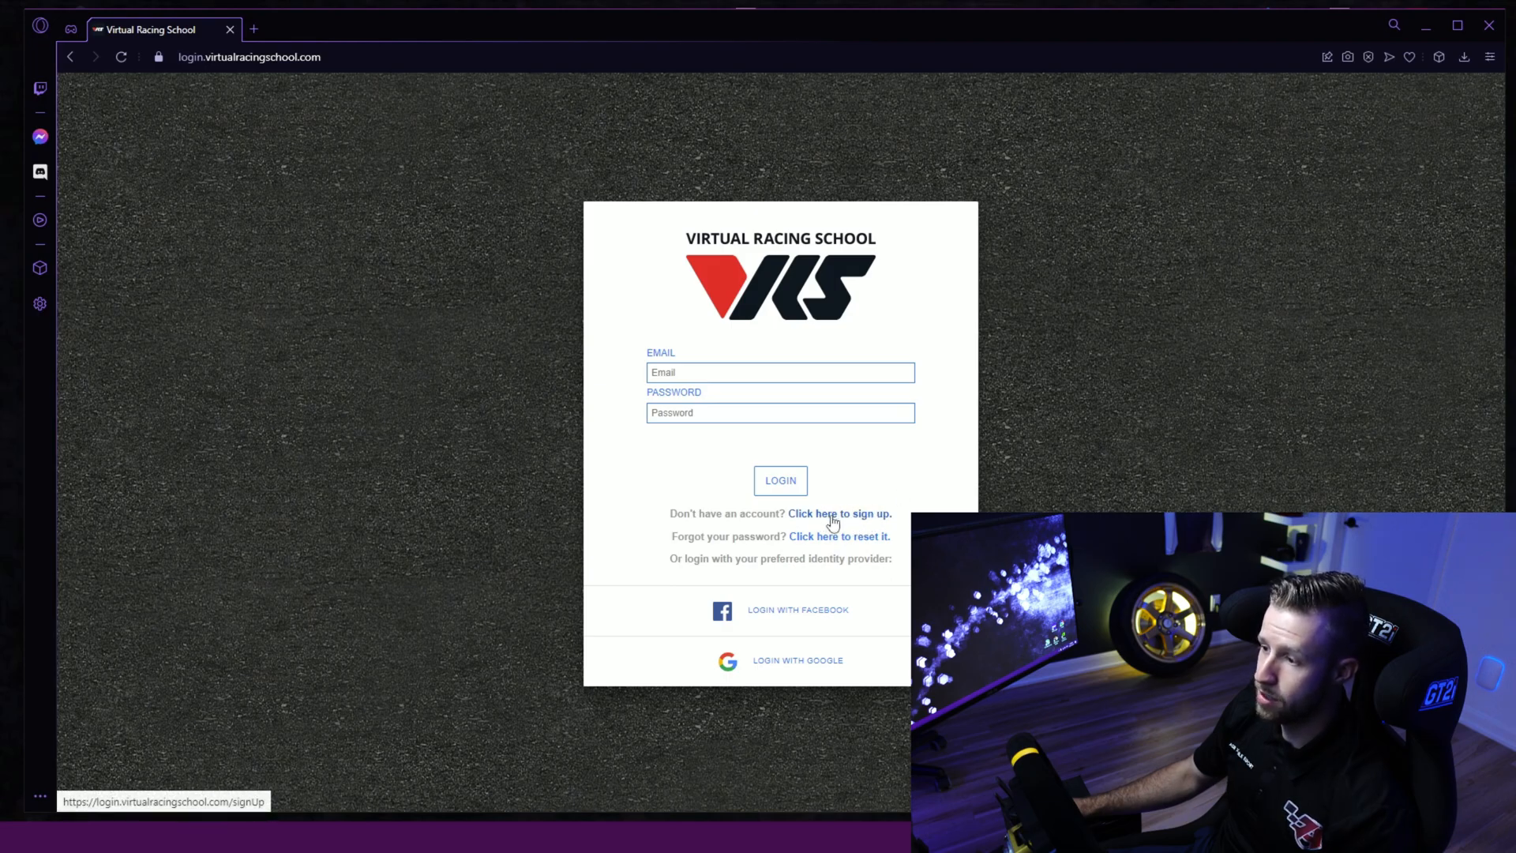
mouse_move(657, 359)
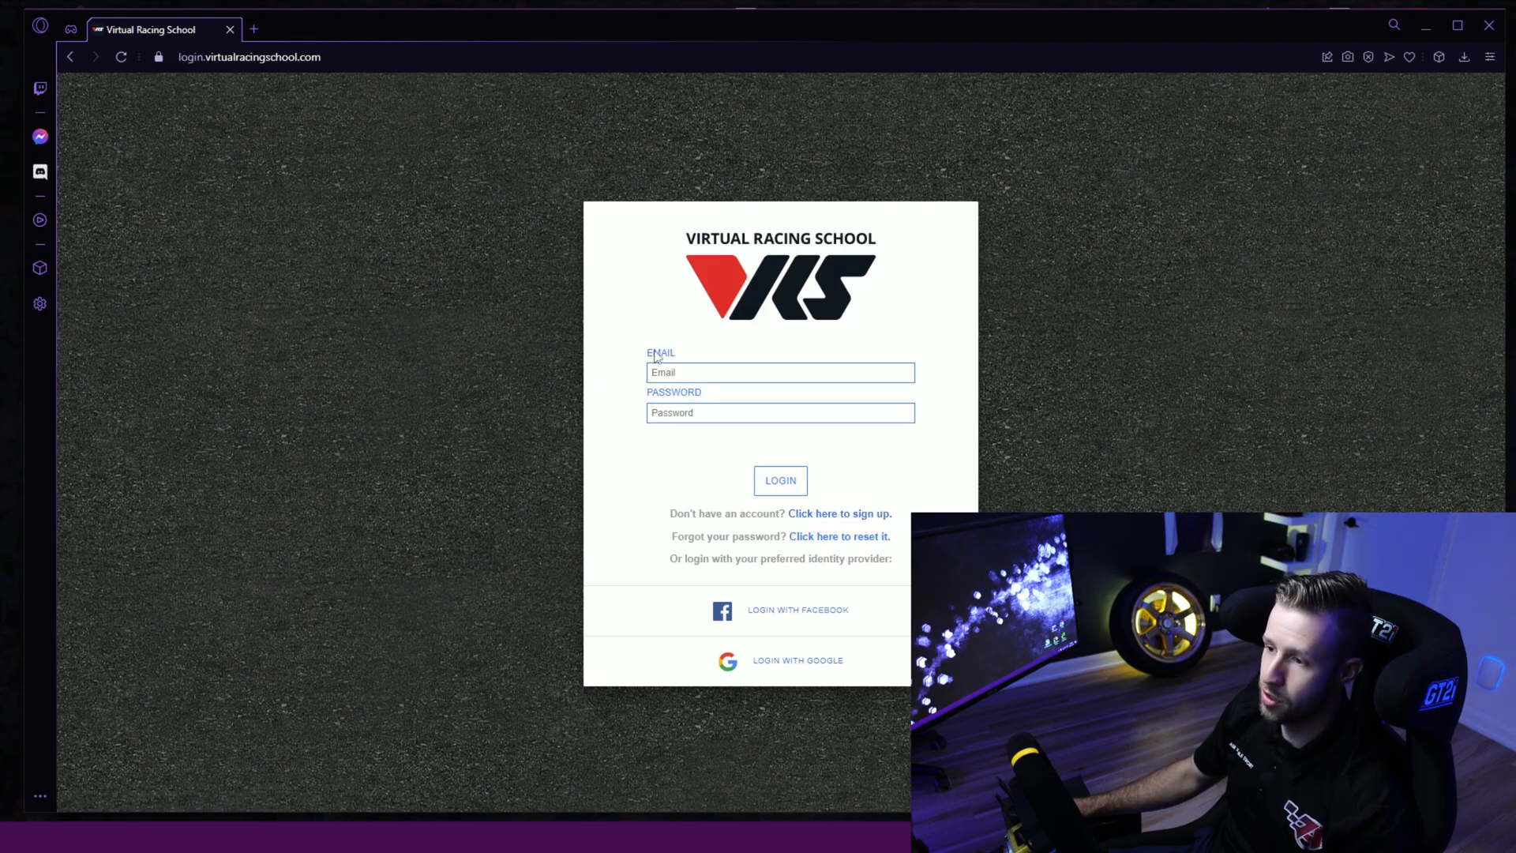
mouse_move(780, 480)
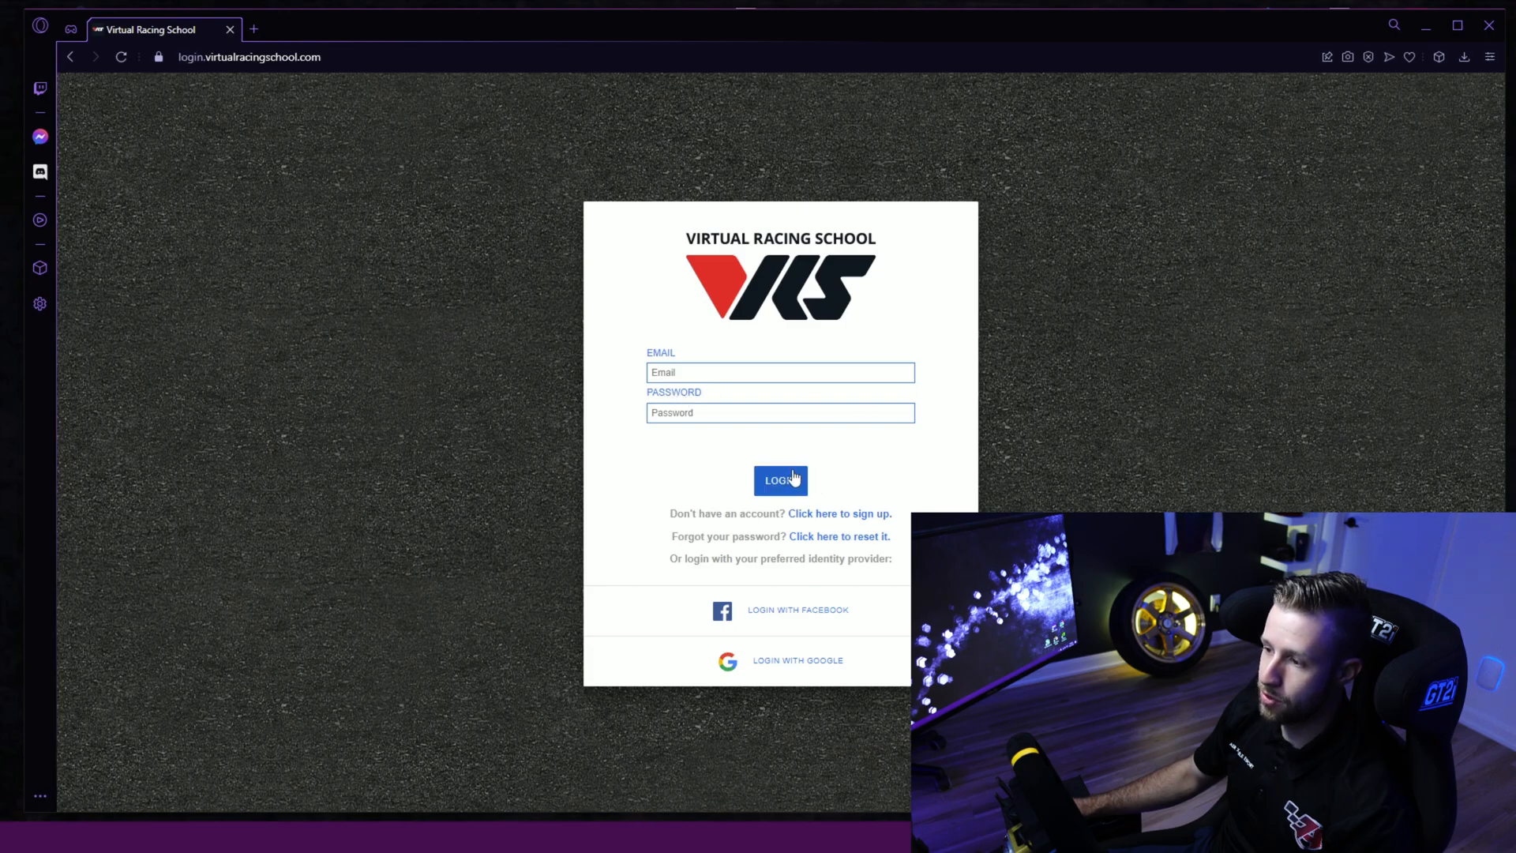
left_click(781, 480)
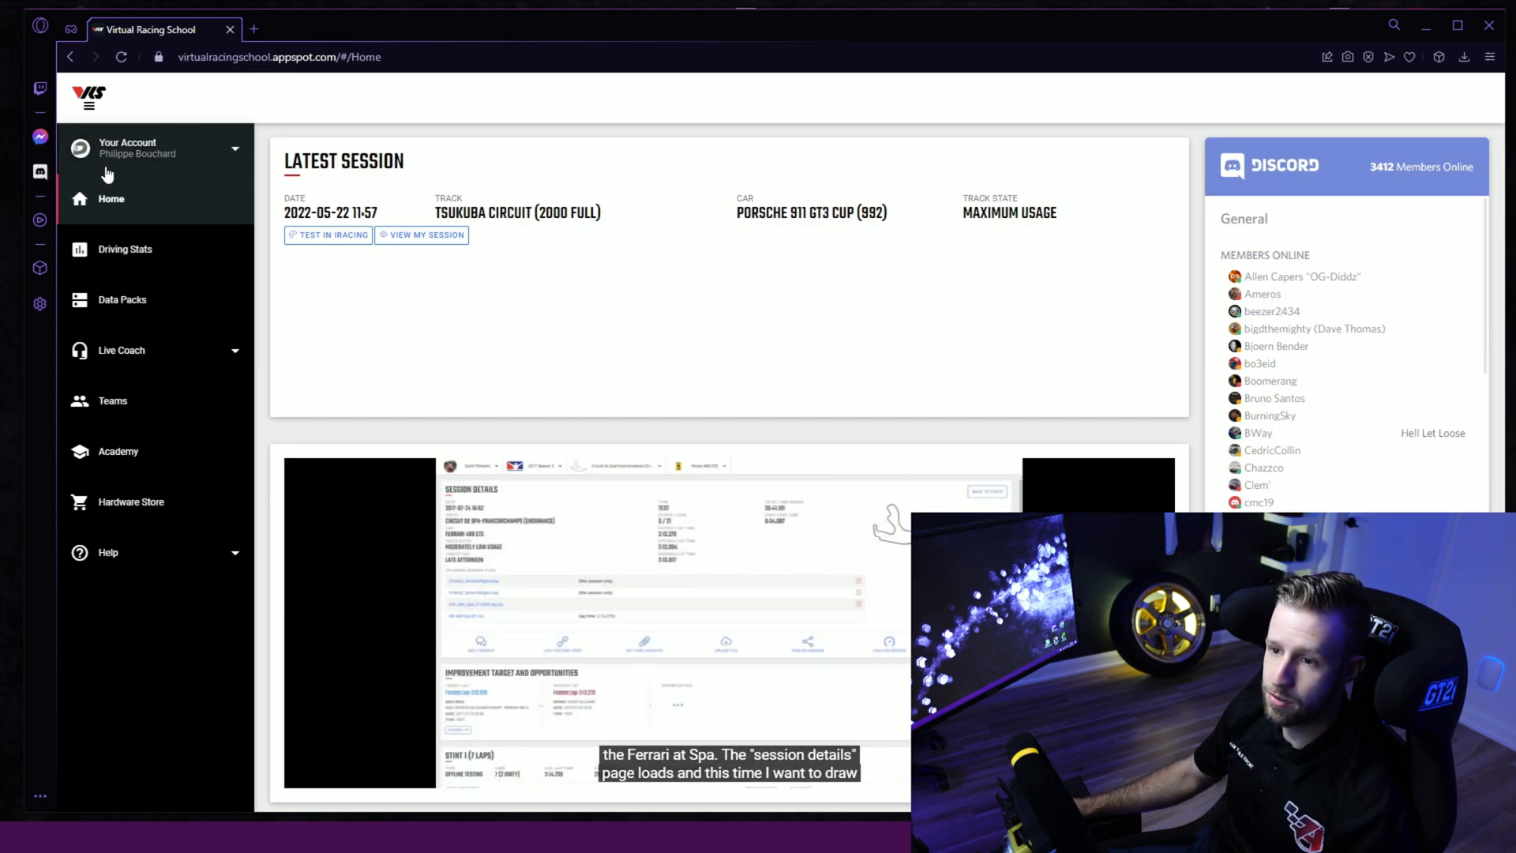
mouse_move(181, 133)
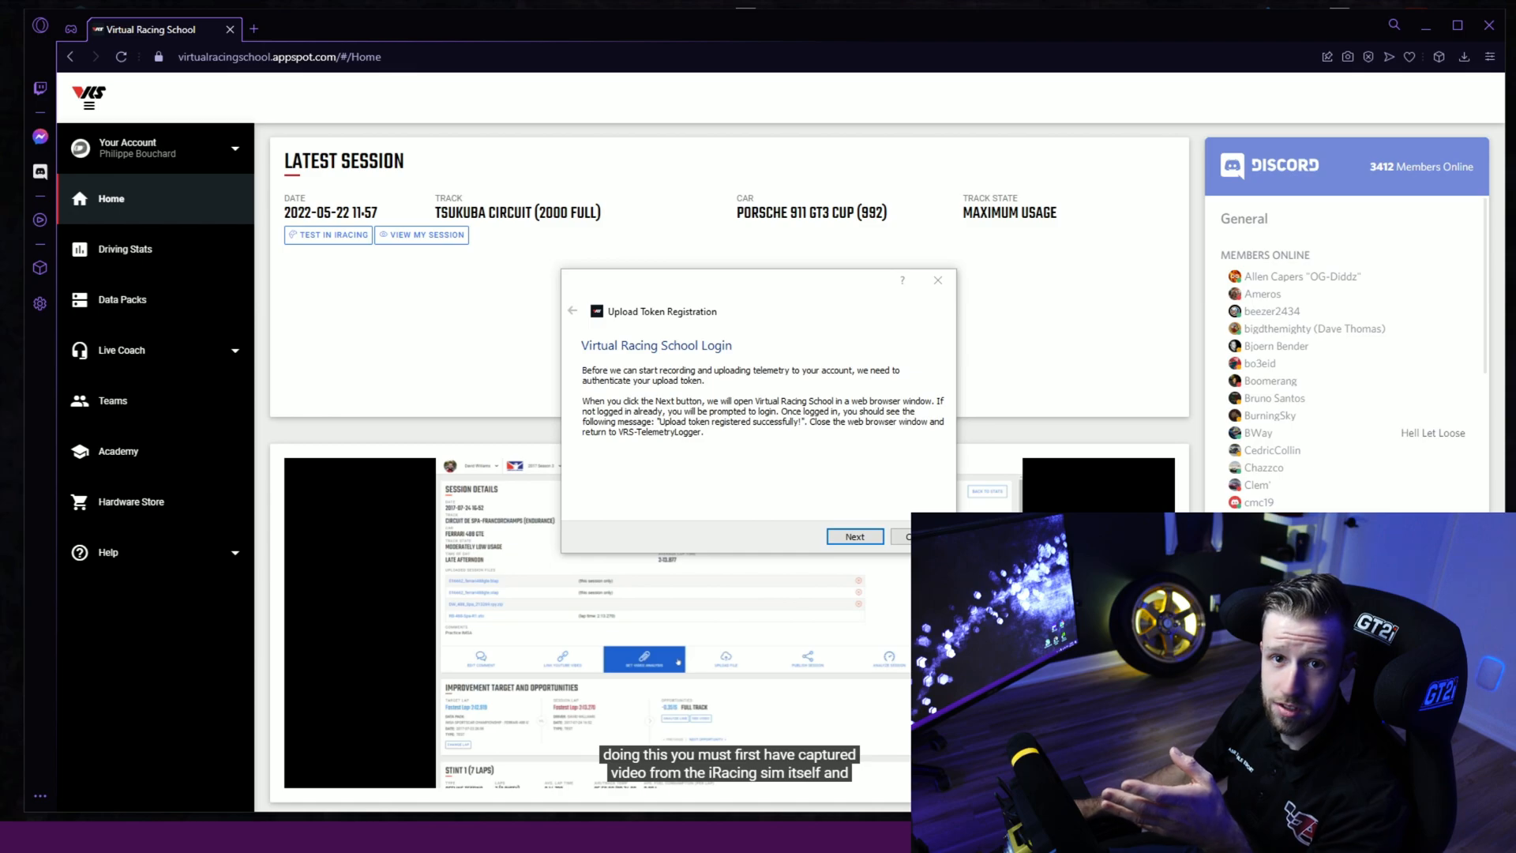
mouse_move(752, 250)
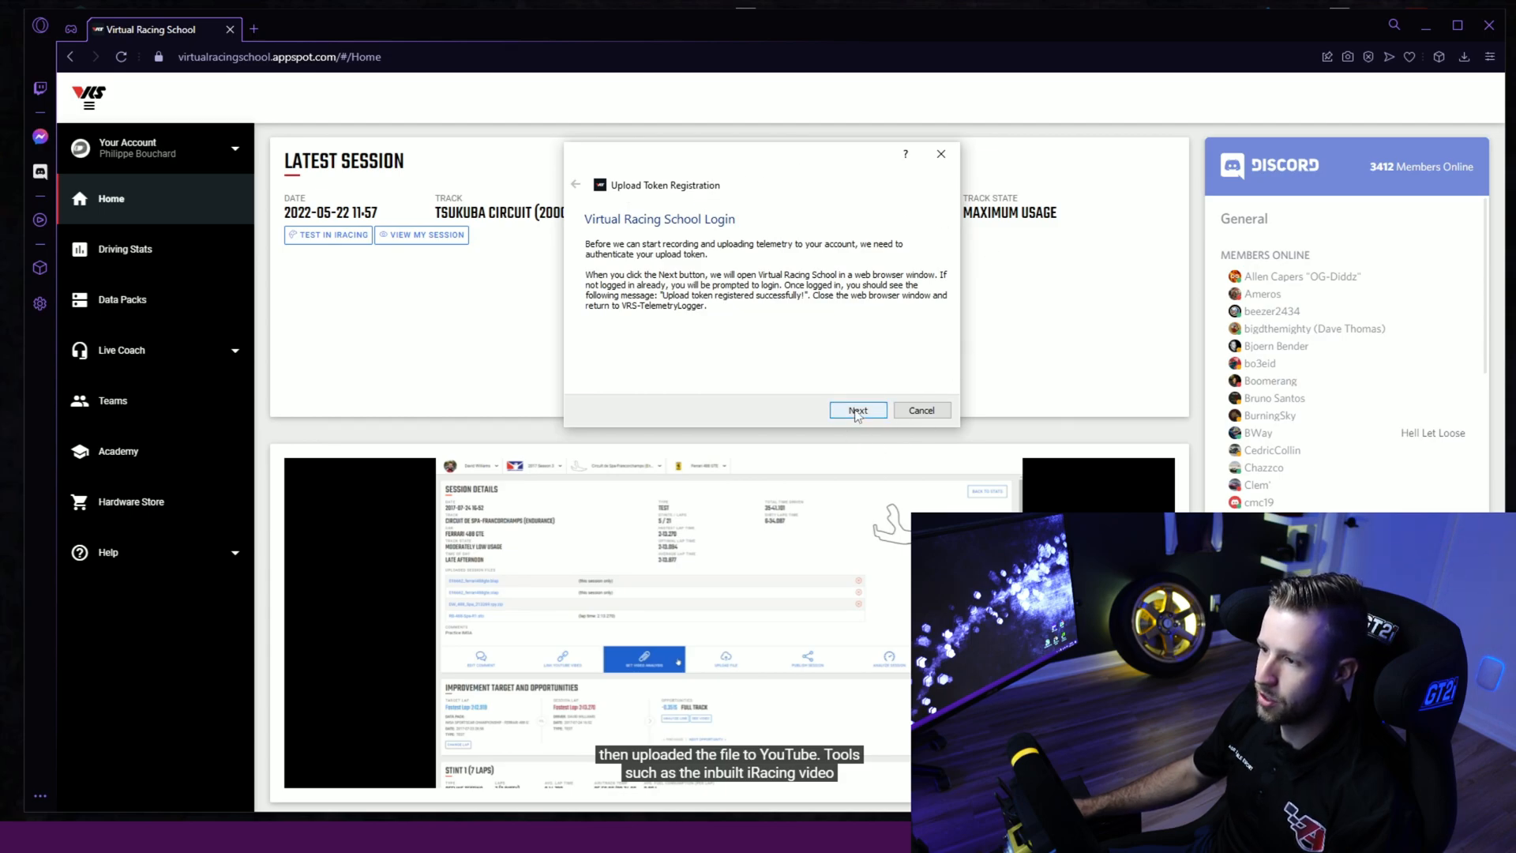
Complete the Upload Token Registration and return to the VRS home page.
left_click(856, 411)
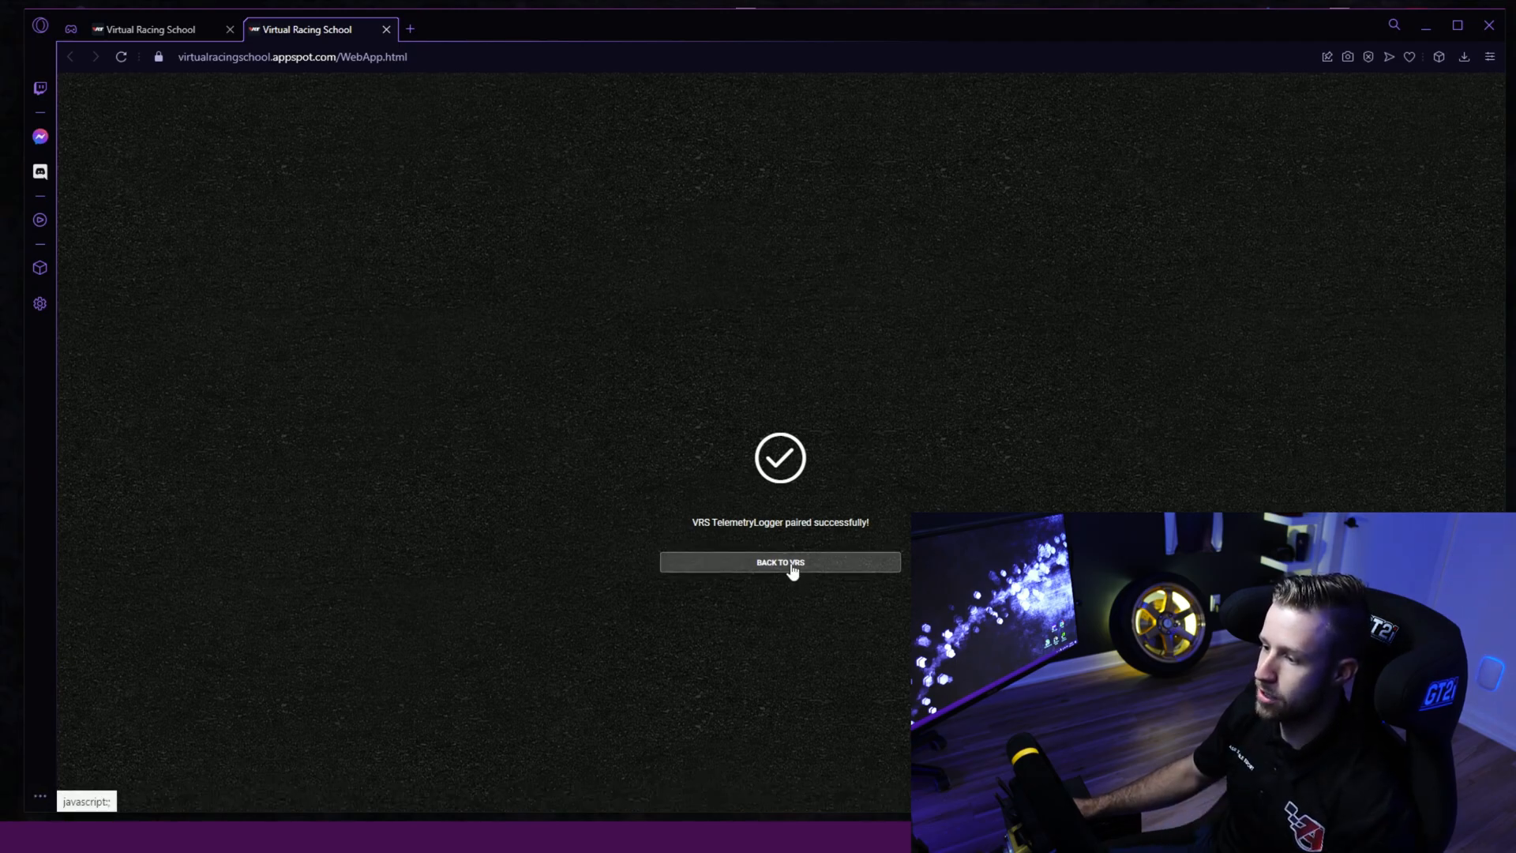
left_click(779, 562)
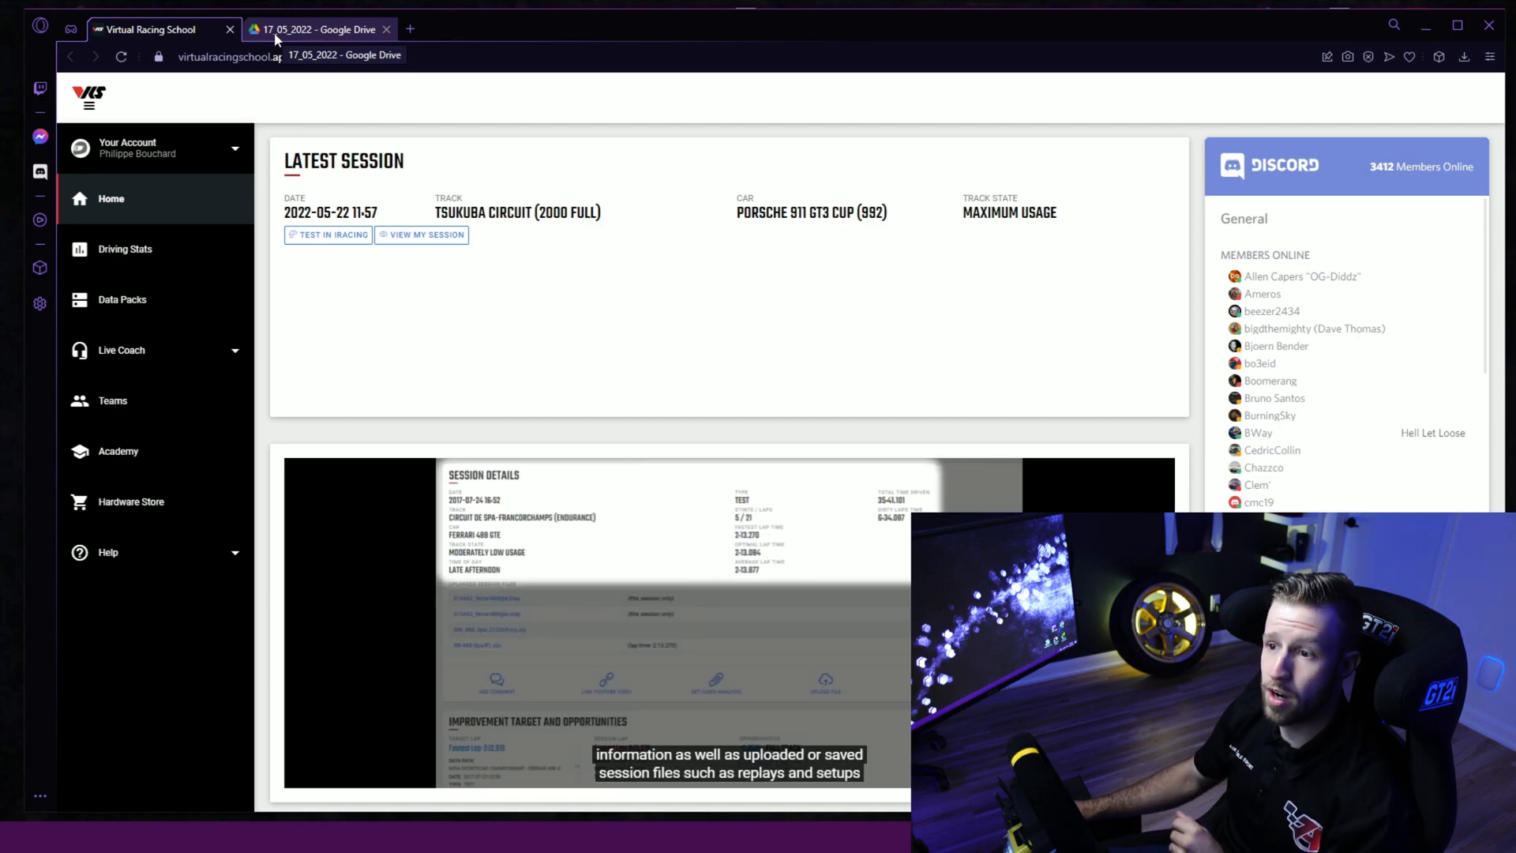
Download both Road Atlanta .ibt files from the shared Google Drive folder.
left_click(319, 28)
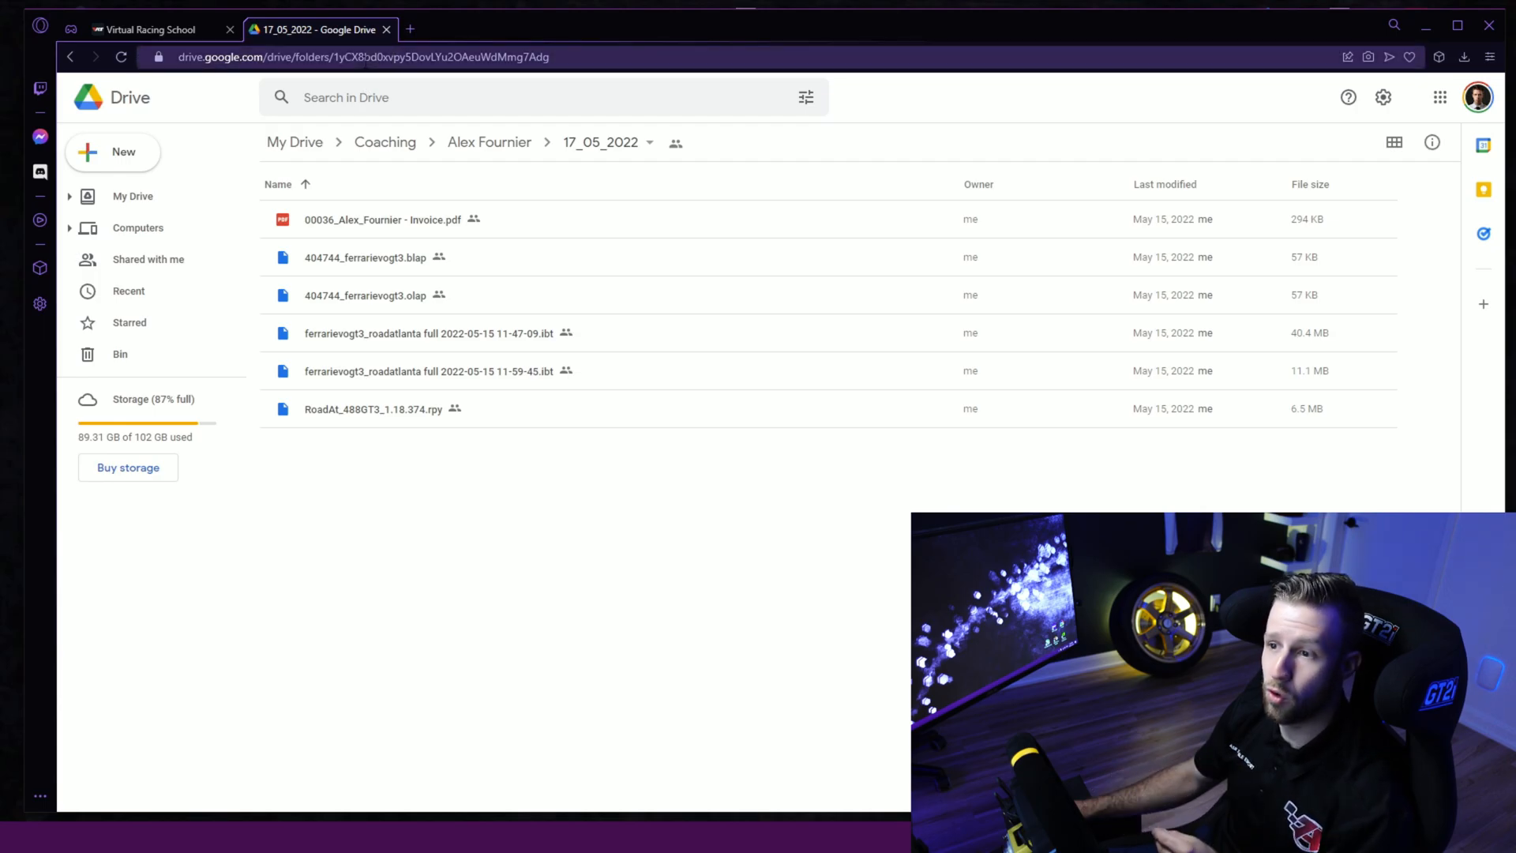
mouse_move(469, 300)
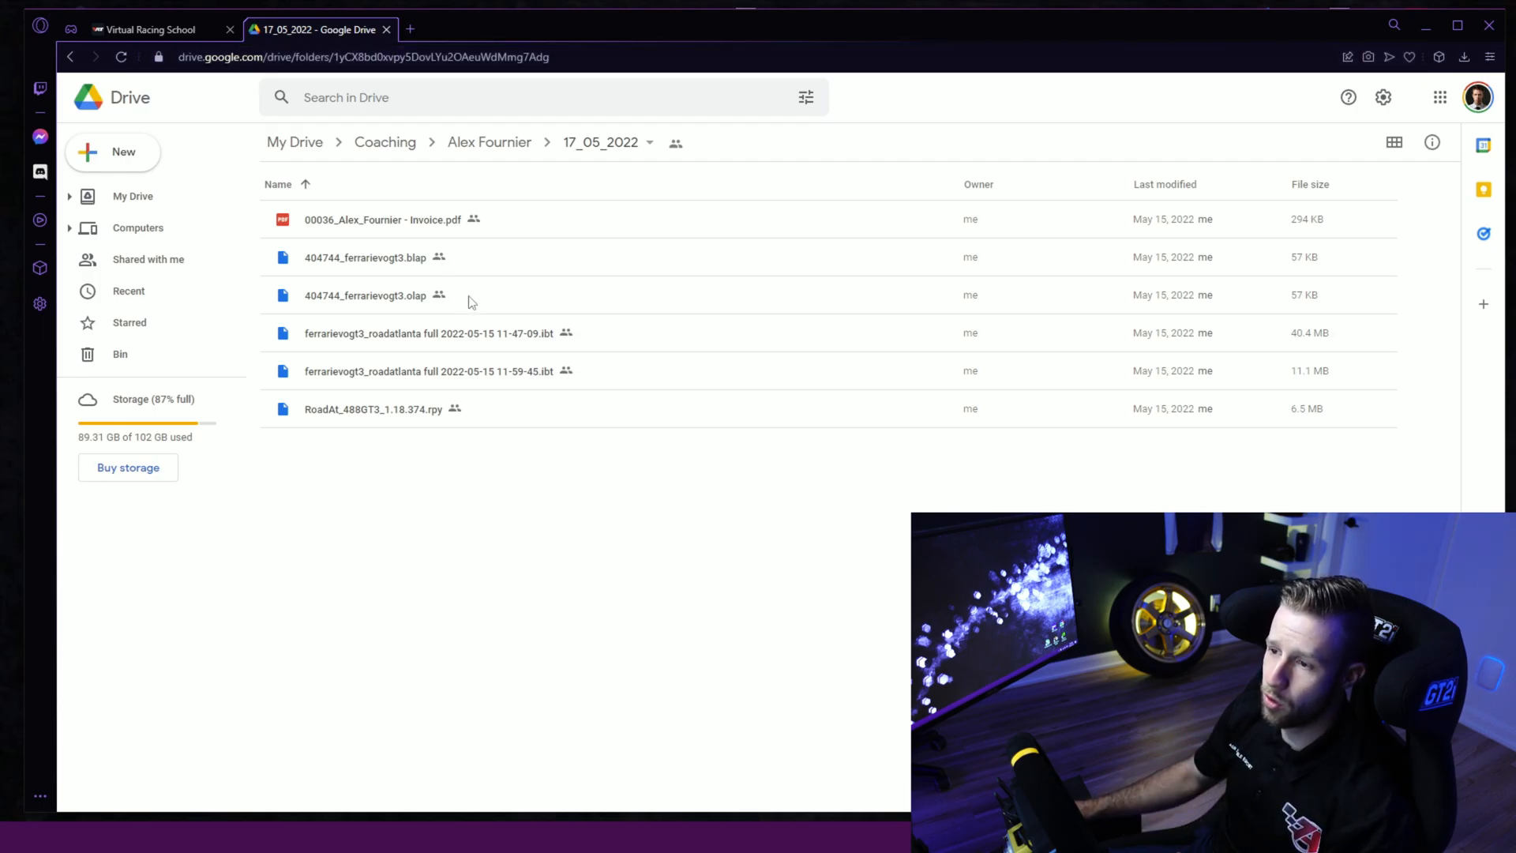
mouse_move(547, 333)
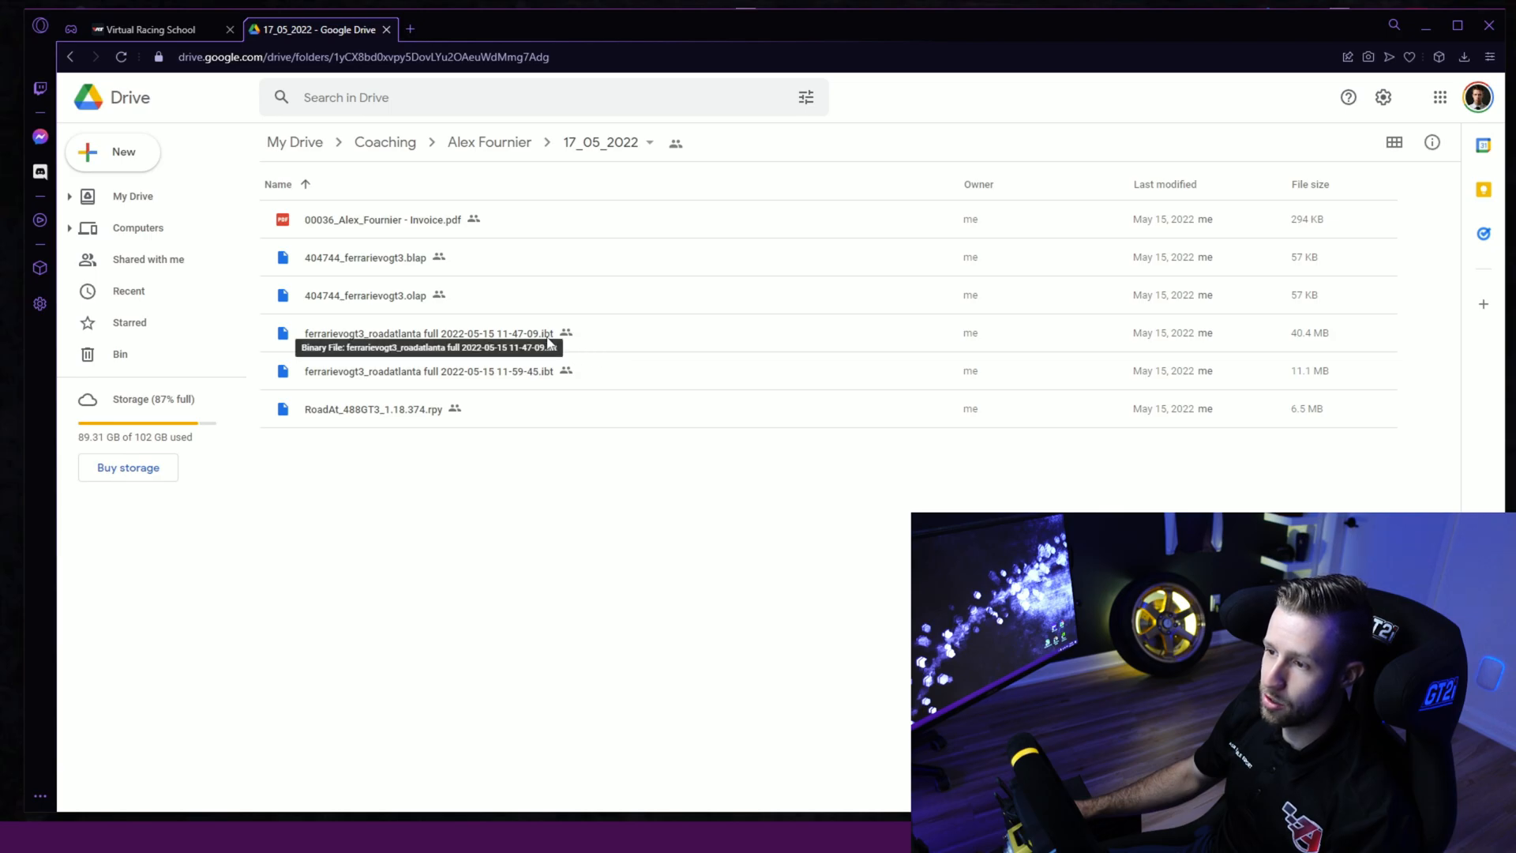
mouse_move(619, 351)
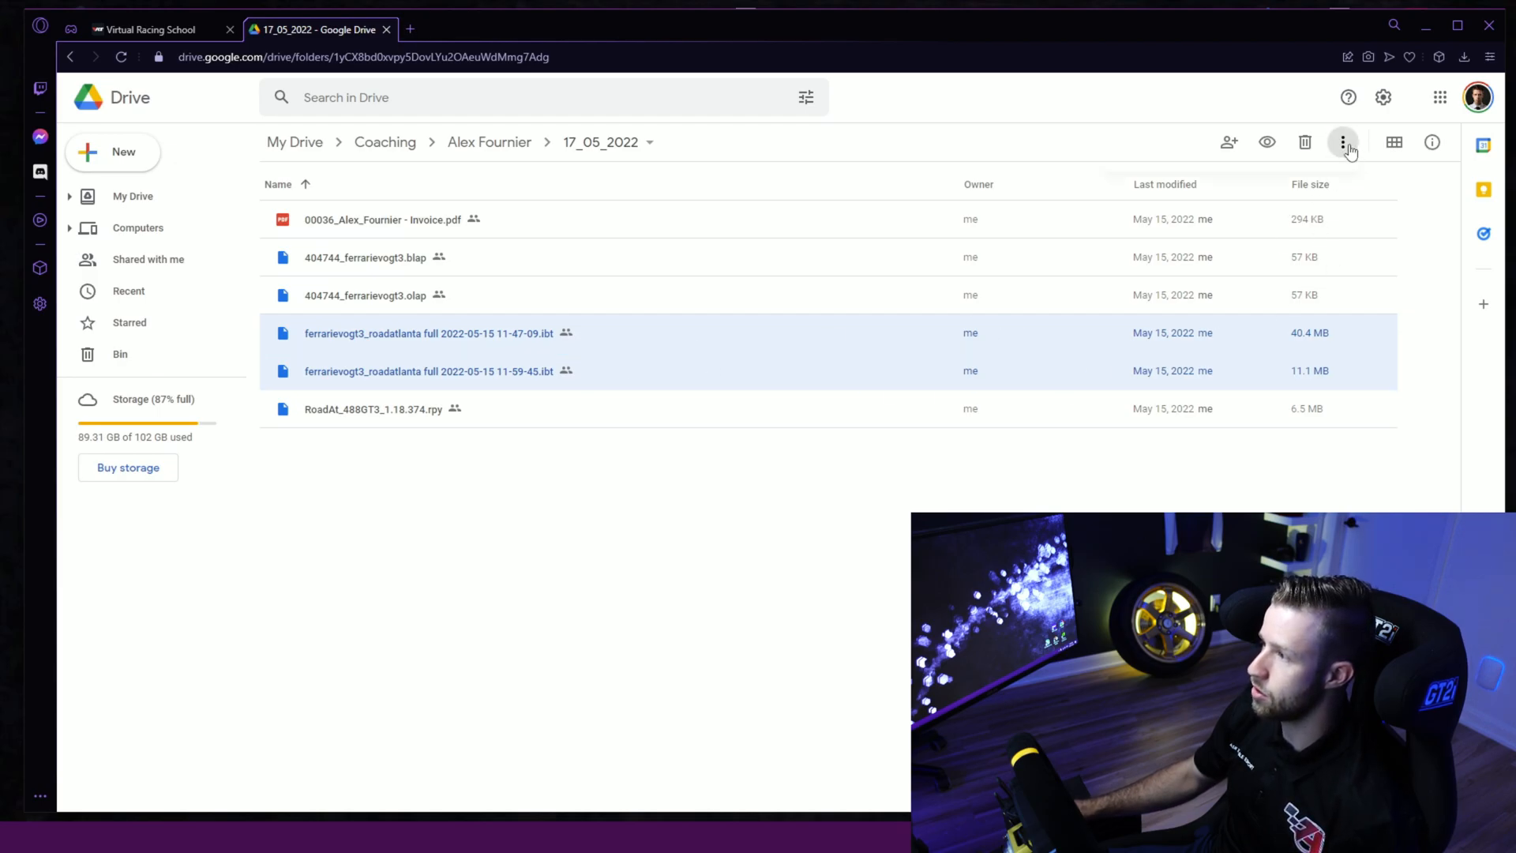
left_click(1342, 142)
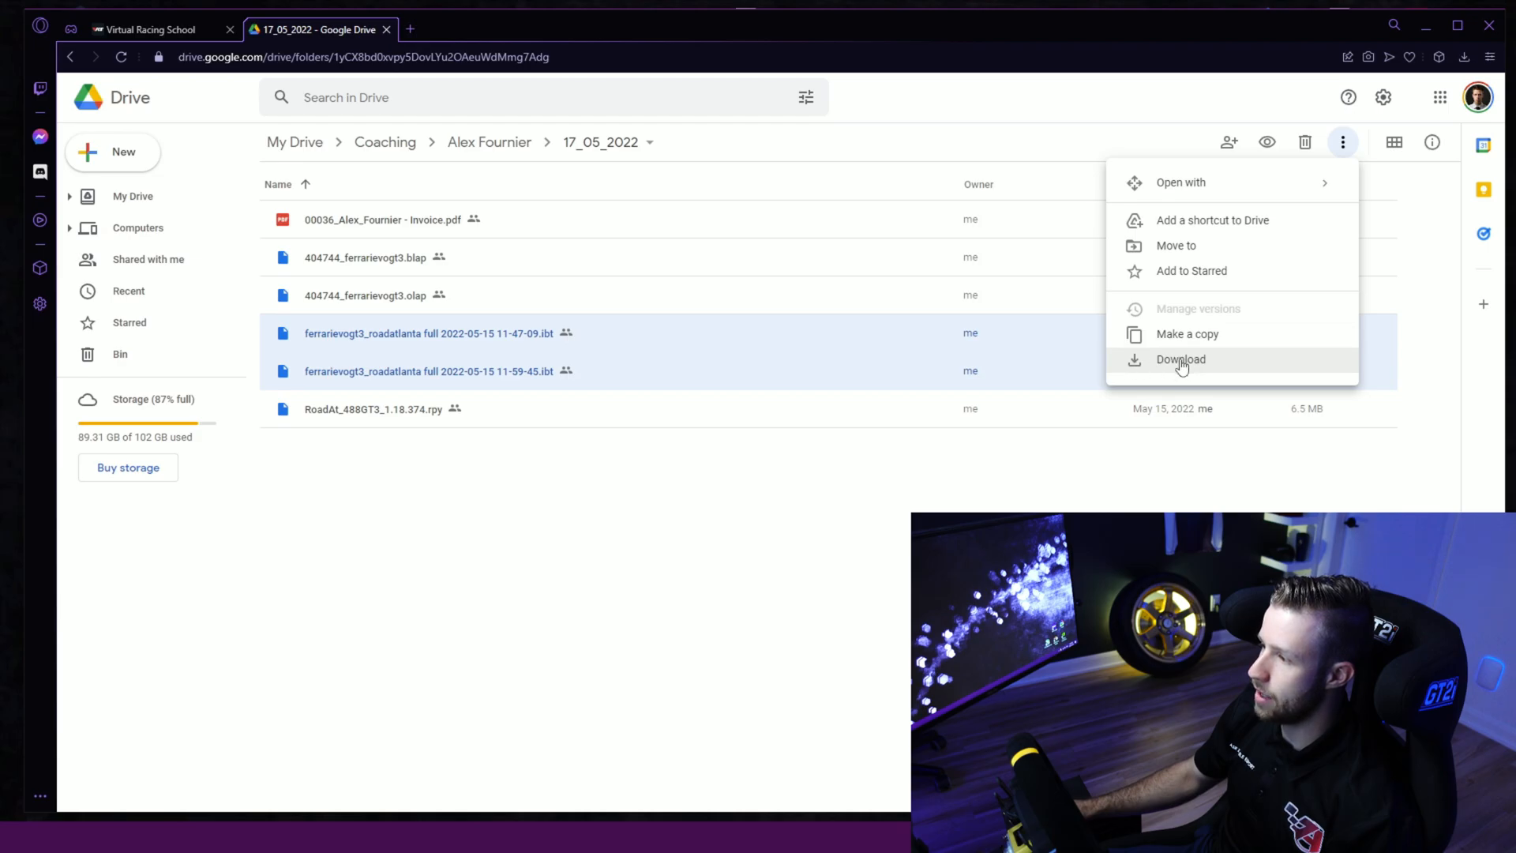
left_click(1181, 359)
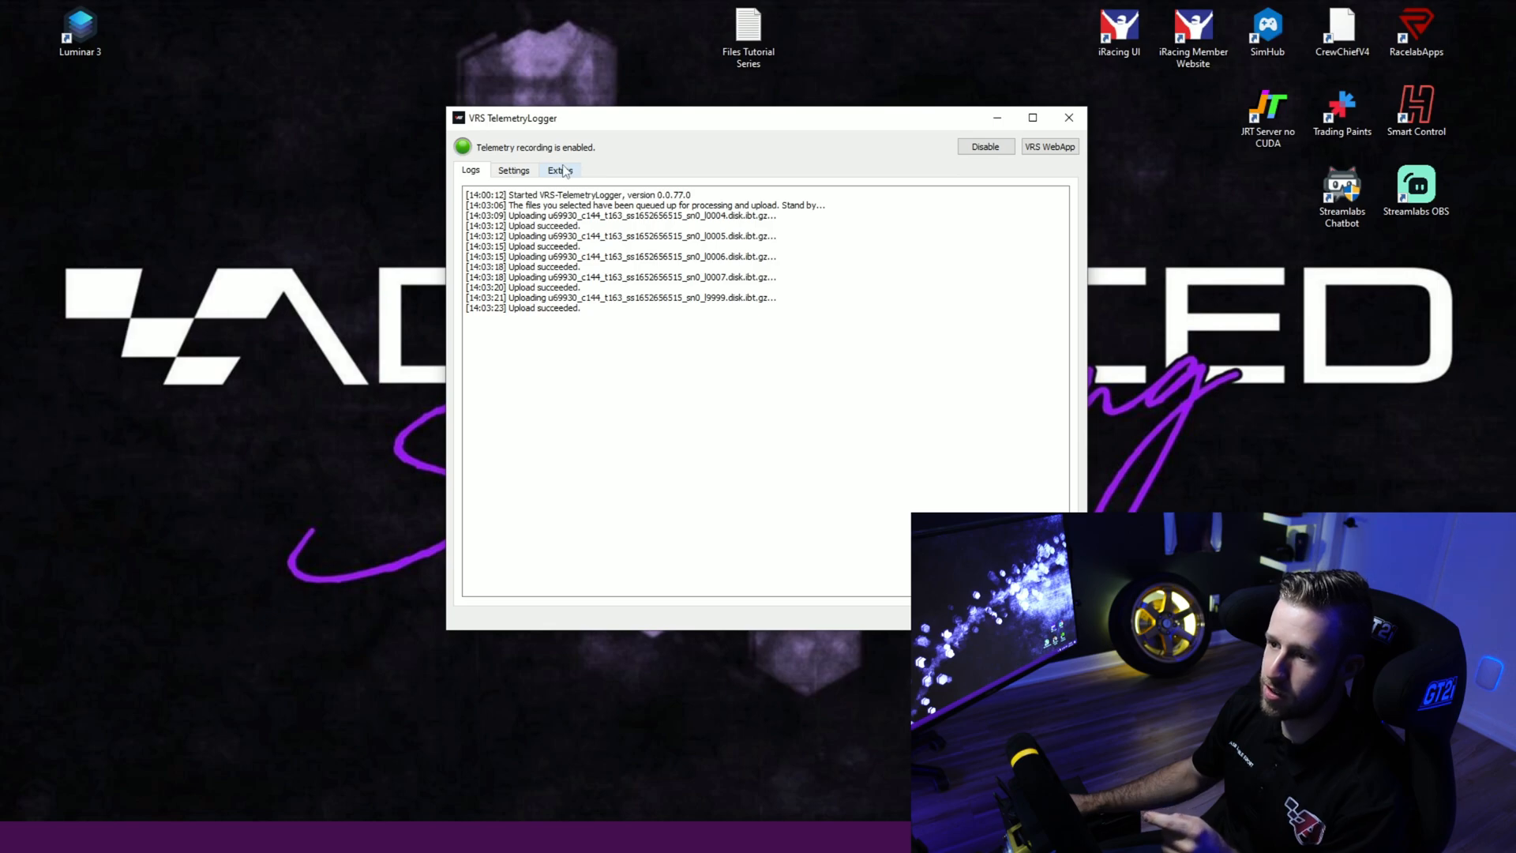
Show the Extras page with the upload-existing-.ibt-files option.
left_click(559, 170)
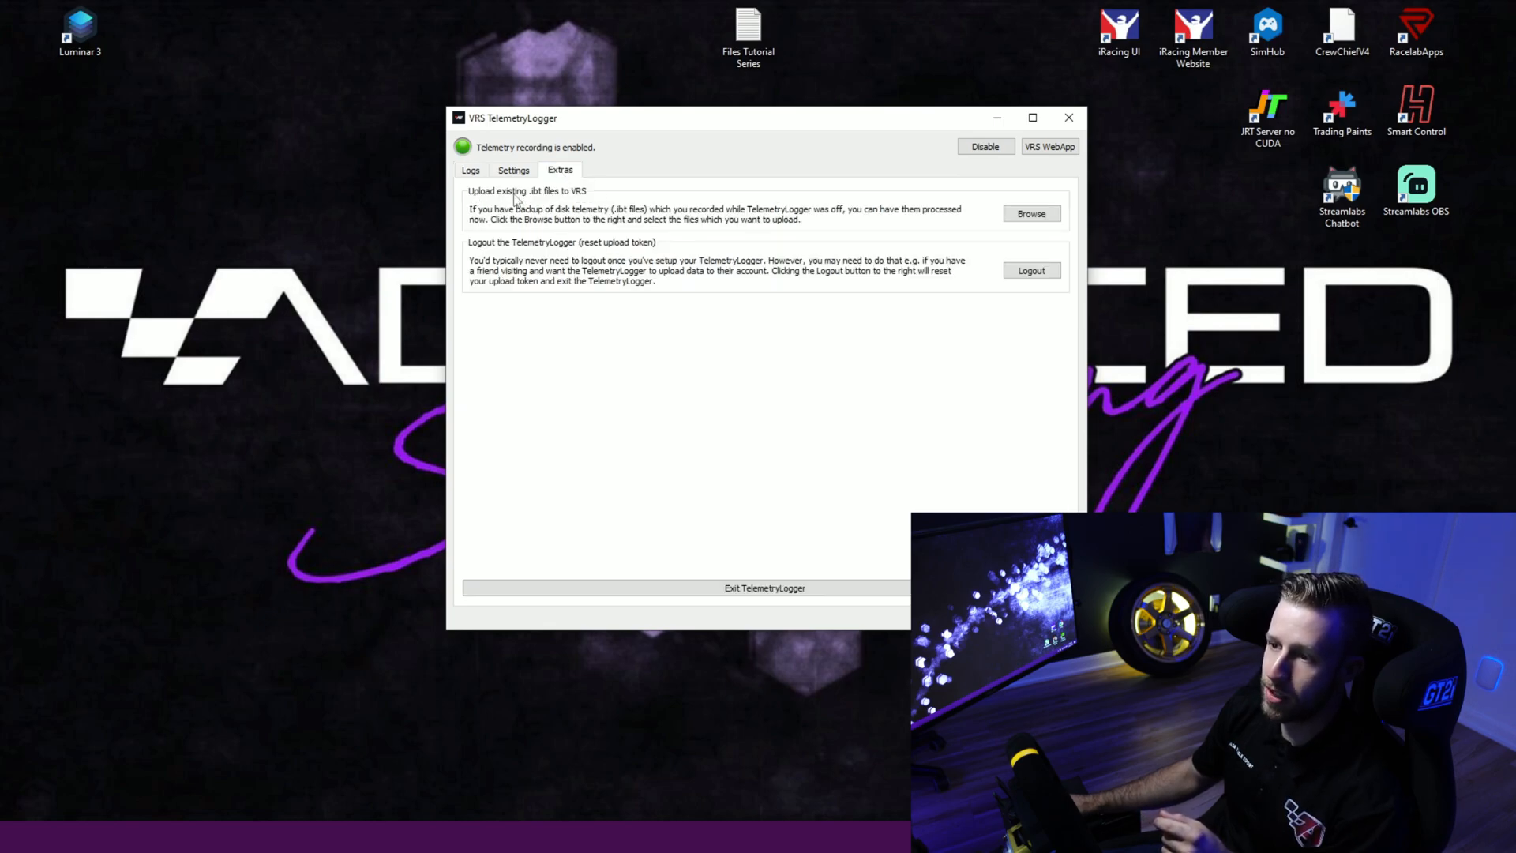
mouse_move(584, 201)
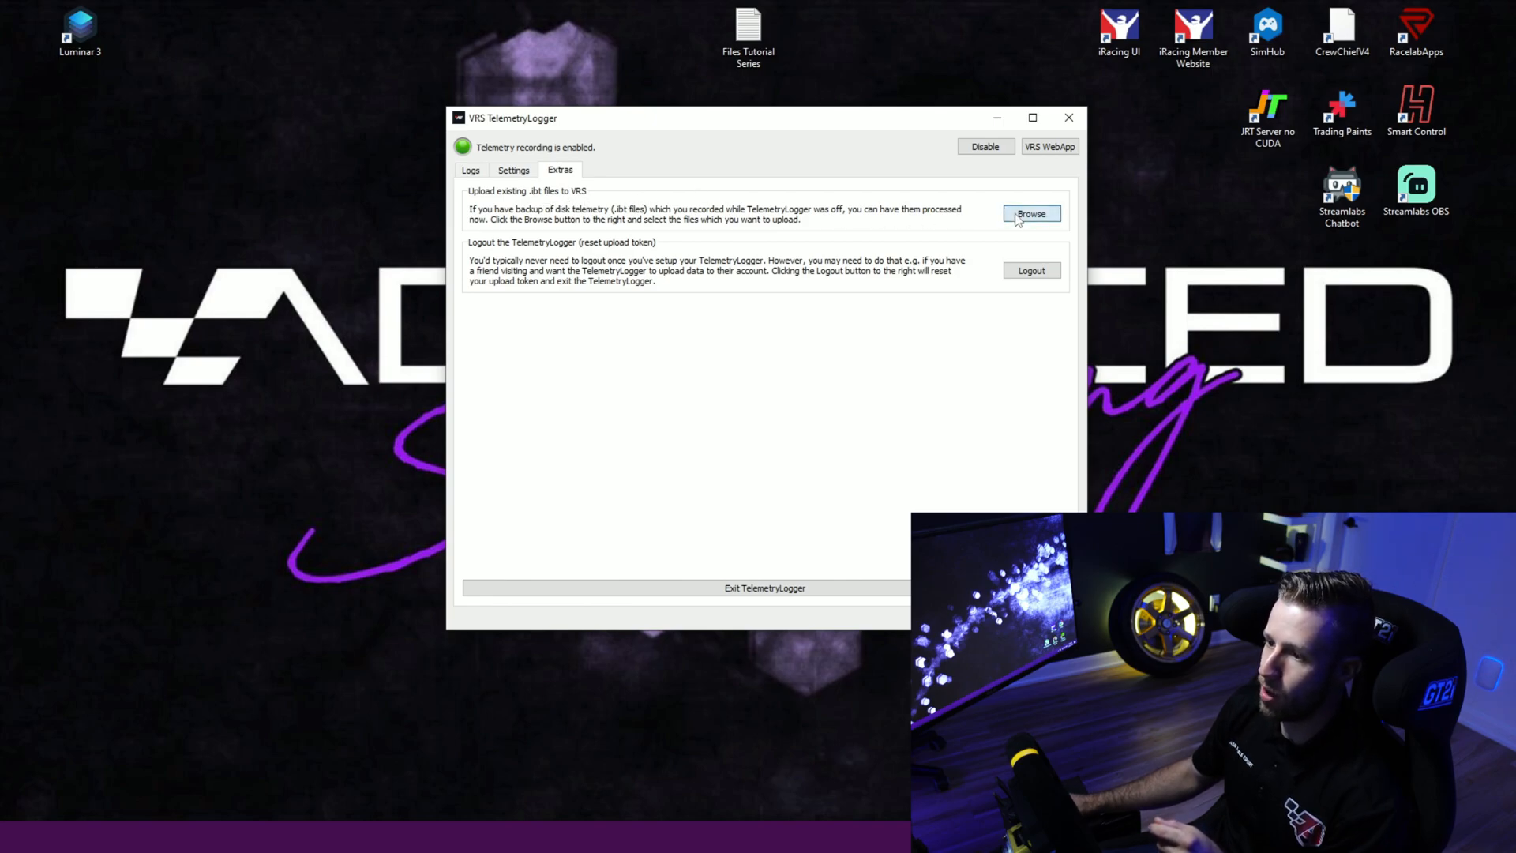
Browse to the Downloads folder and select the downloaded .ibt files for upload.
left_click(1031, 213)
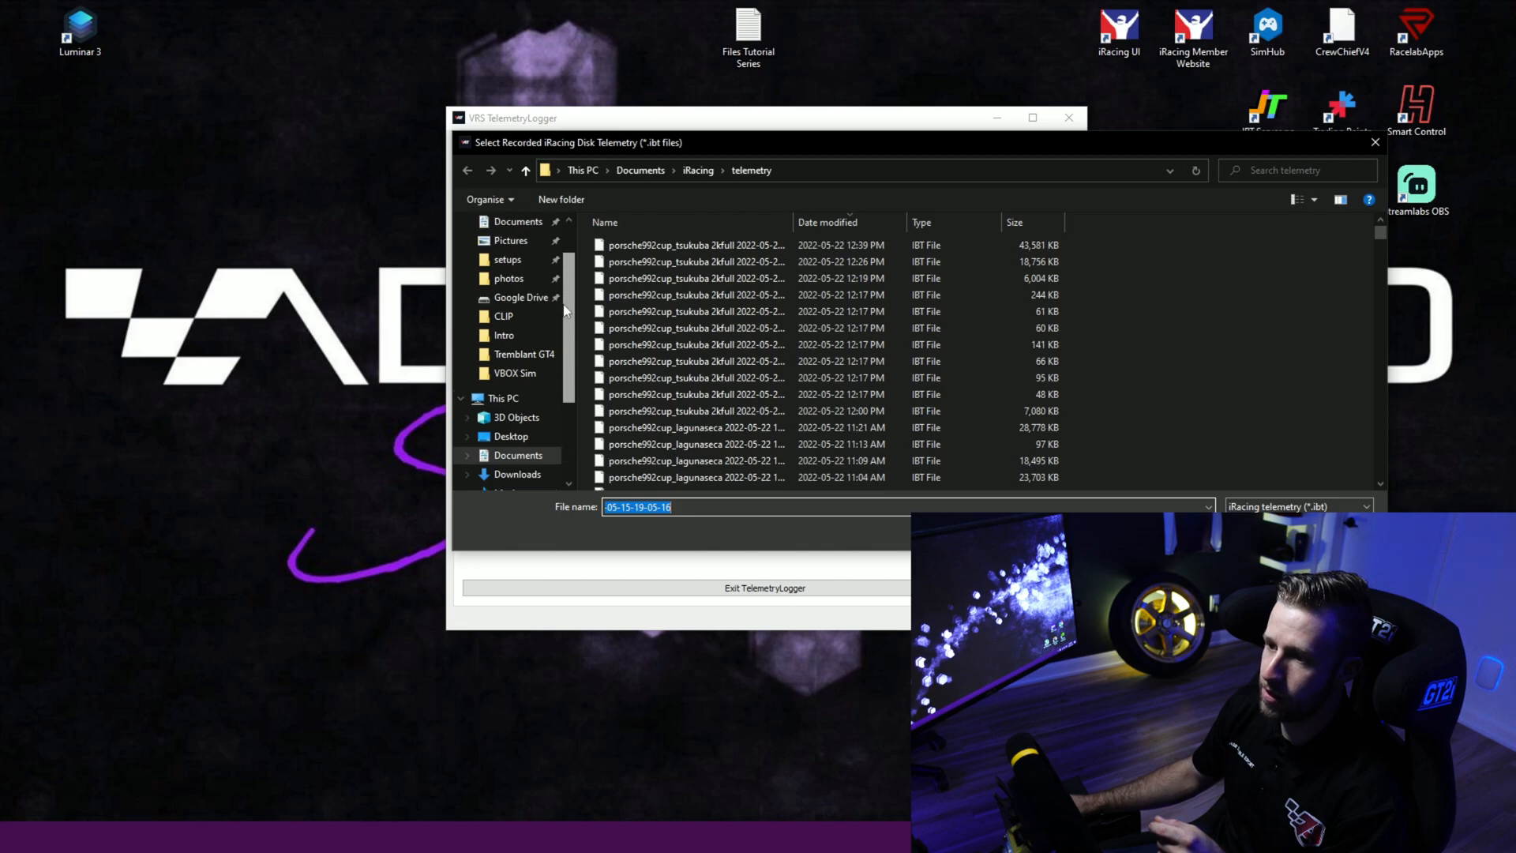
scroll("up", 3)
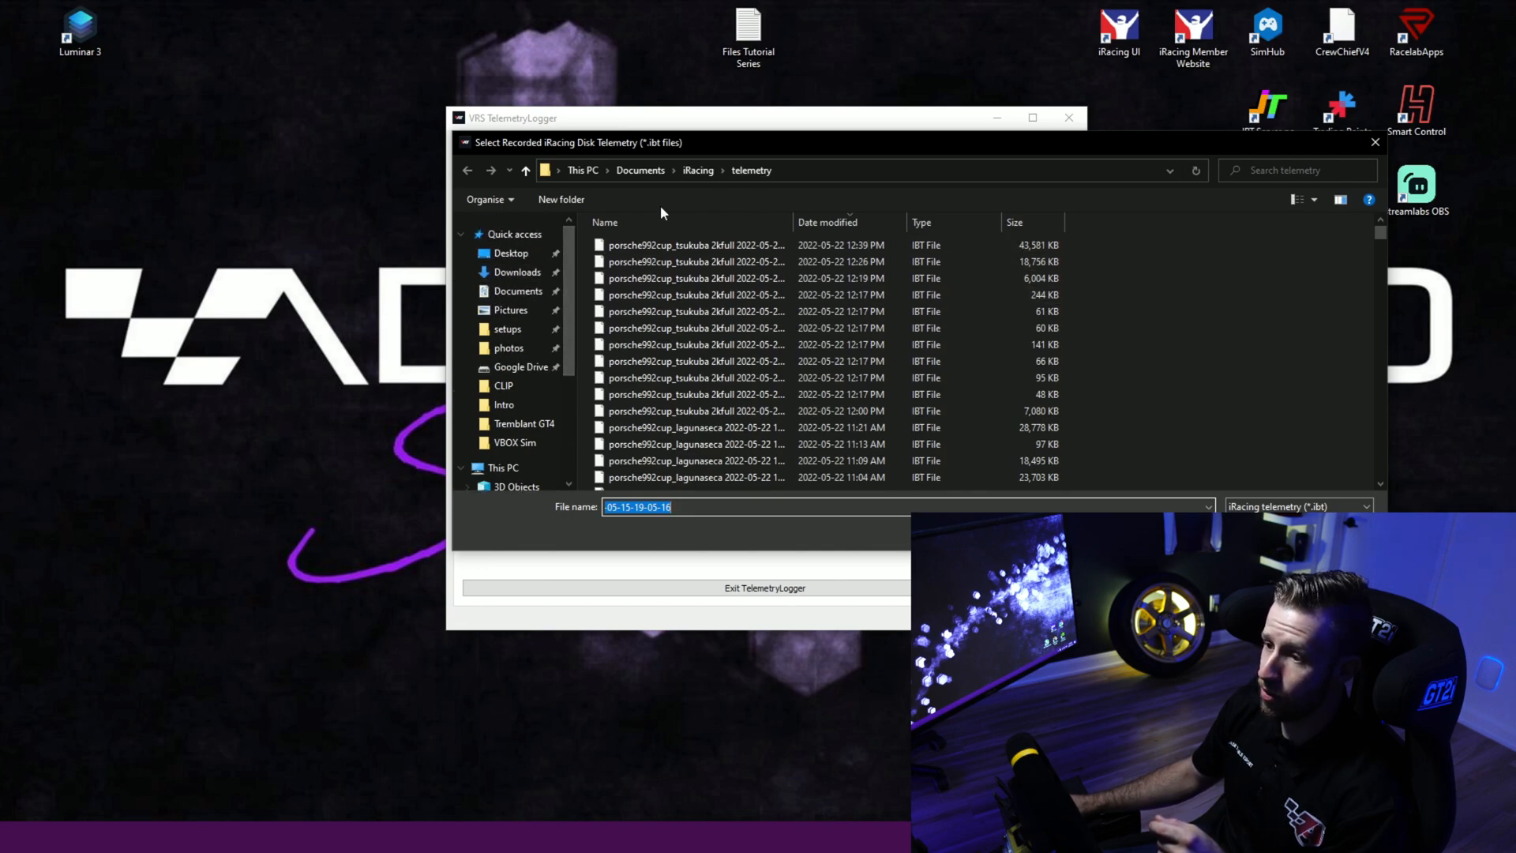
left_click(518, 271)
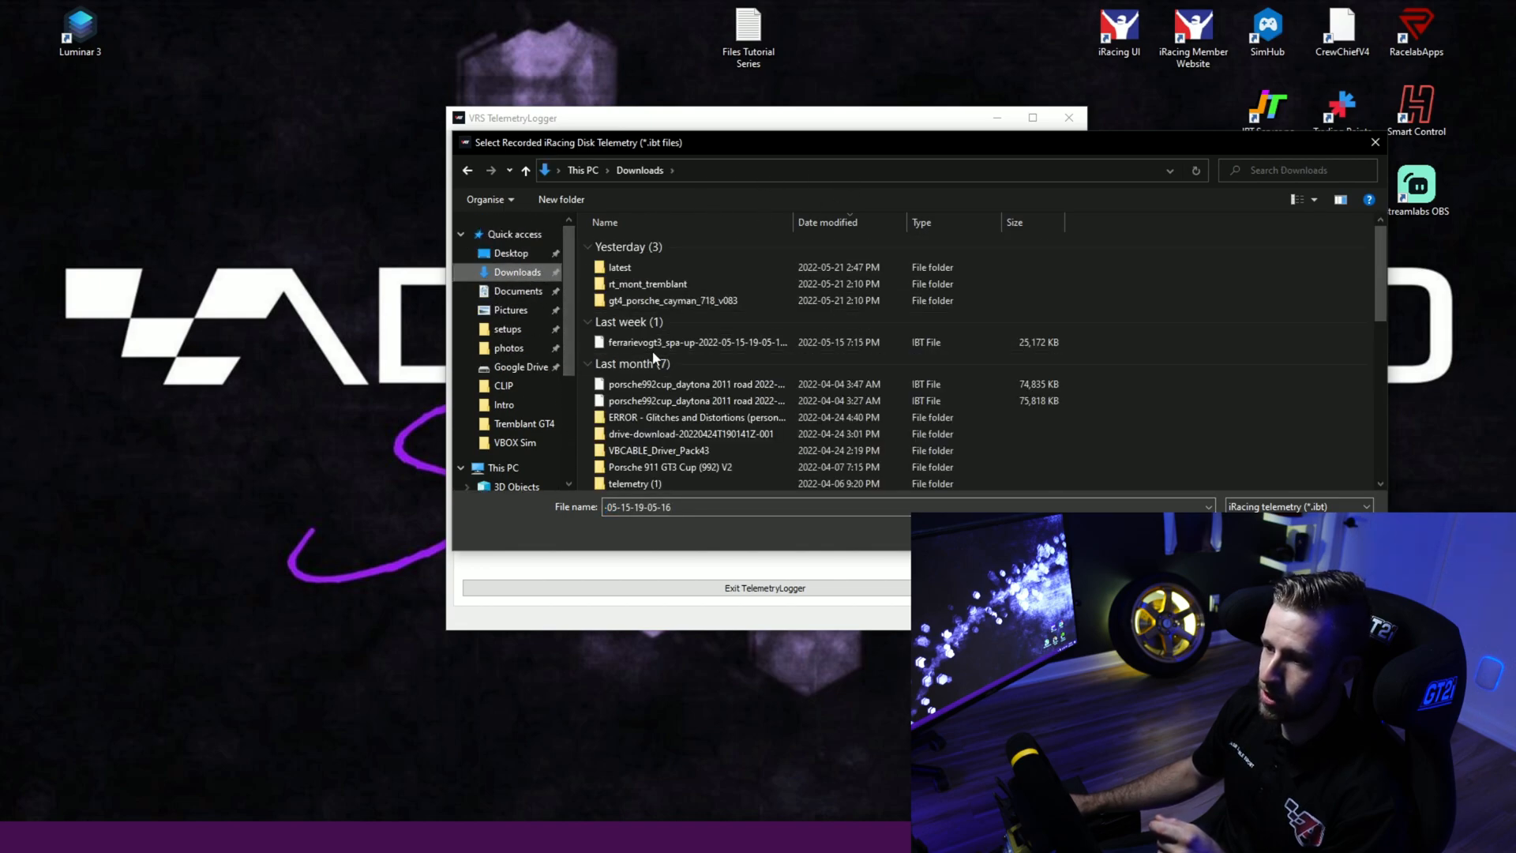
left_click(696, 341)
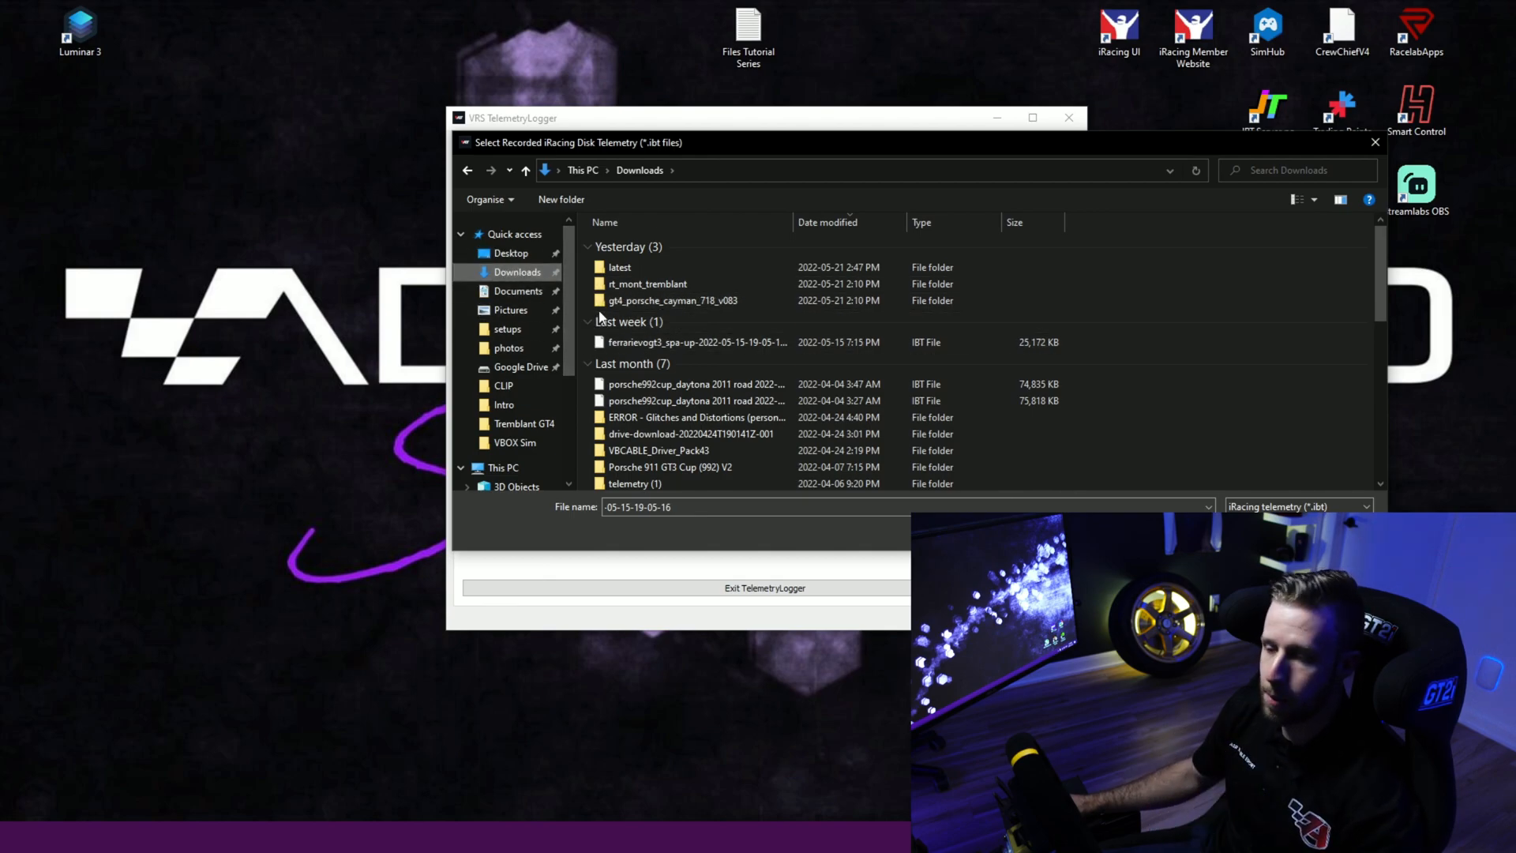
left_click(697, 342)
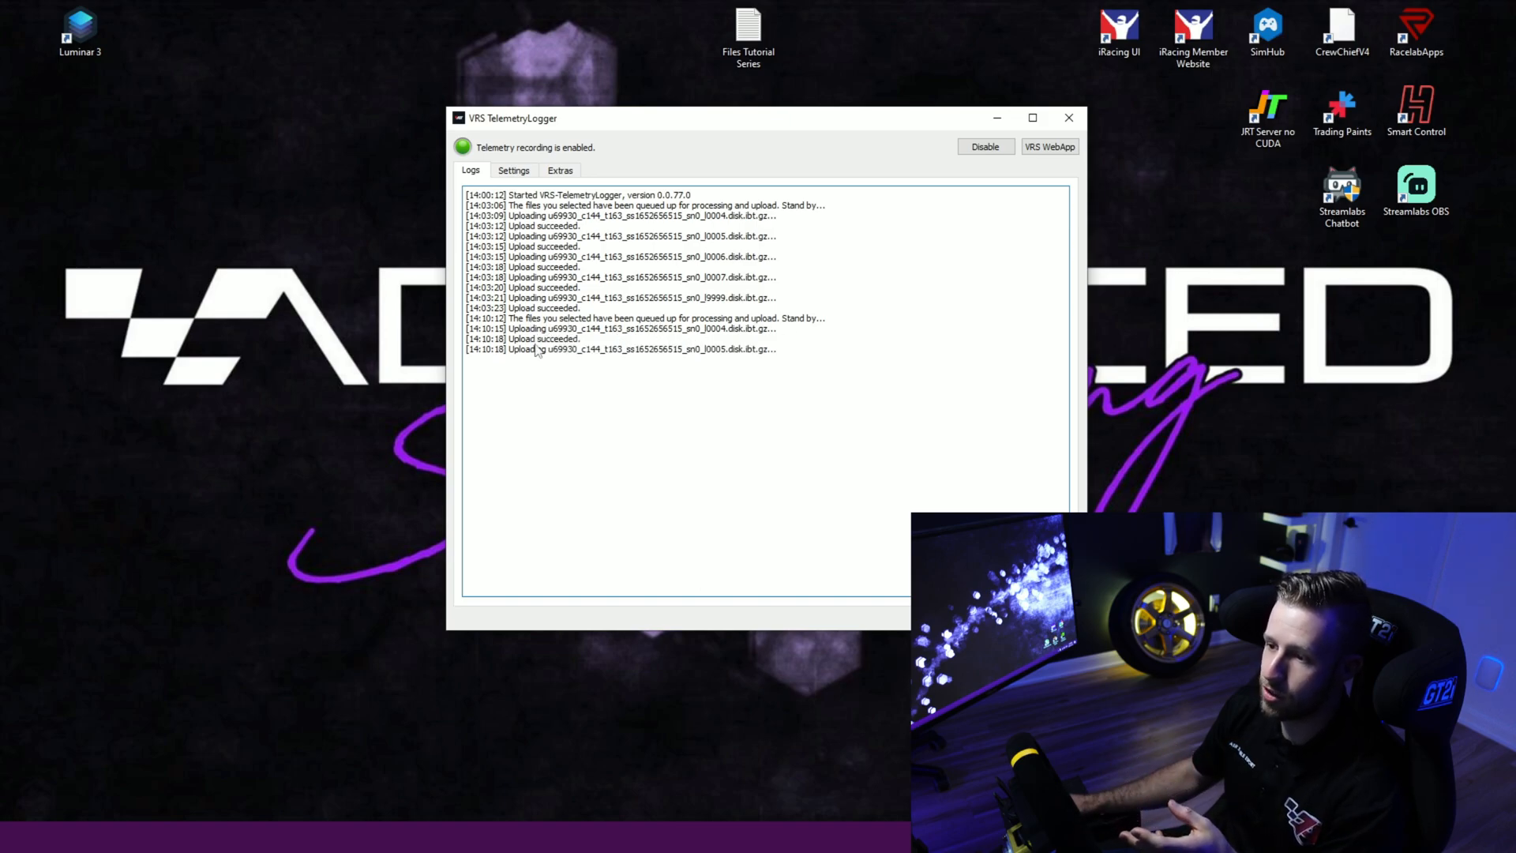
mouse_move(531, 365)
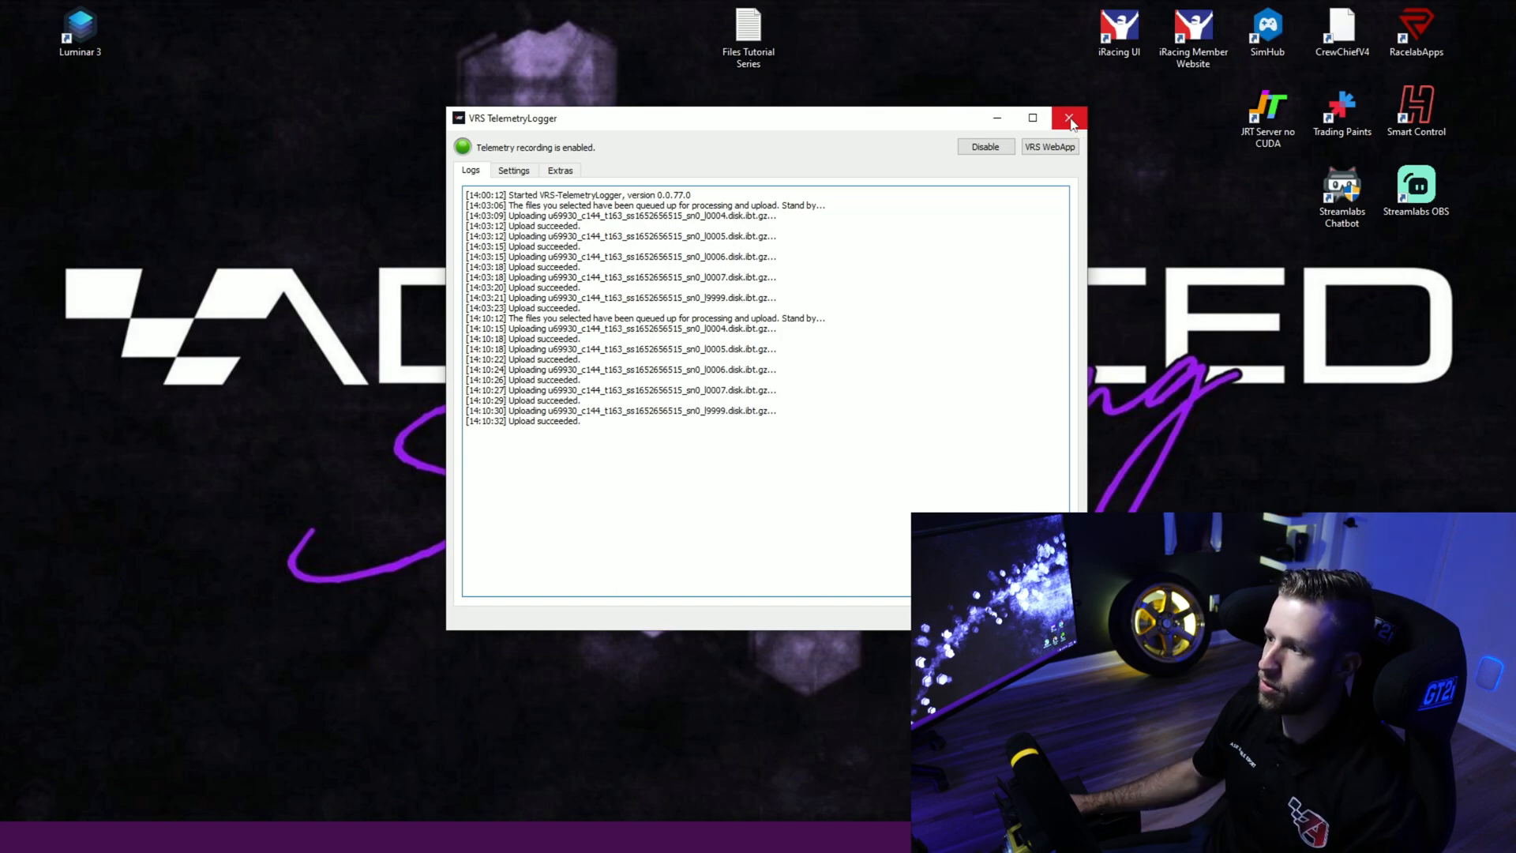
Close the logger window once every queued upload has succeeded.
left_click(1070, 119)
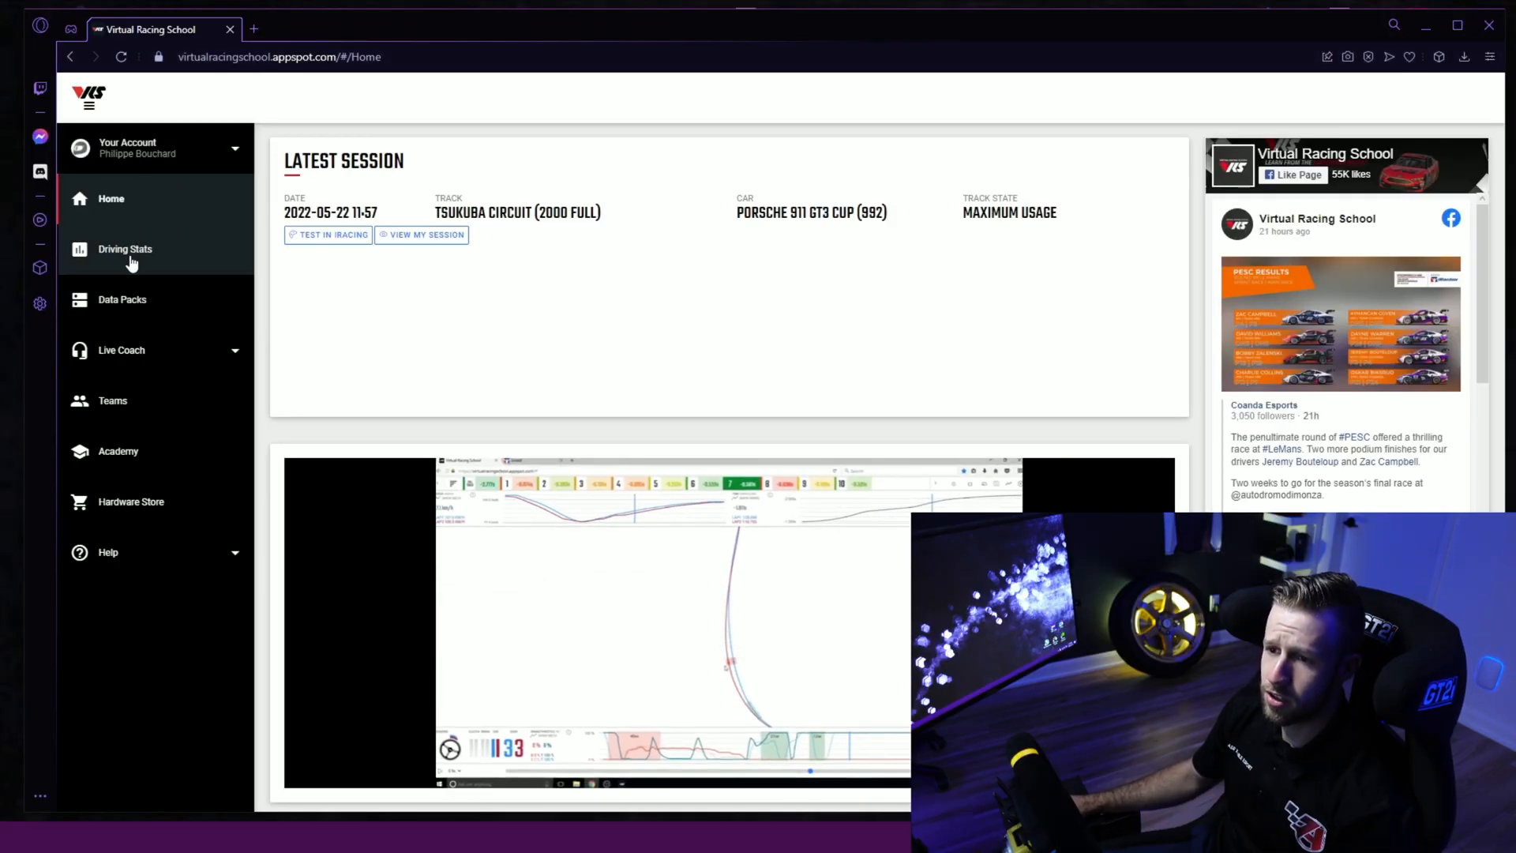
Go to Driving Stats listing every car/track combination driven.
left_click(124, 248)
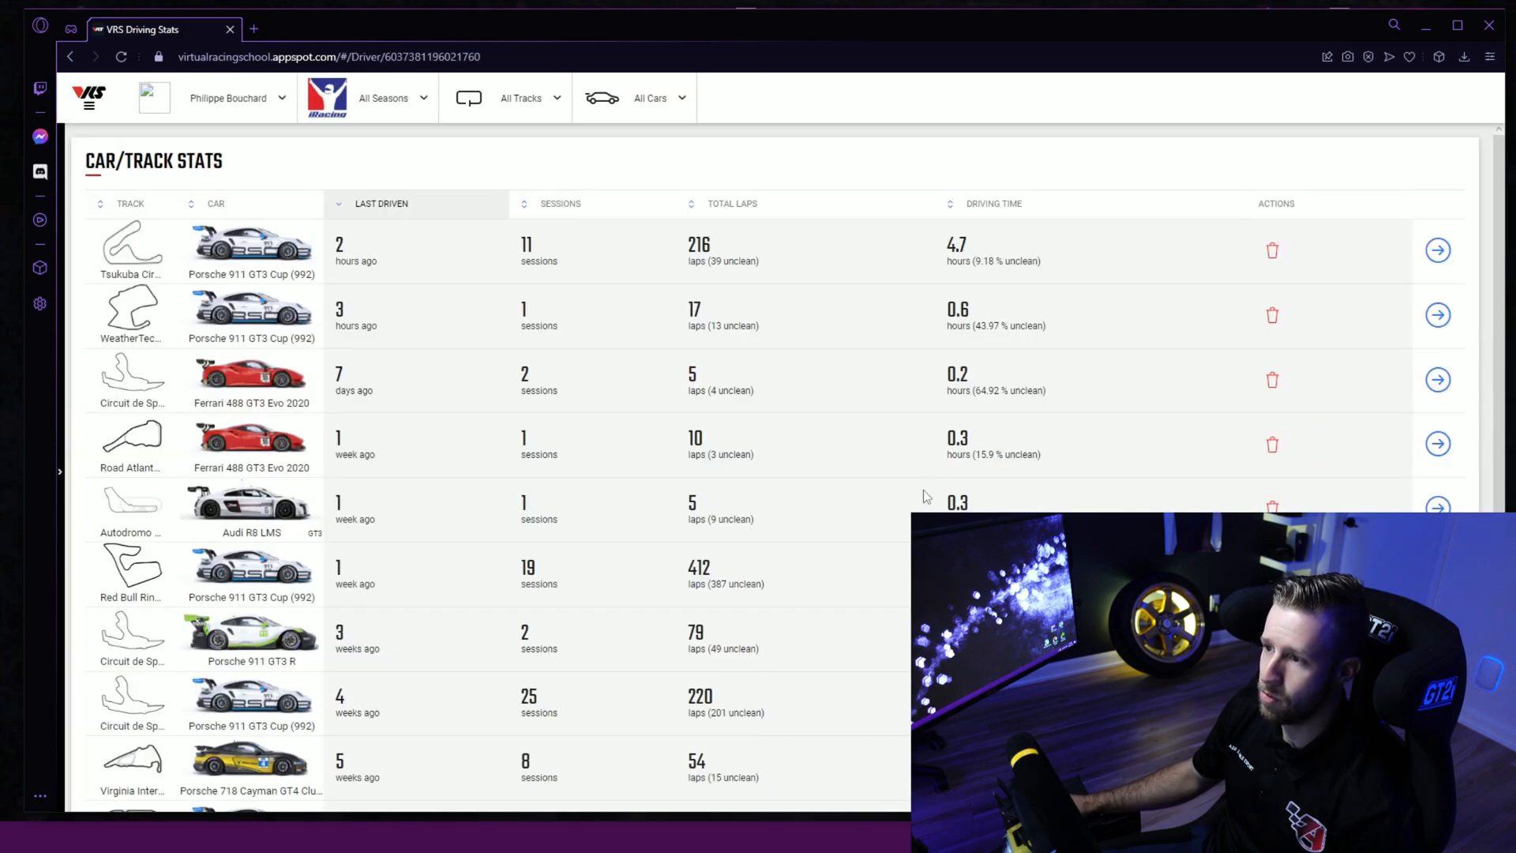
mouse_move(267, 322)
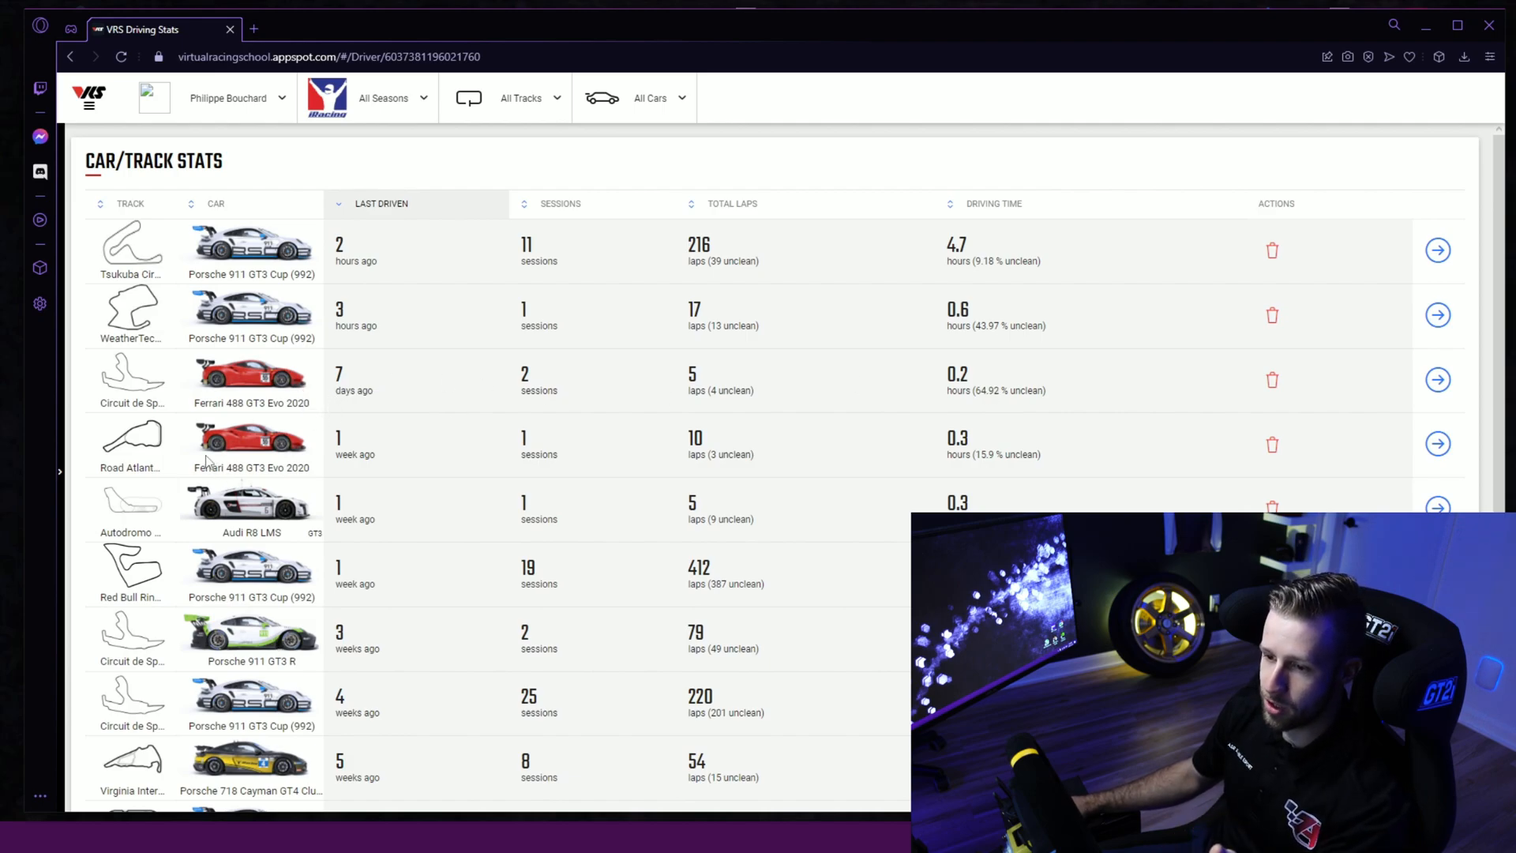
mouse_move(624, 472)
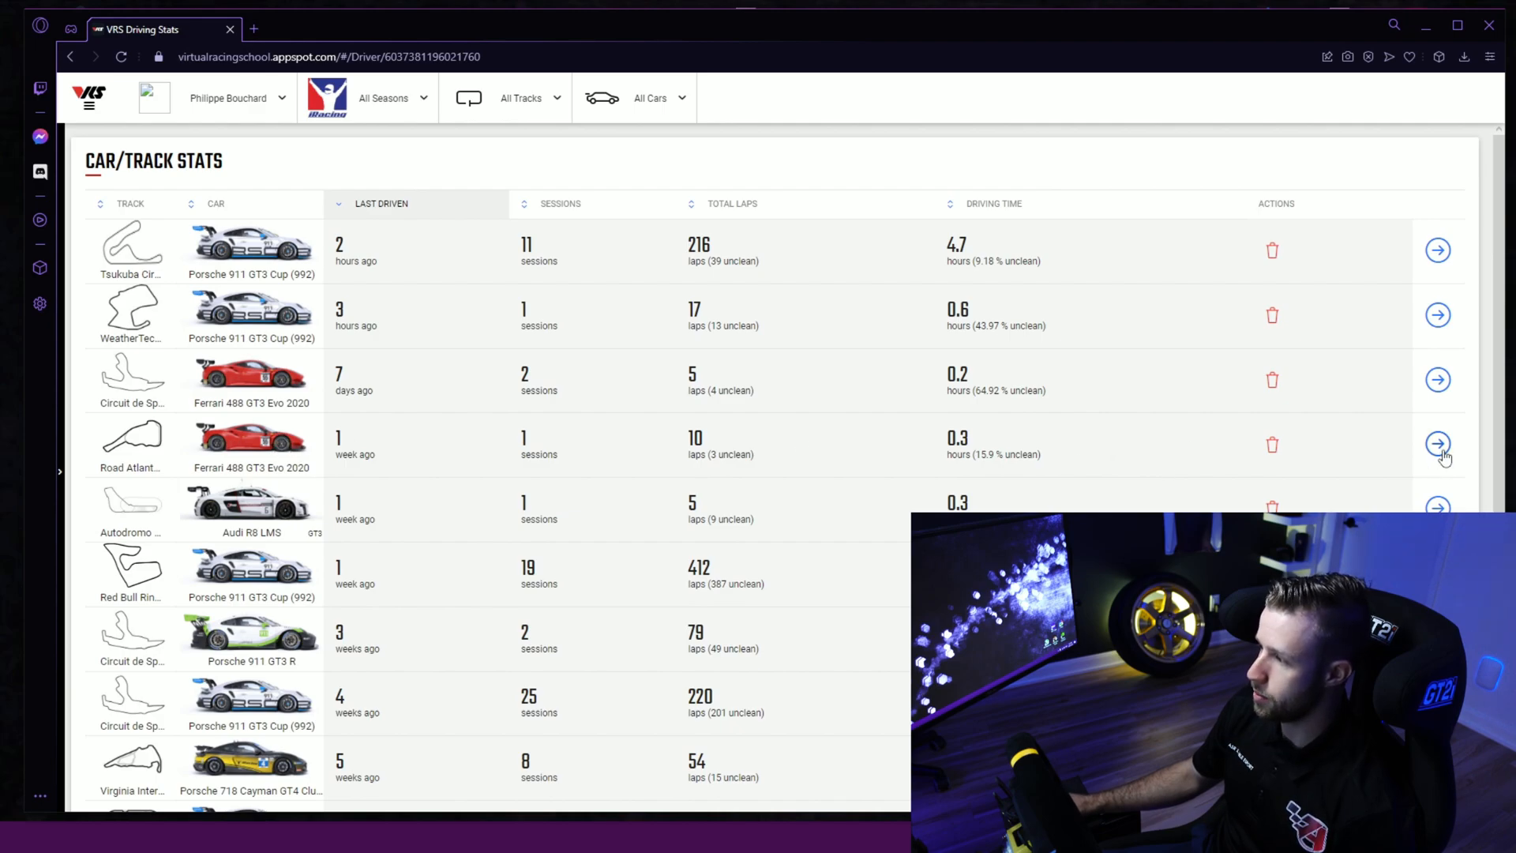
left_click(1437, 444)
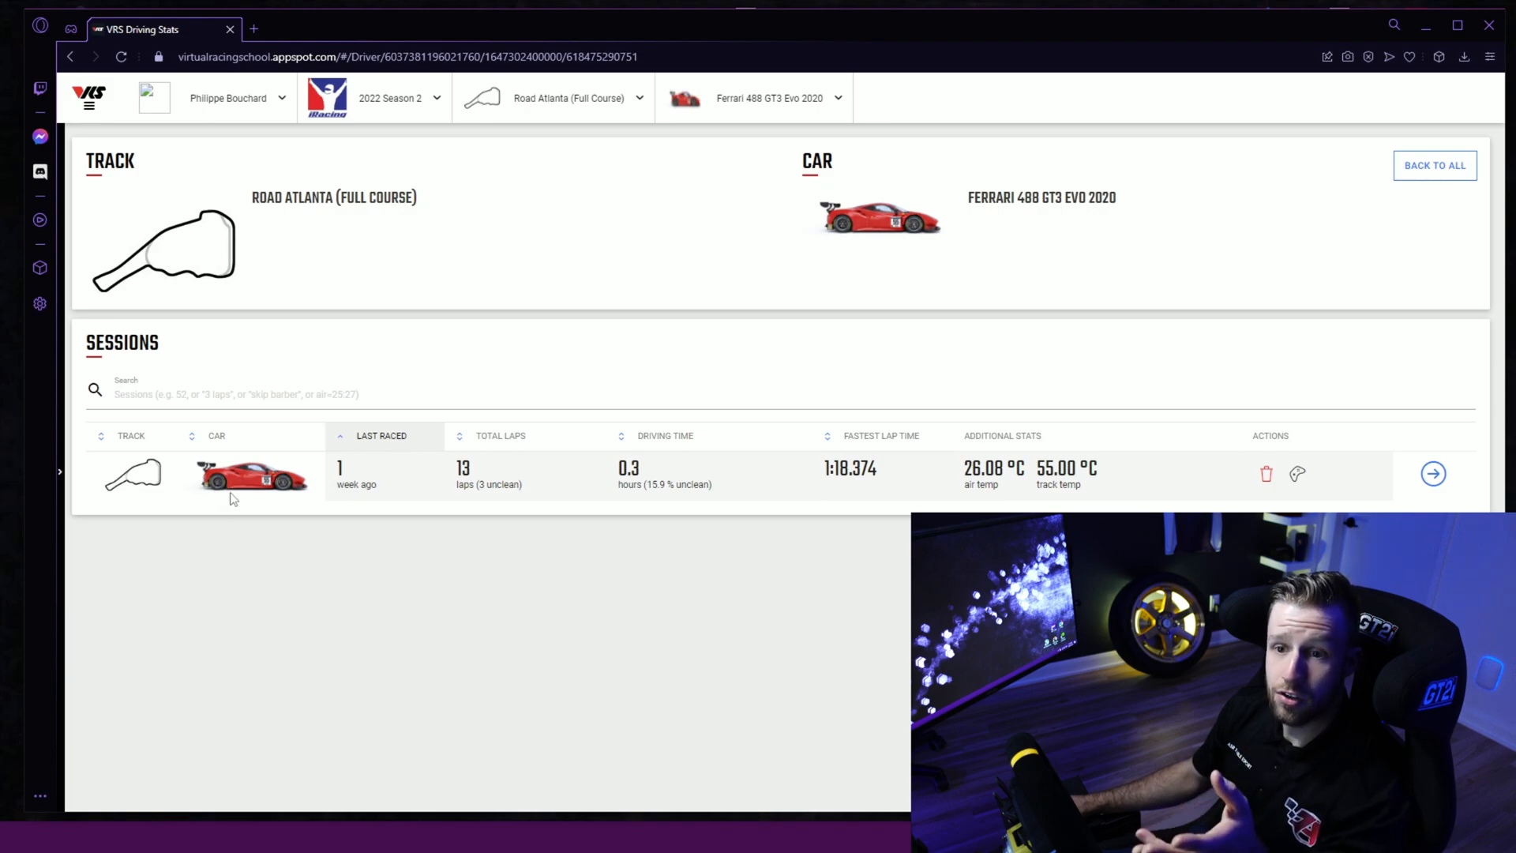
mouse_move(659, 410)
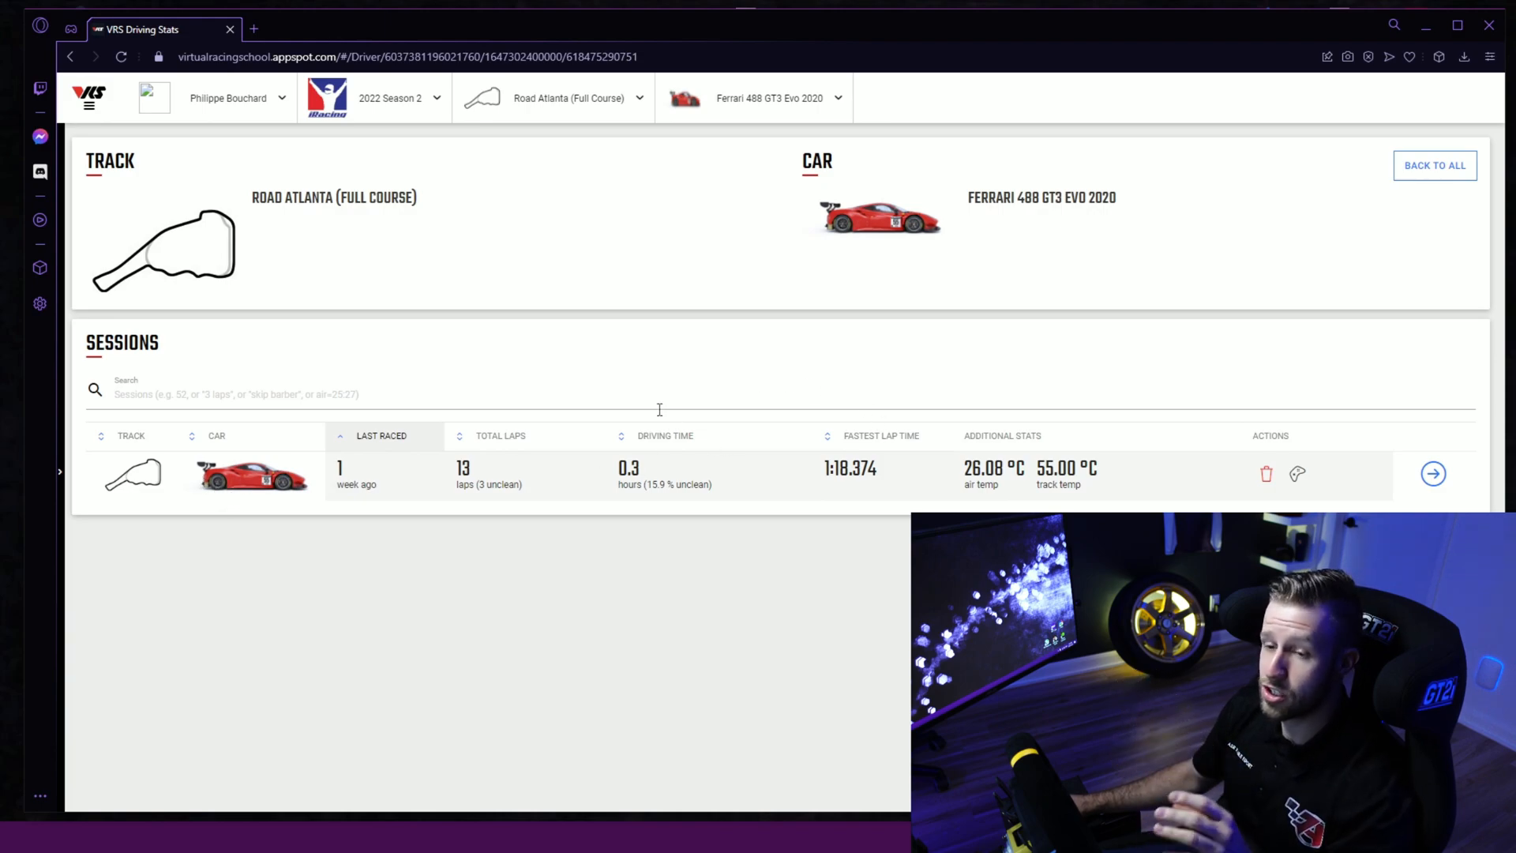
mouse_move(1097, 485)
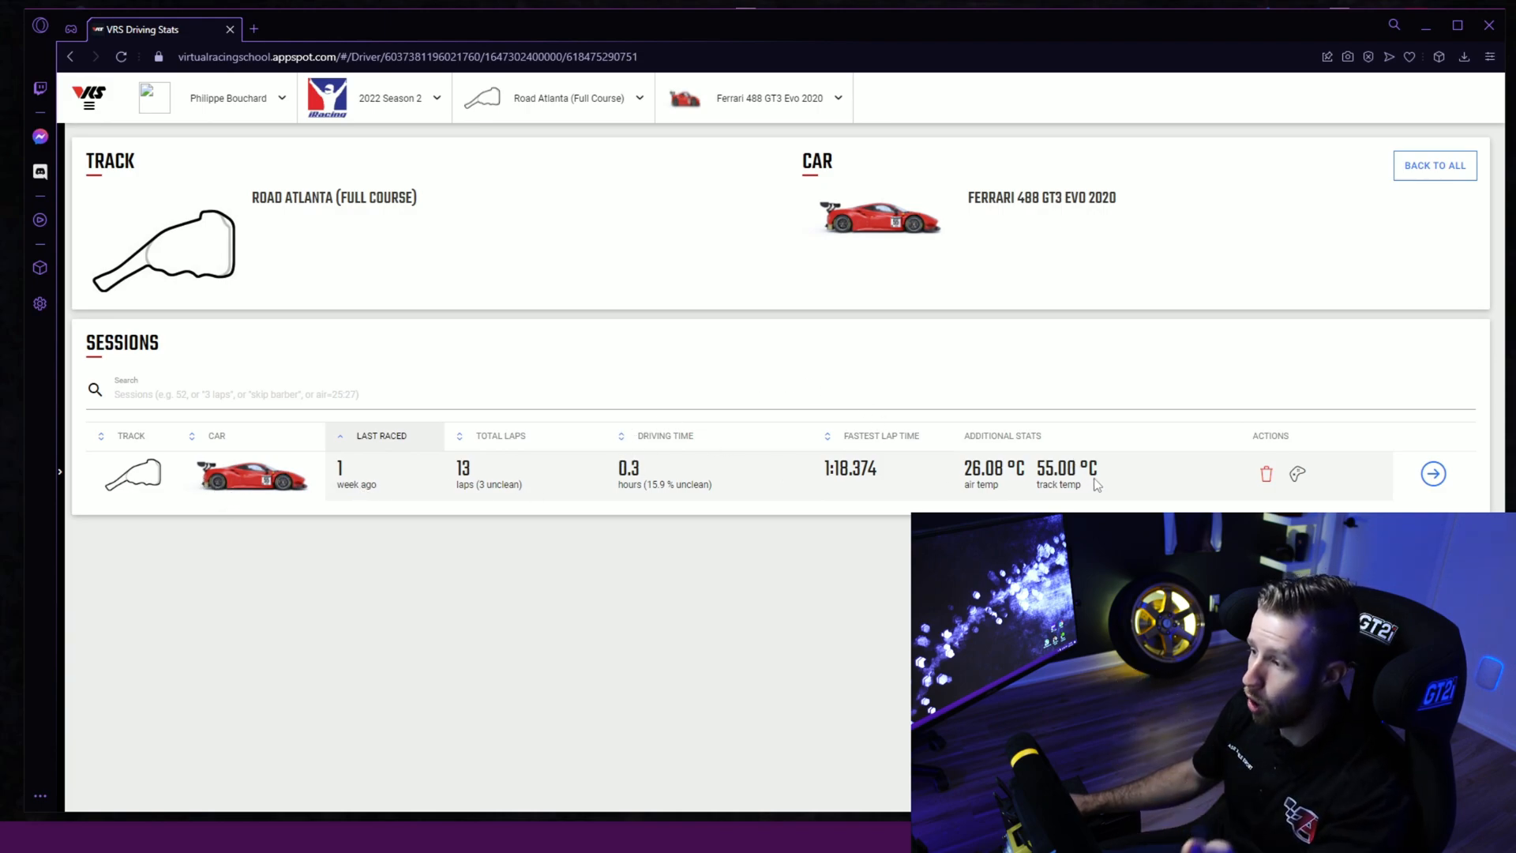
mouse_move(292, 551)
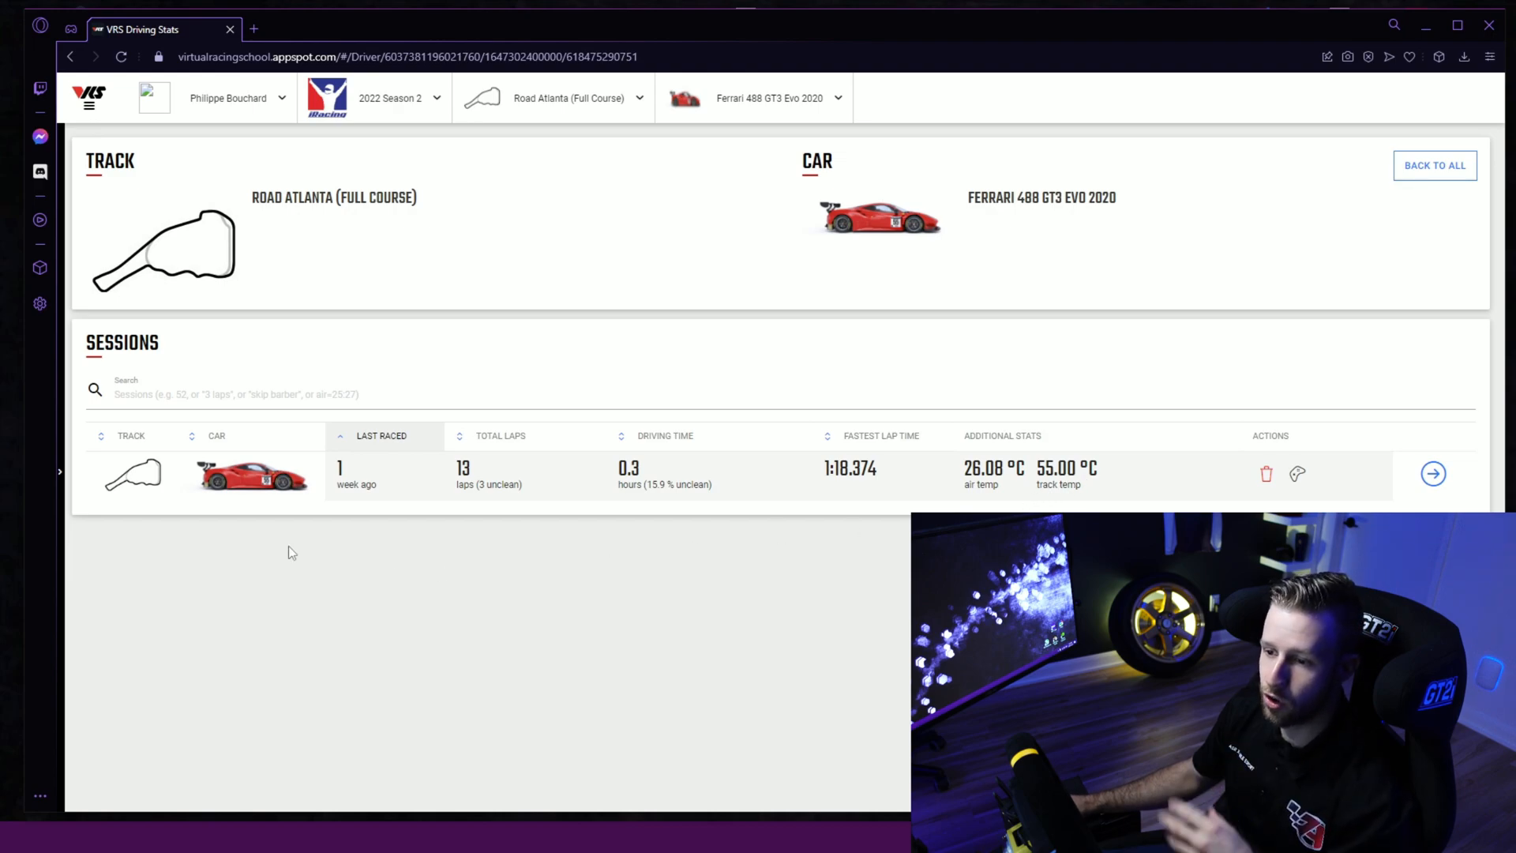
mouse_move(808, 471)
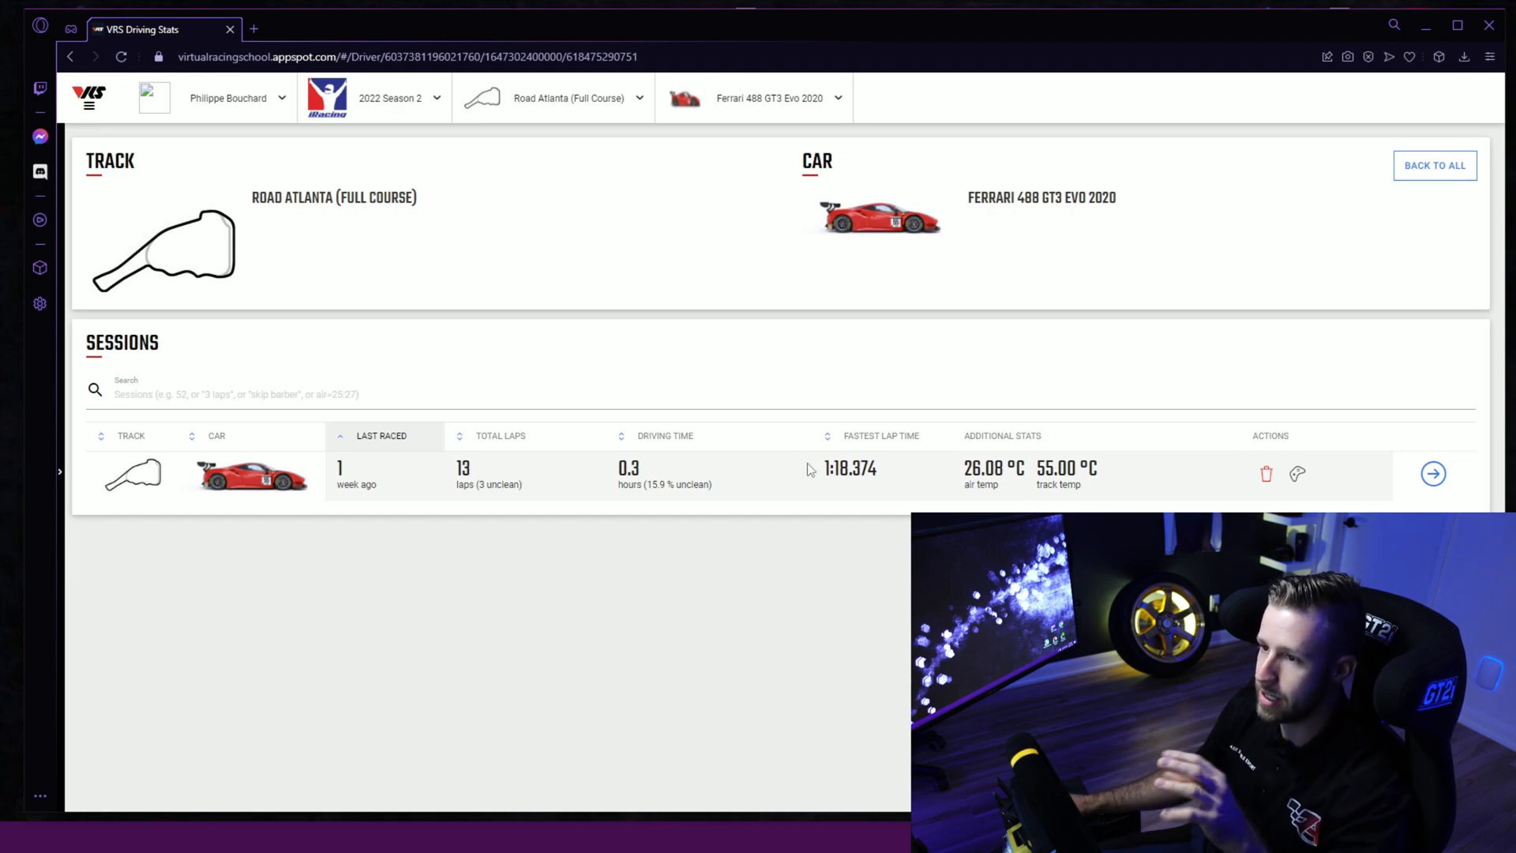
mouse_move(680, 372)
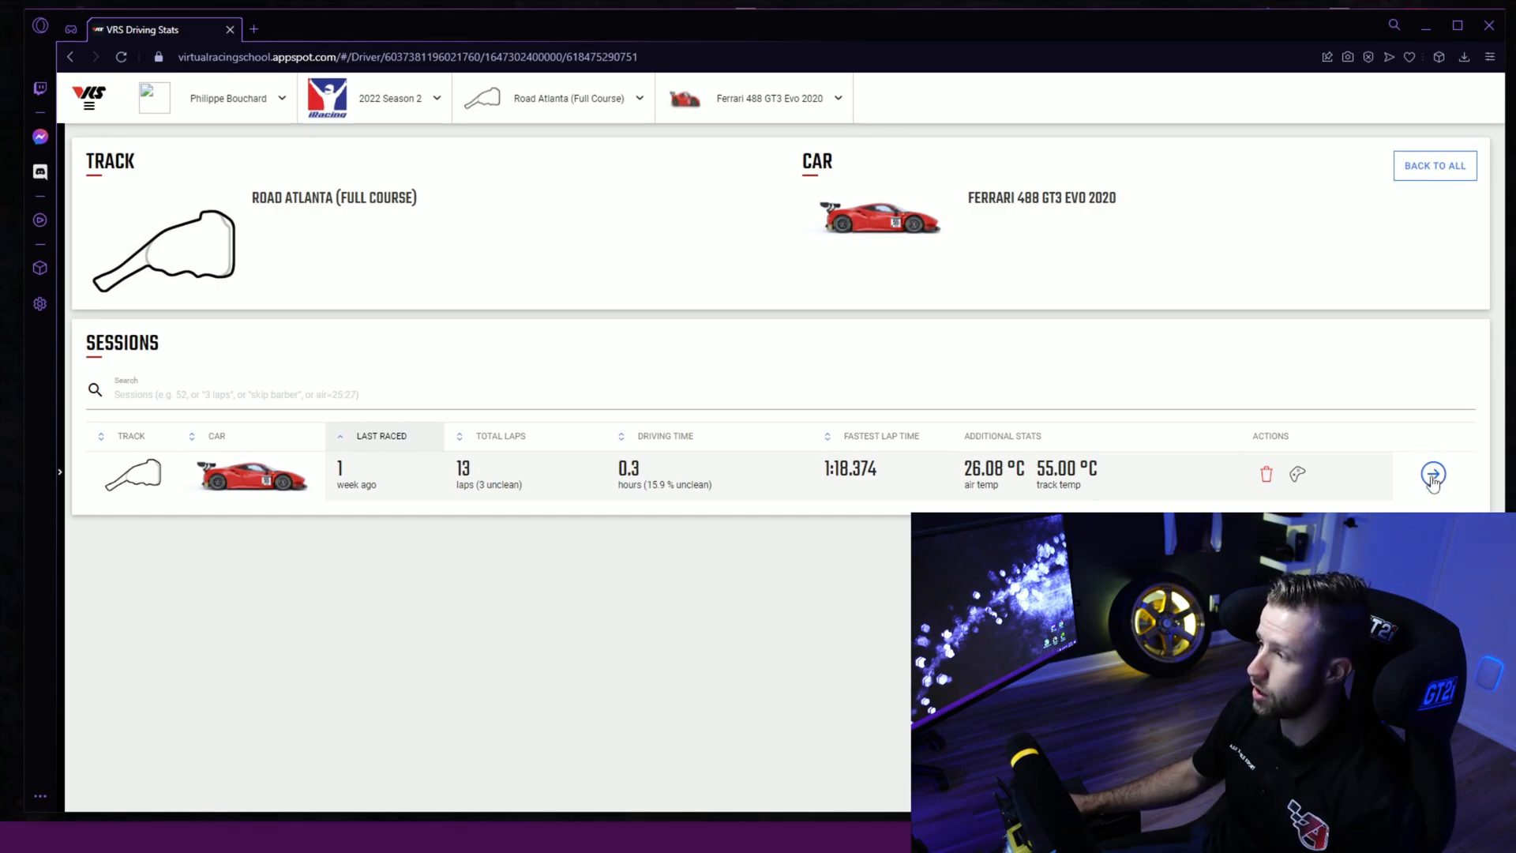
Open the Road Atlanta session details and scroll to the Stint 4 lap table.
left_click(1434, 476)
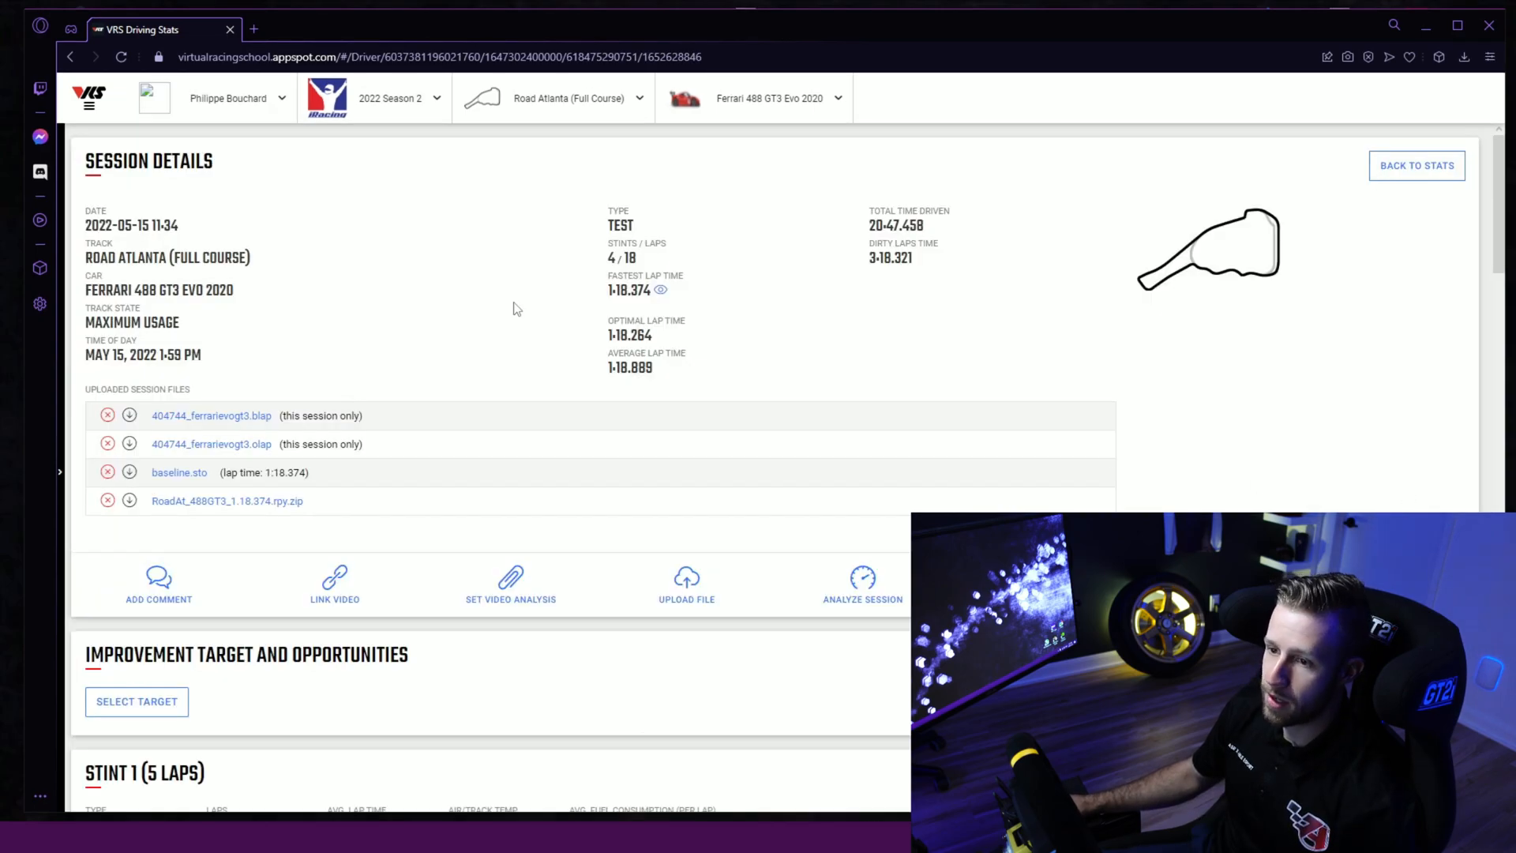
scroll("down", 3)
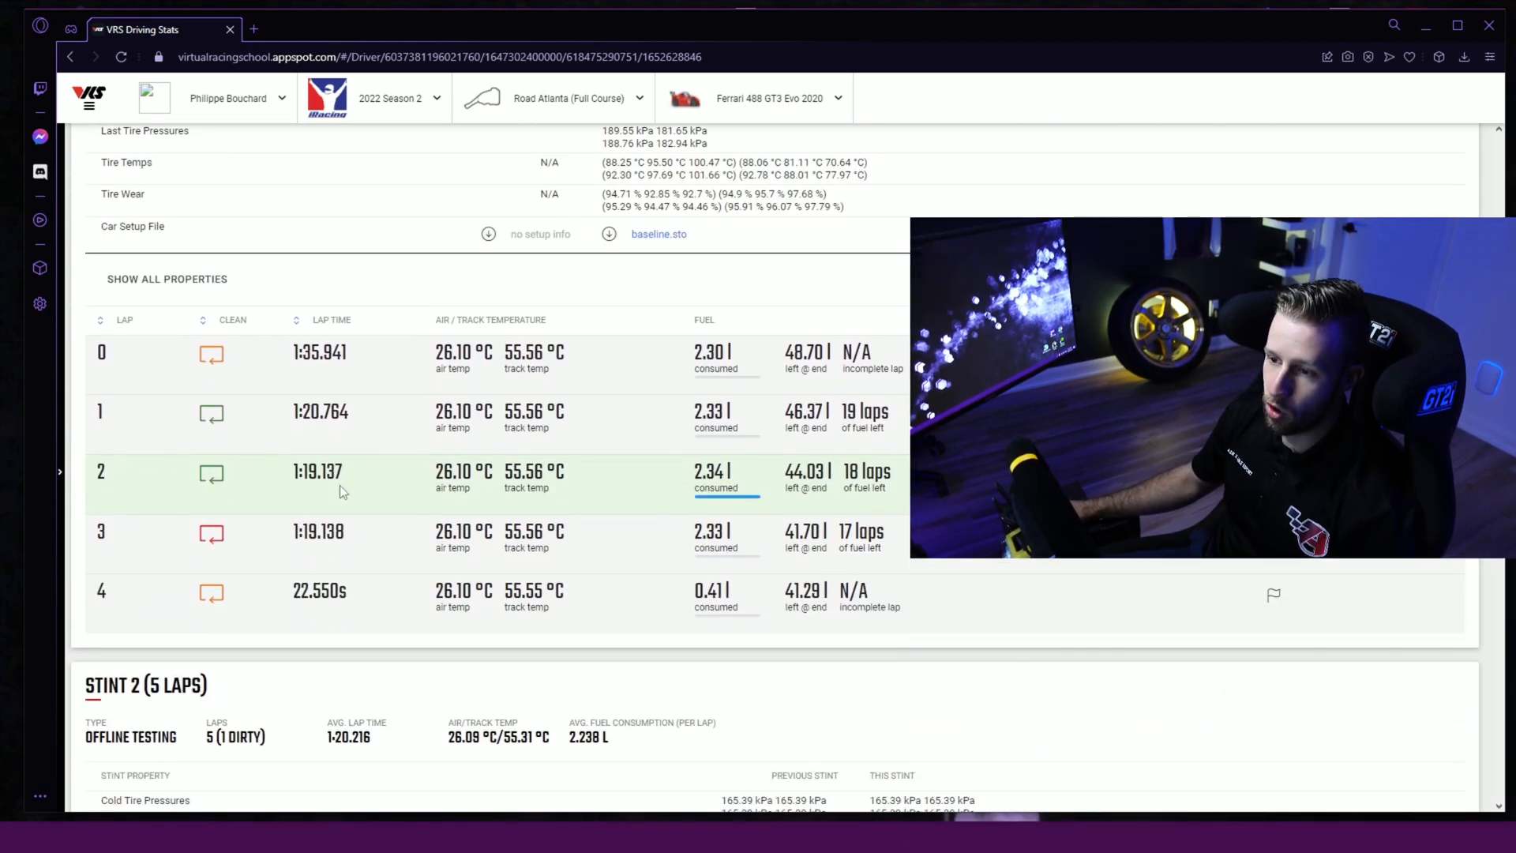
scroll("down", 3)
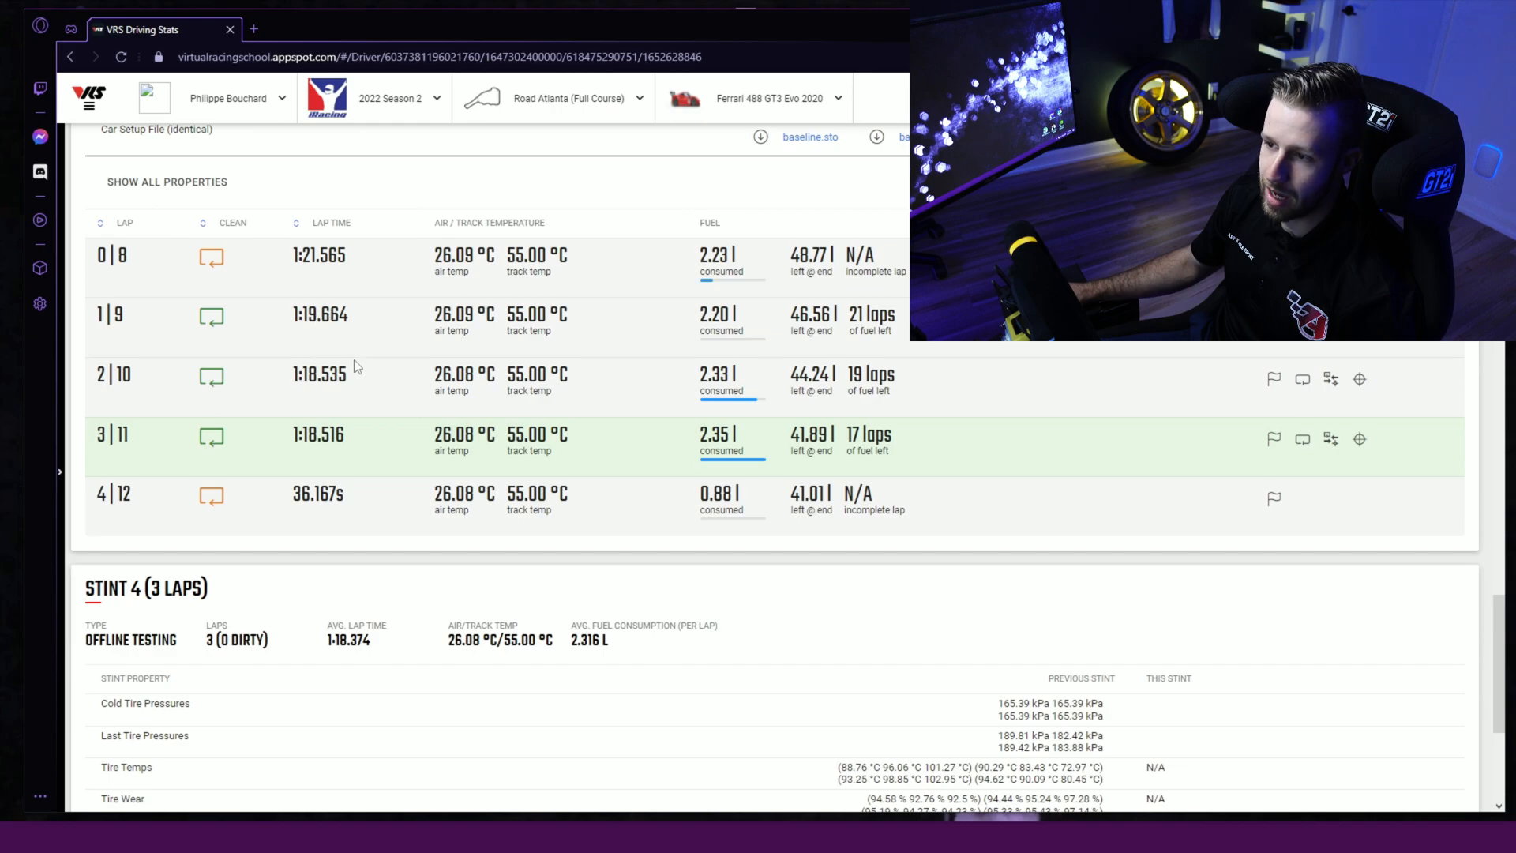
mouse_move(457, 271)
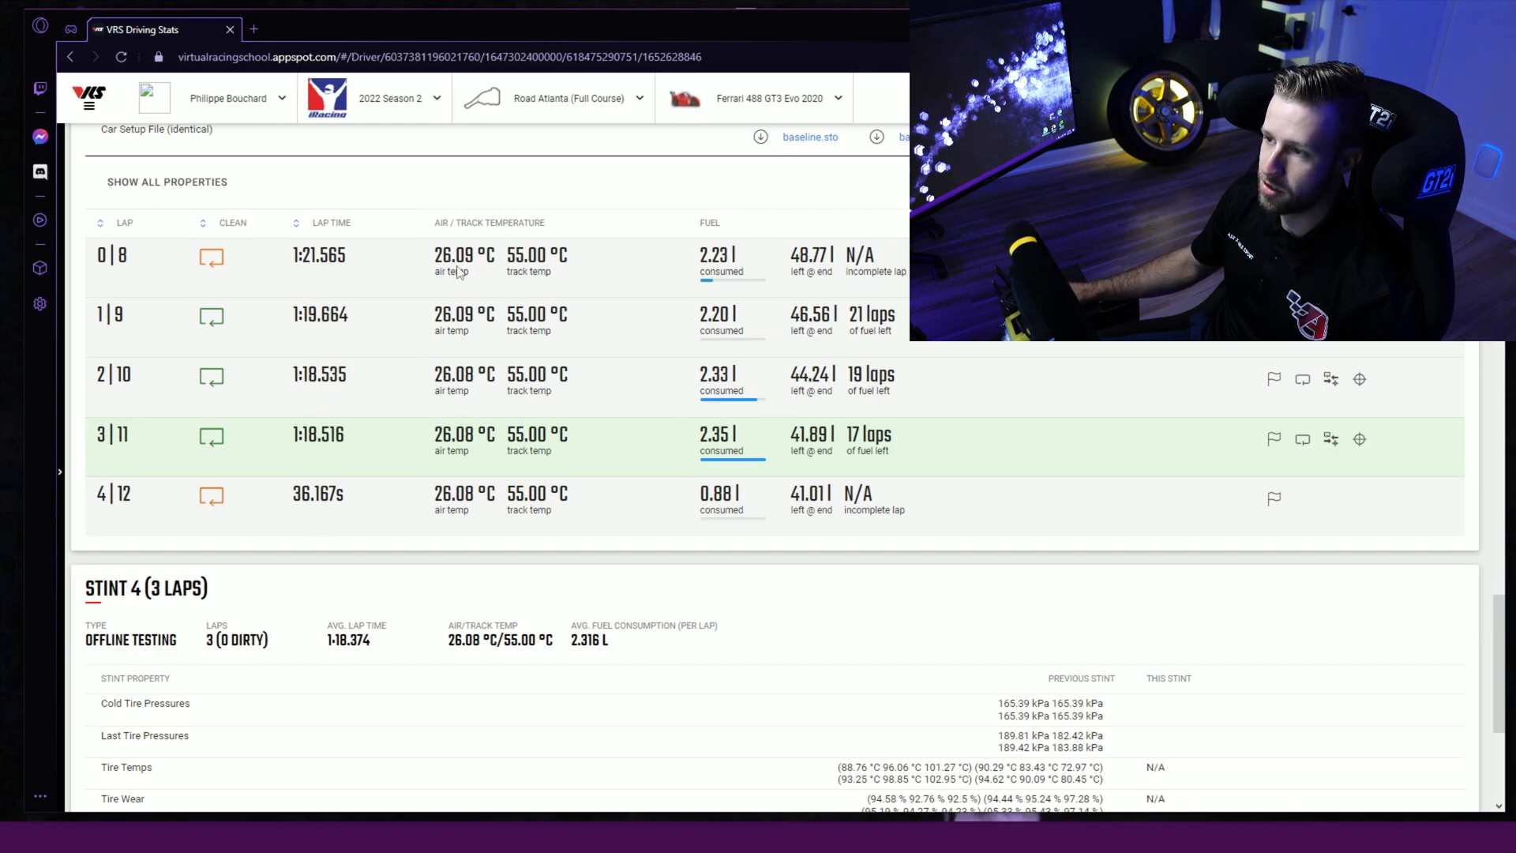
scroll("down", 3)
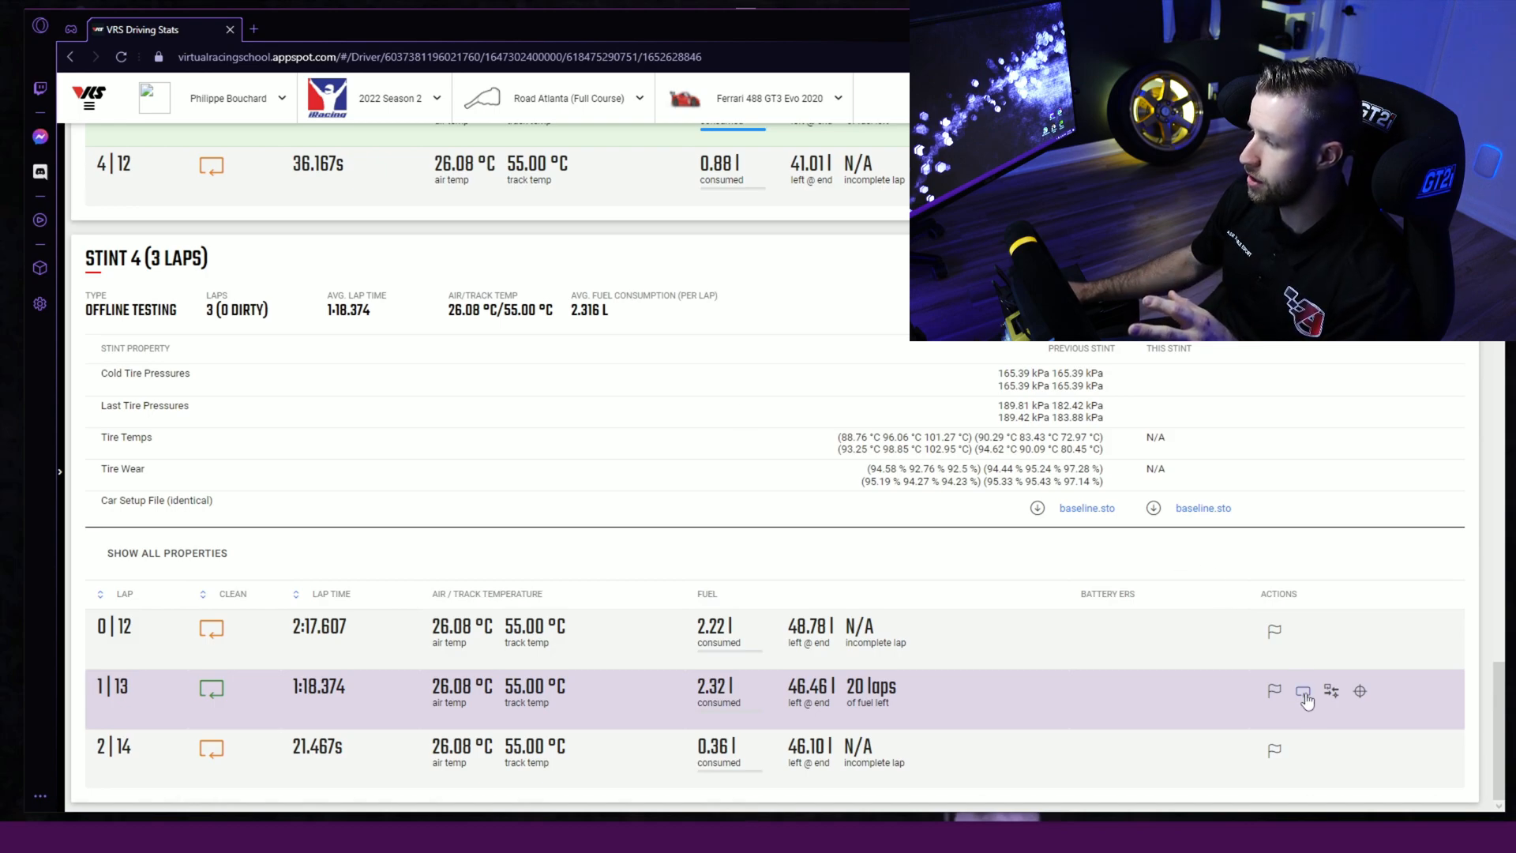
mouse_move(267, 687)
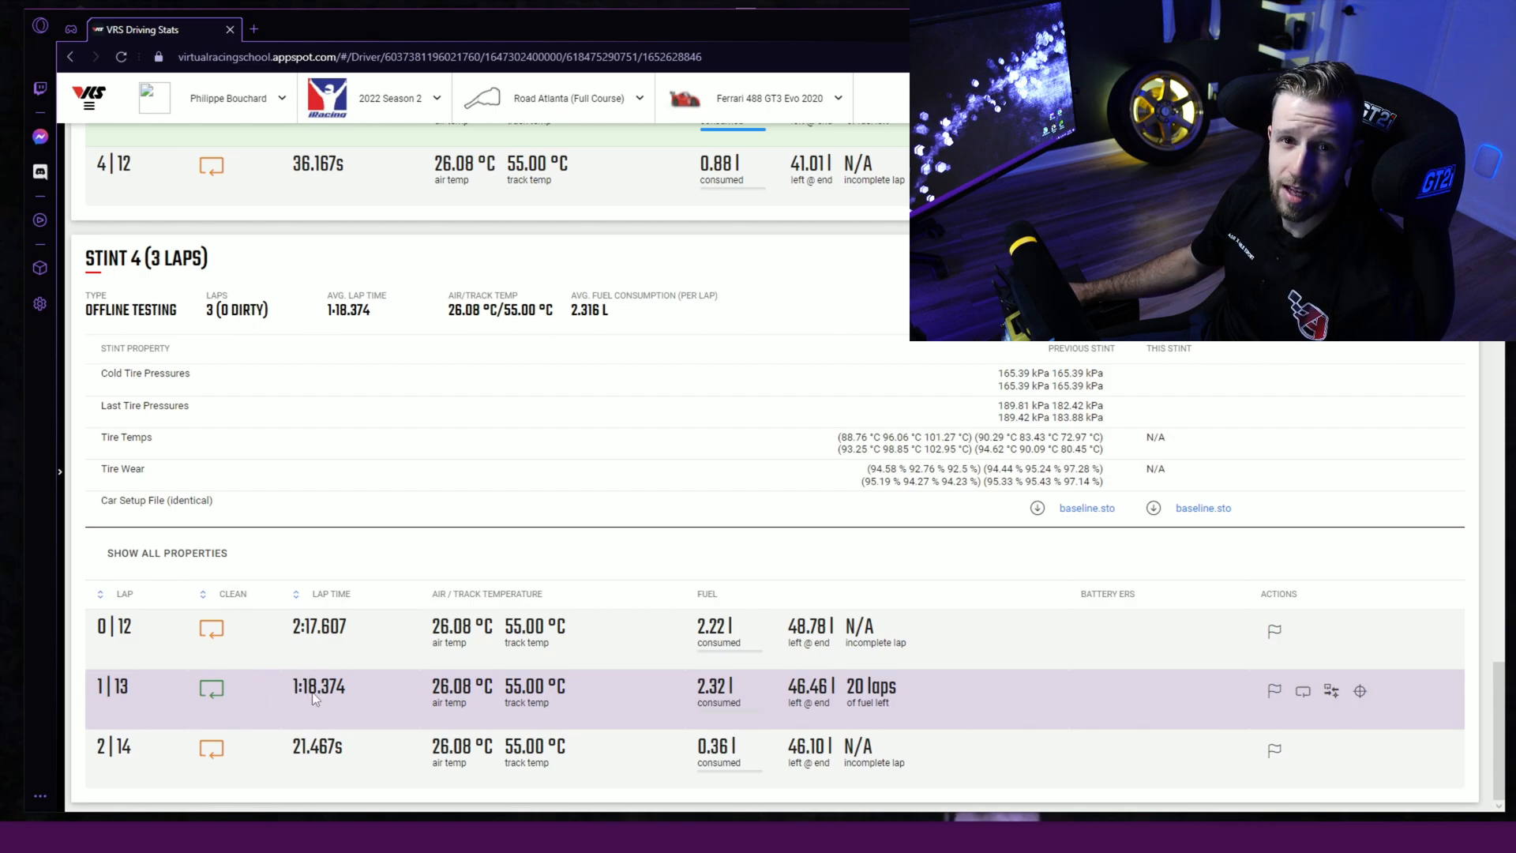
mouse_move(317, 687)
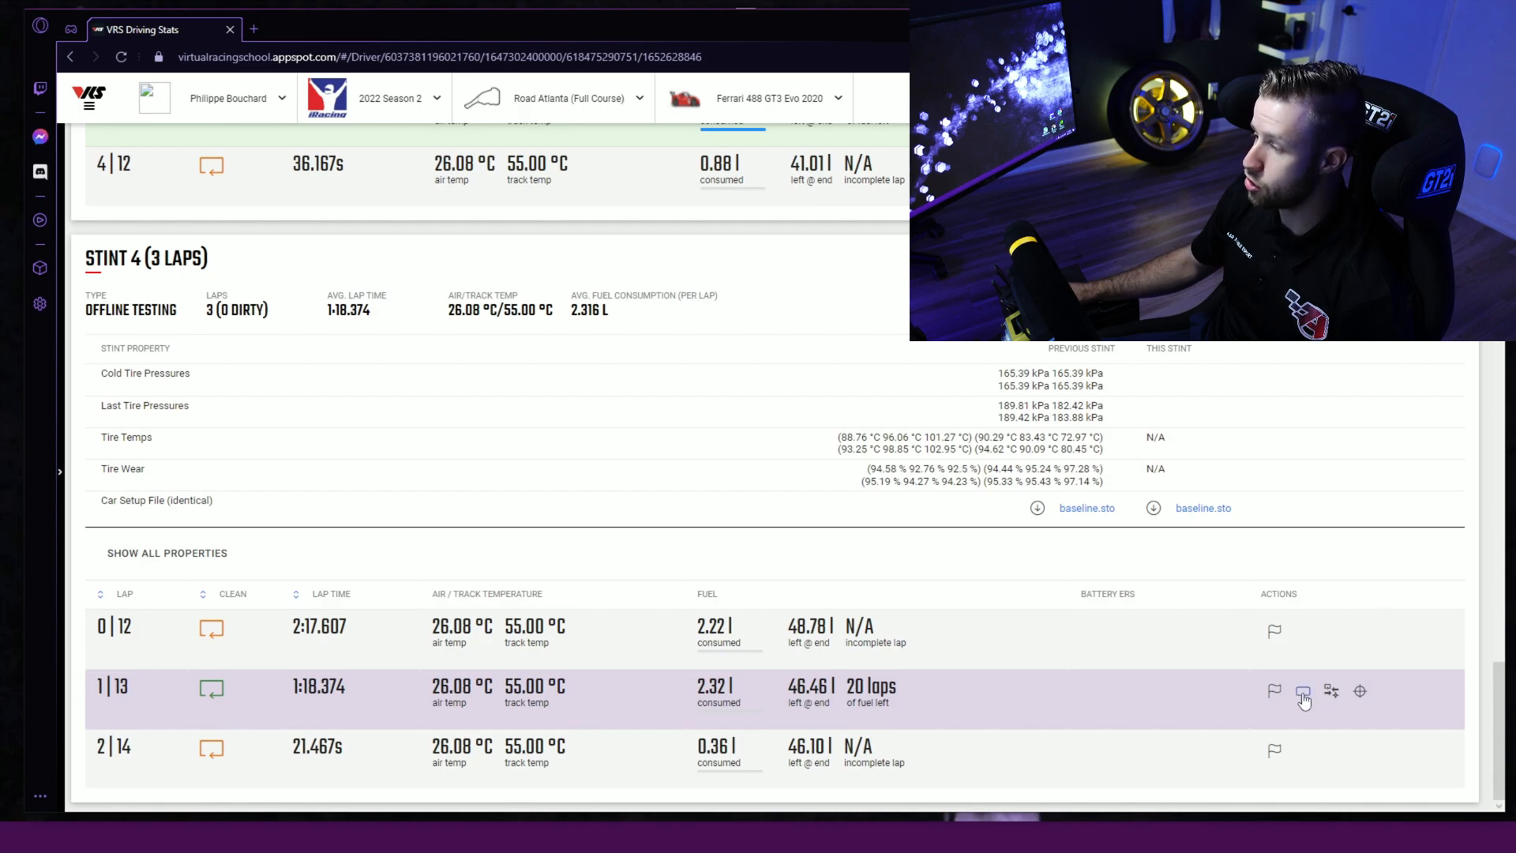
mouse_move(1303, 691)
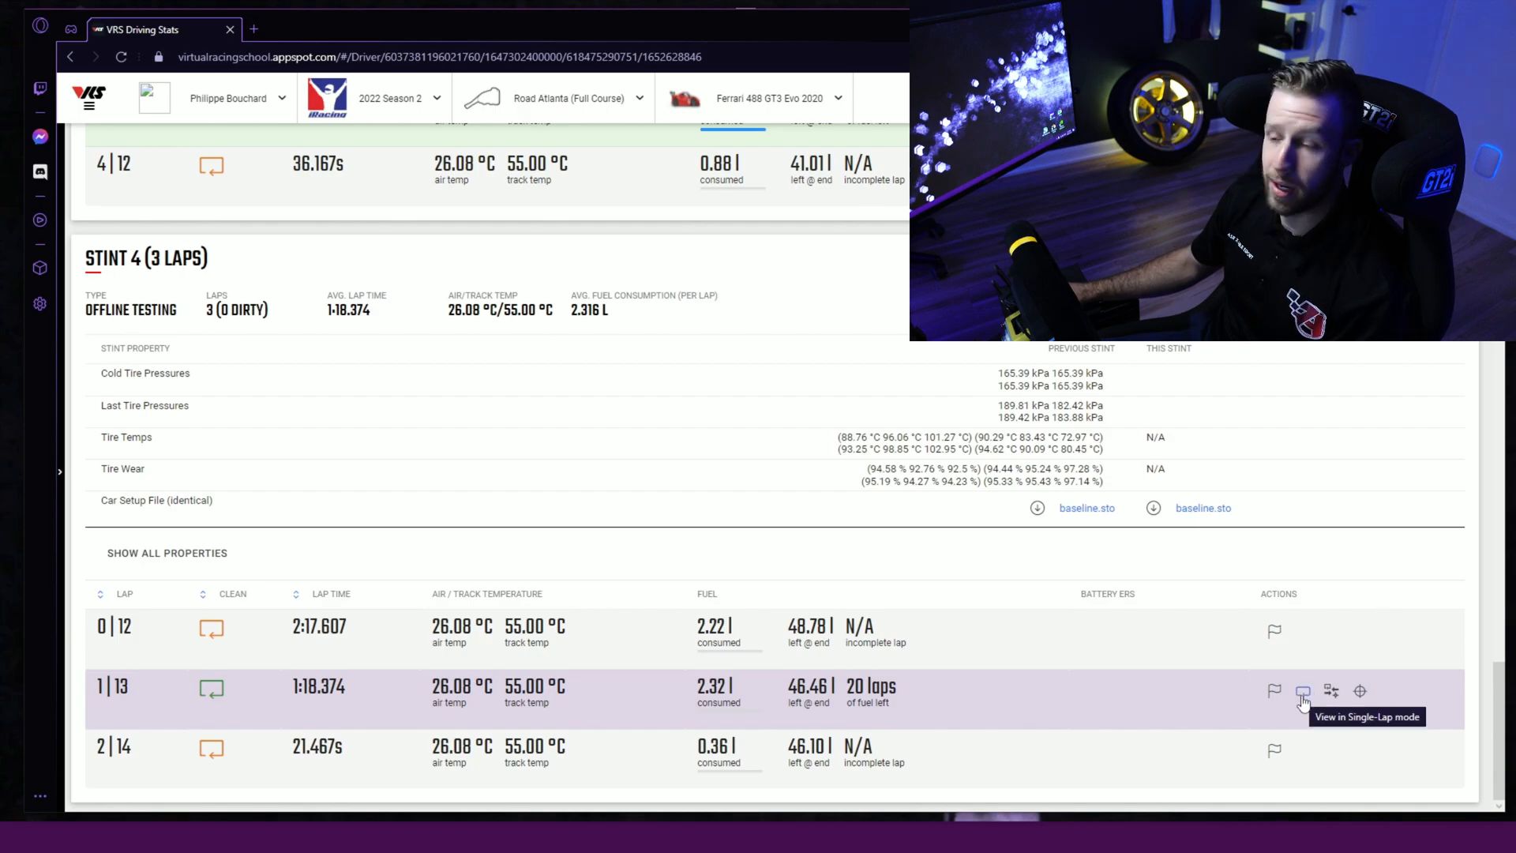
View lap 1|13 (1:18.374) from Stint 4 in single-lap mode in the Driving Analyzer.
left_click(1303, 691)
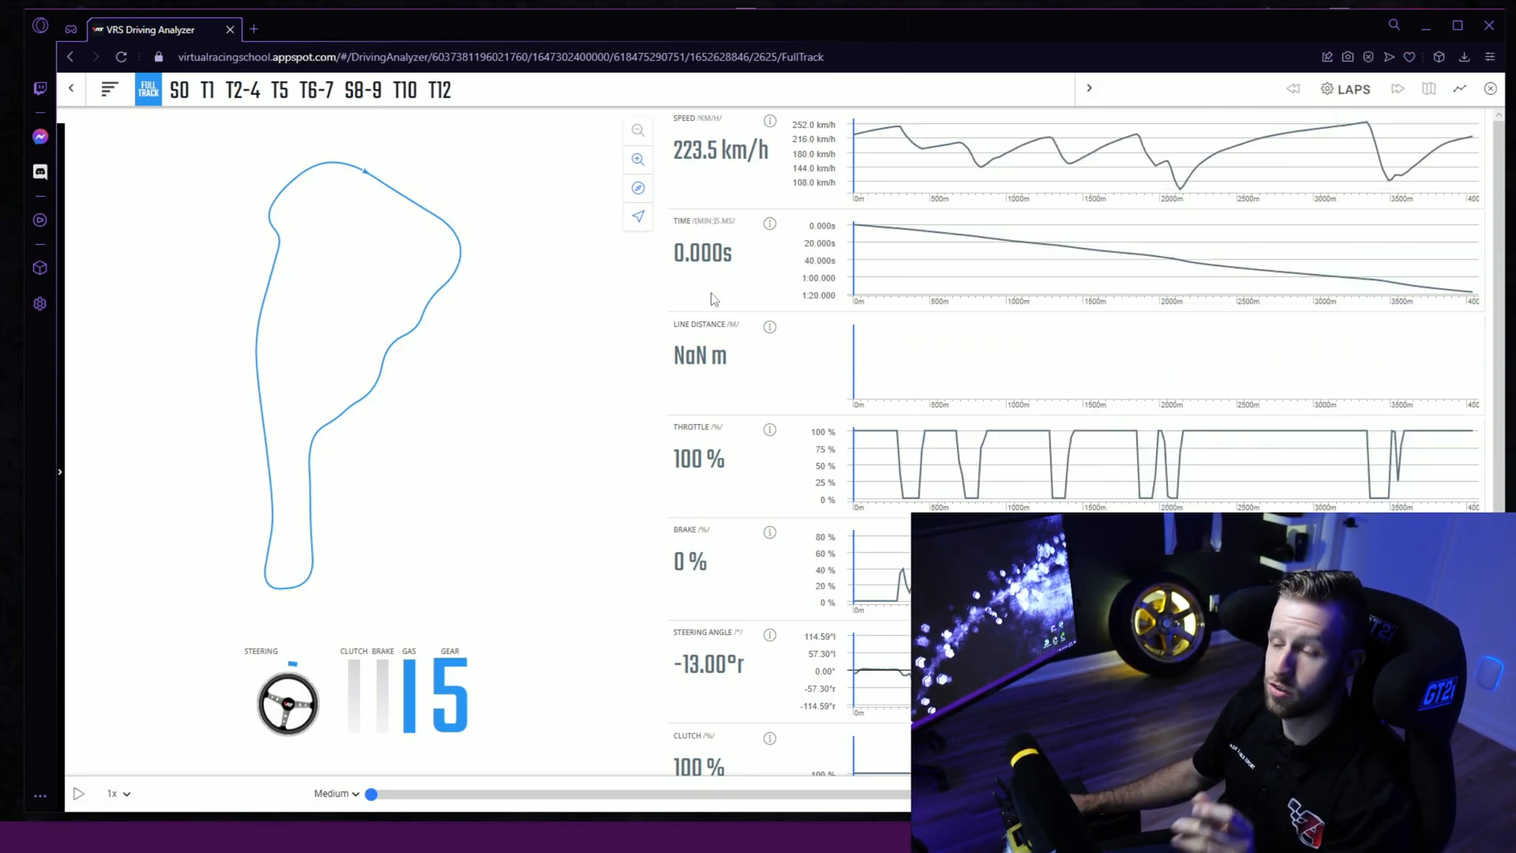
mouse_move(1349, 202)
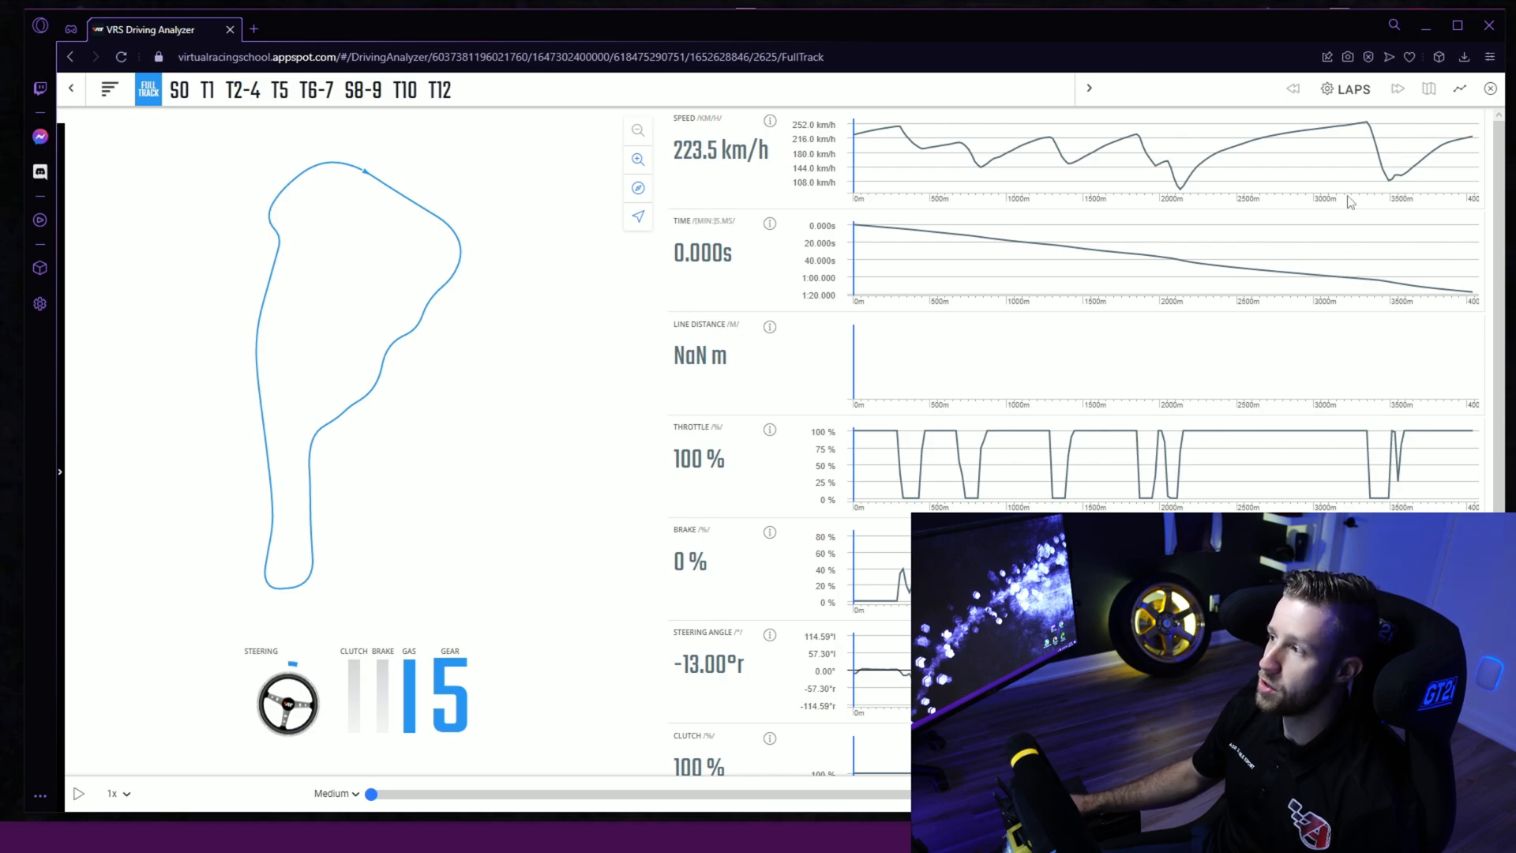
mouse_move(1353, 89)
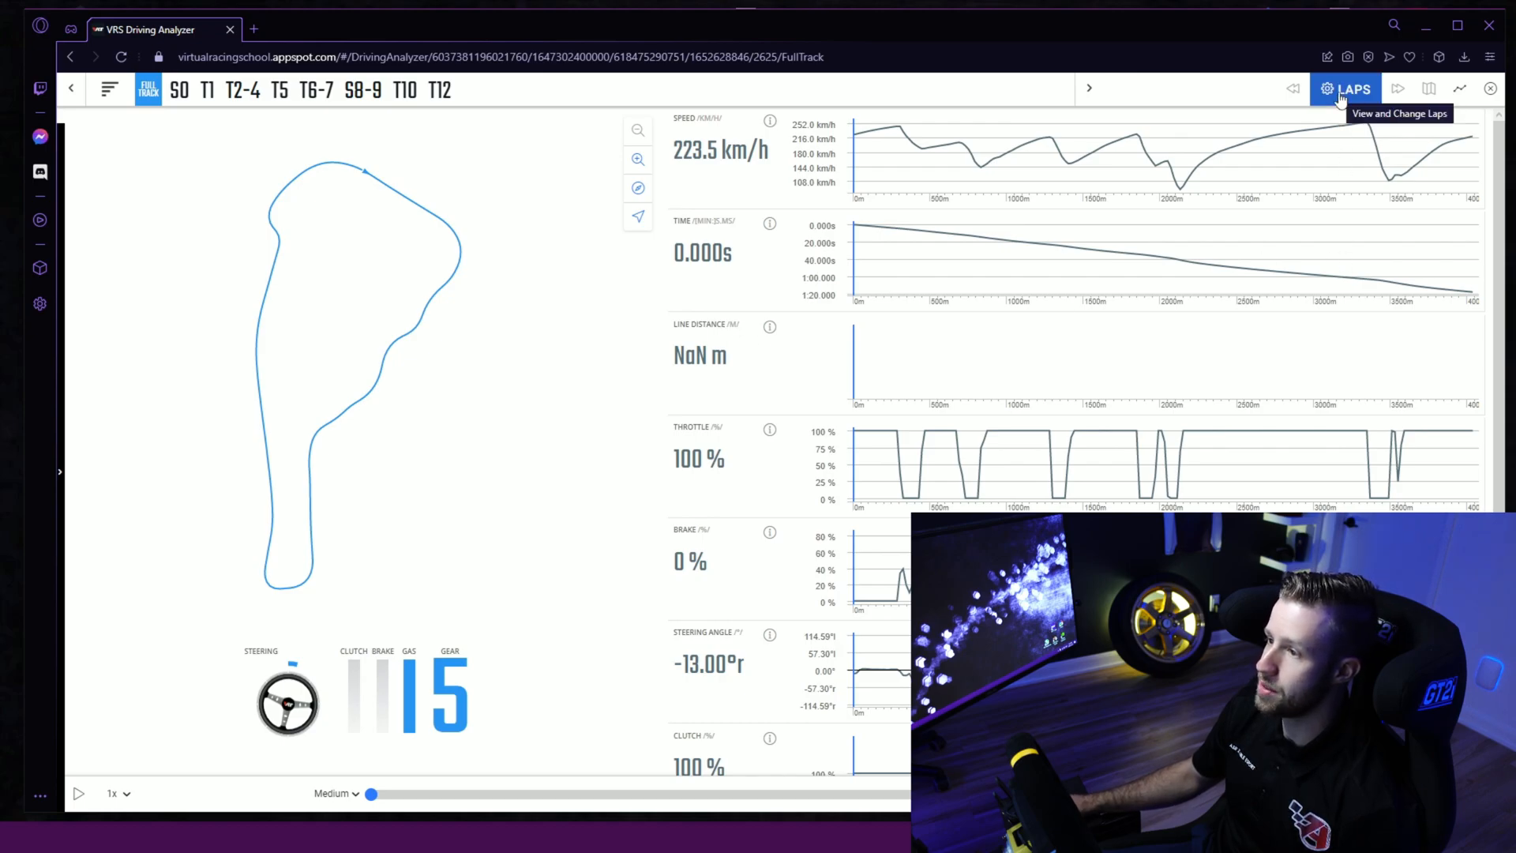
Add a Comparison lap panel next to the 1:18.374 Target lap in the LAPS setup.
left_click(1351, 89)
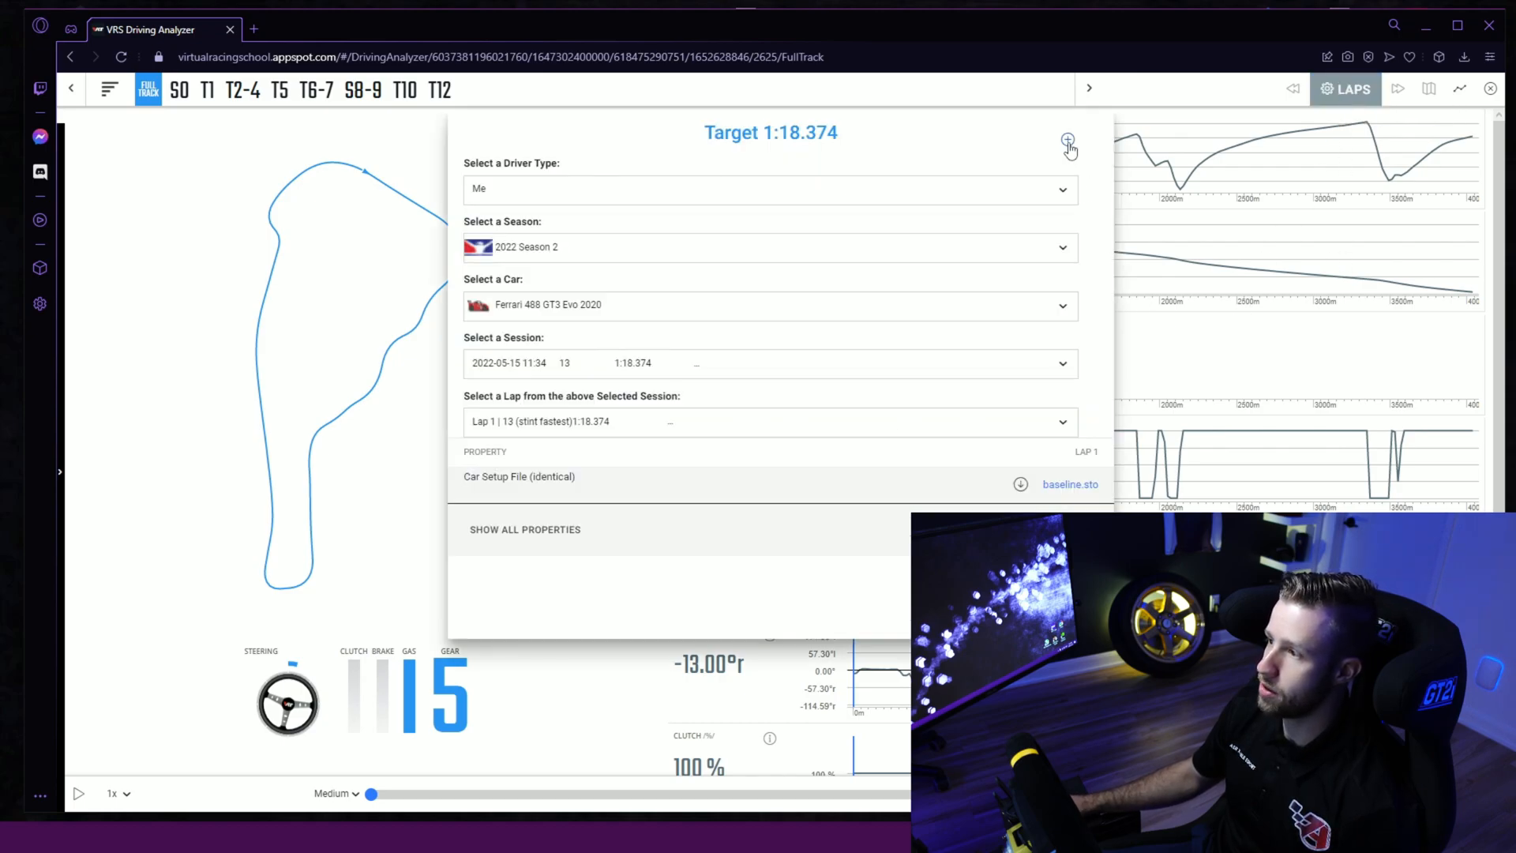
left_click(1067, 142)
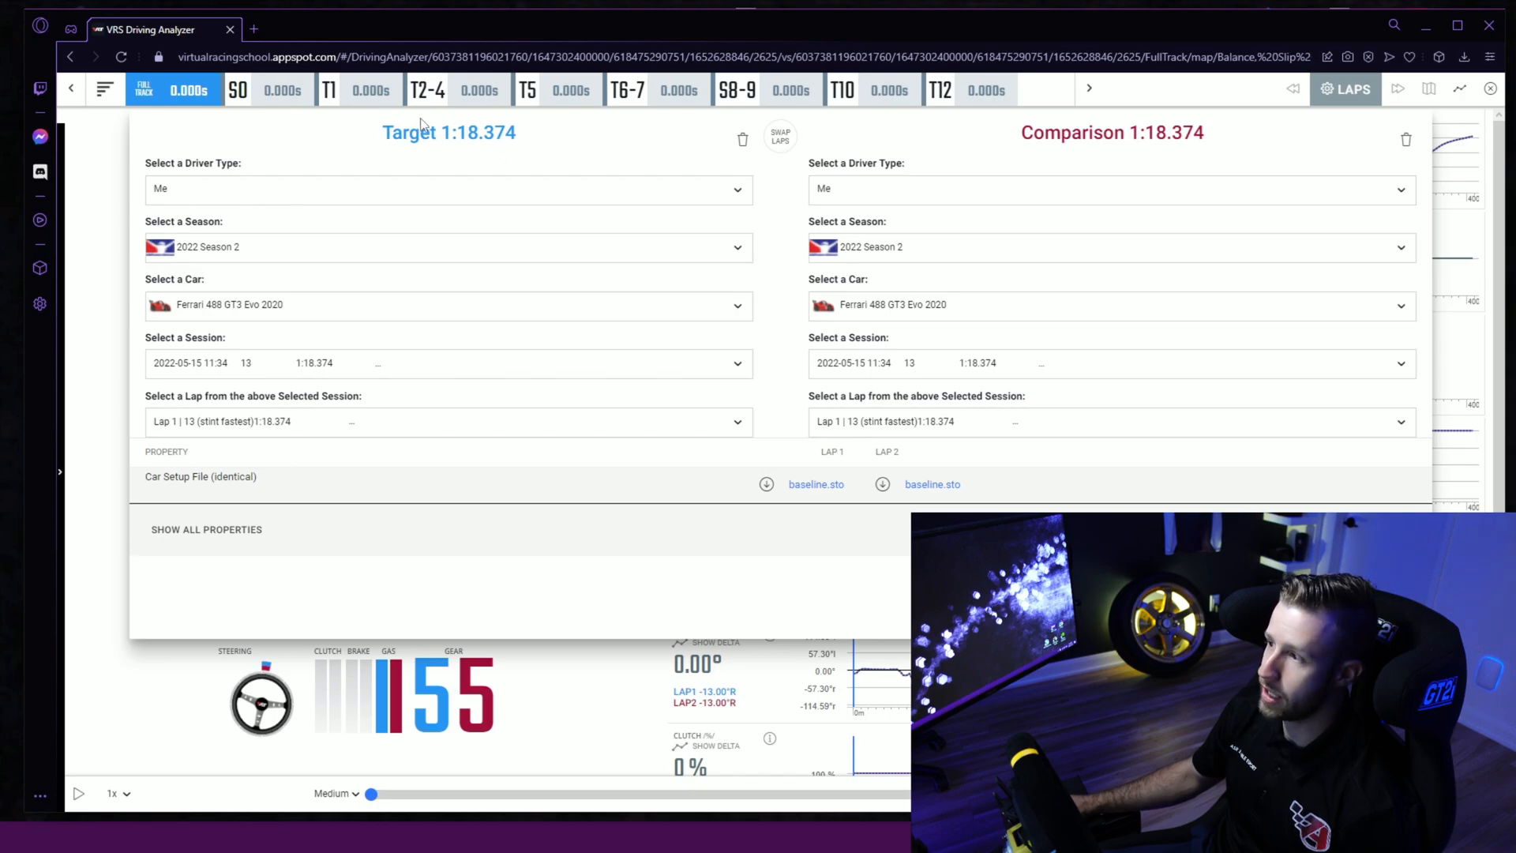
mouse_move(406, 212)
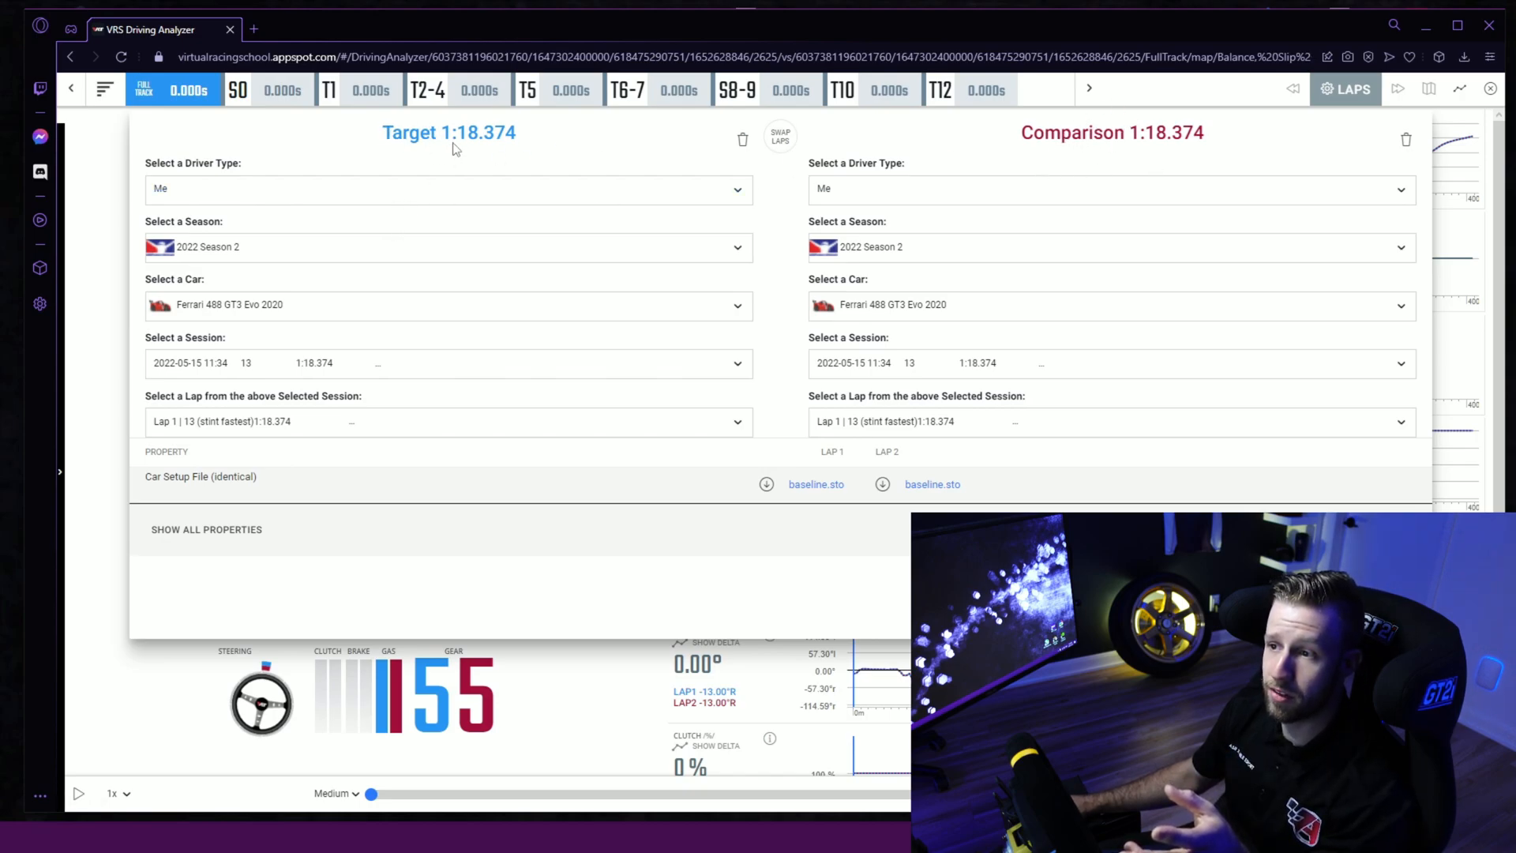
mouse_move(420, 142)
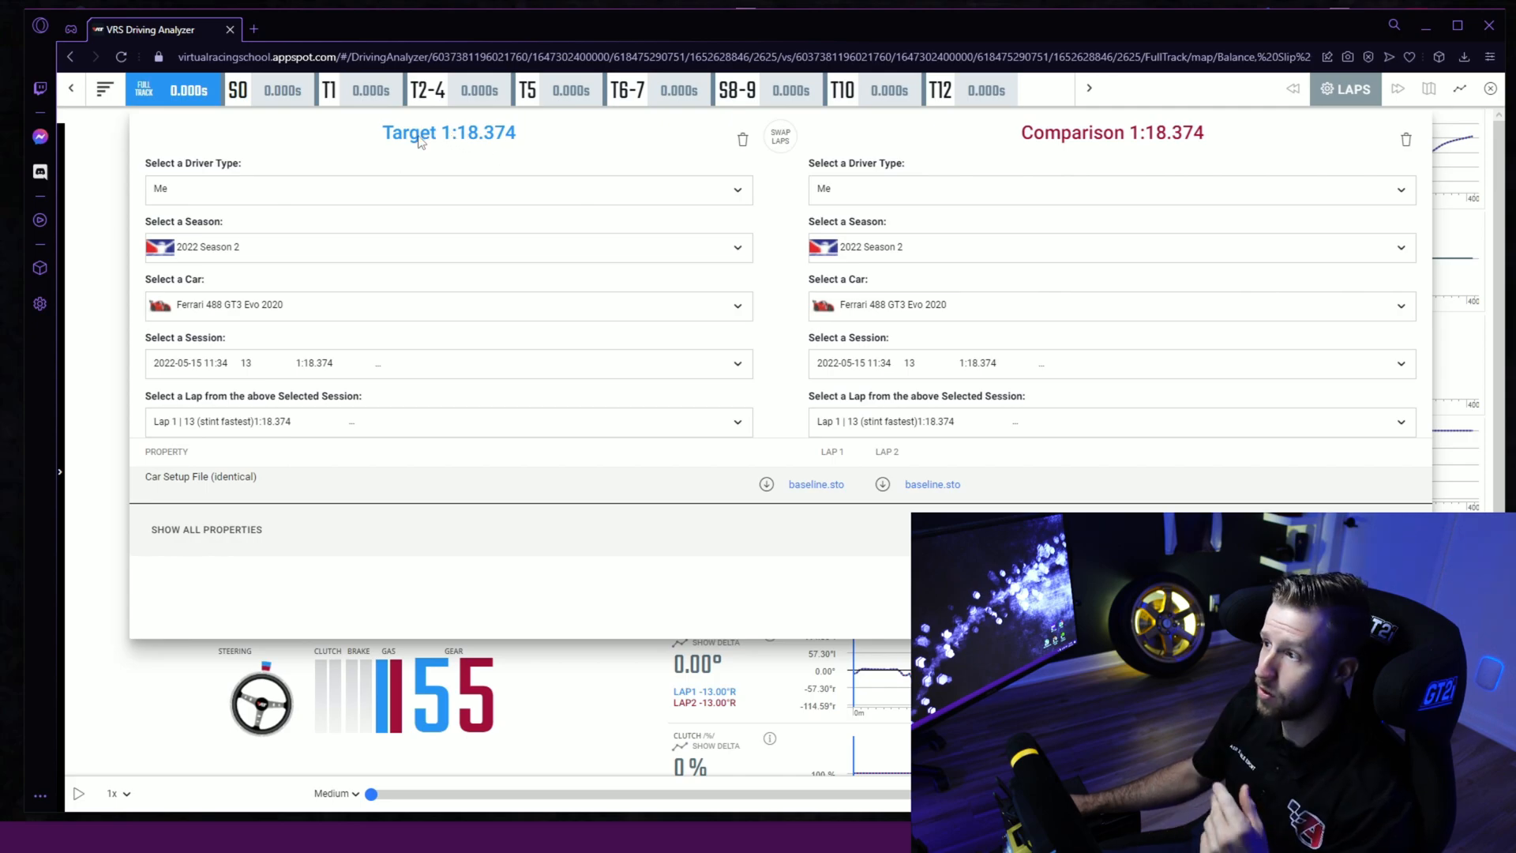
mouse_move(1078, 140)
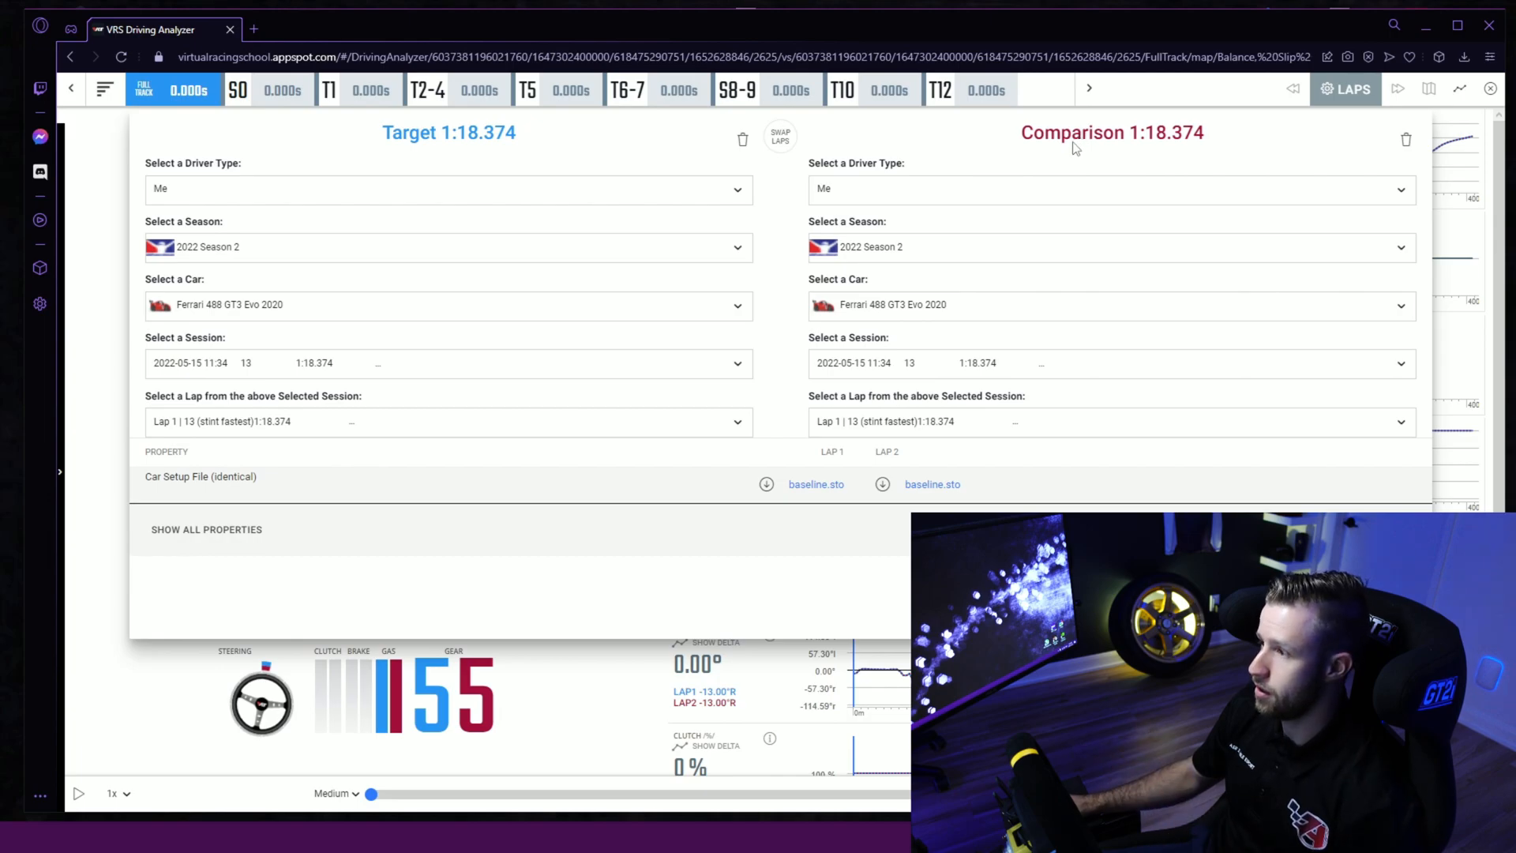
mouse_move(771, 295)
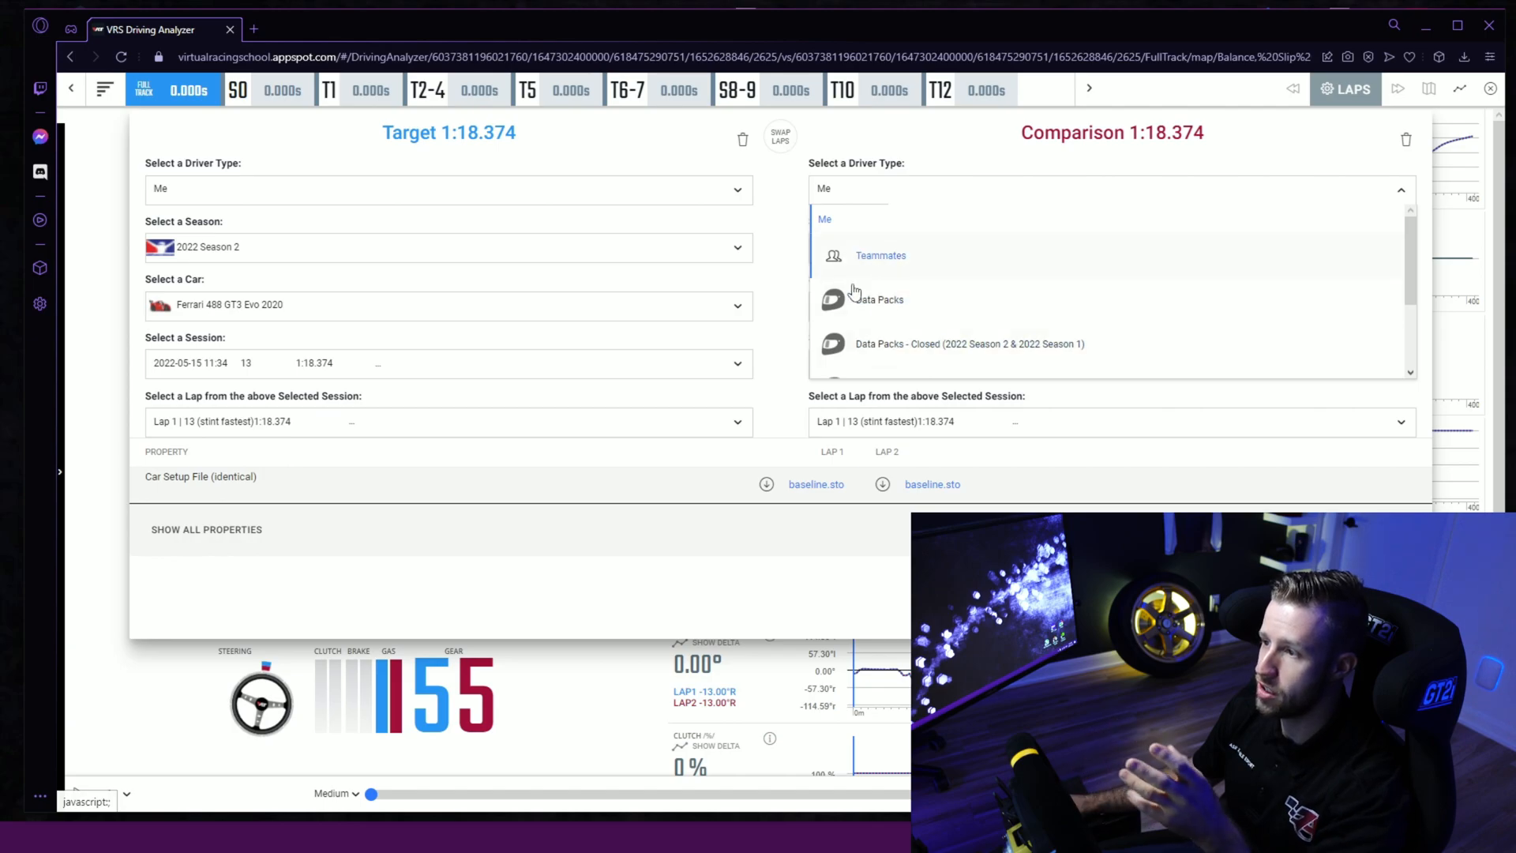
left_click(824, 218)
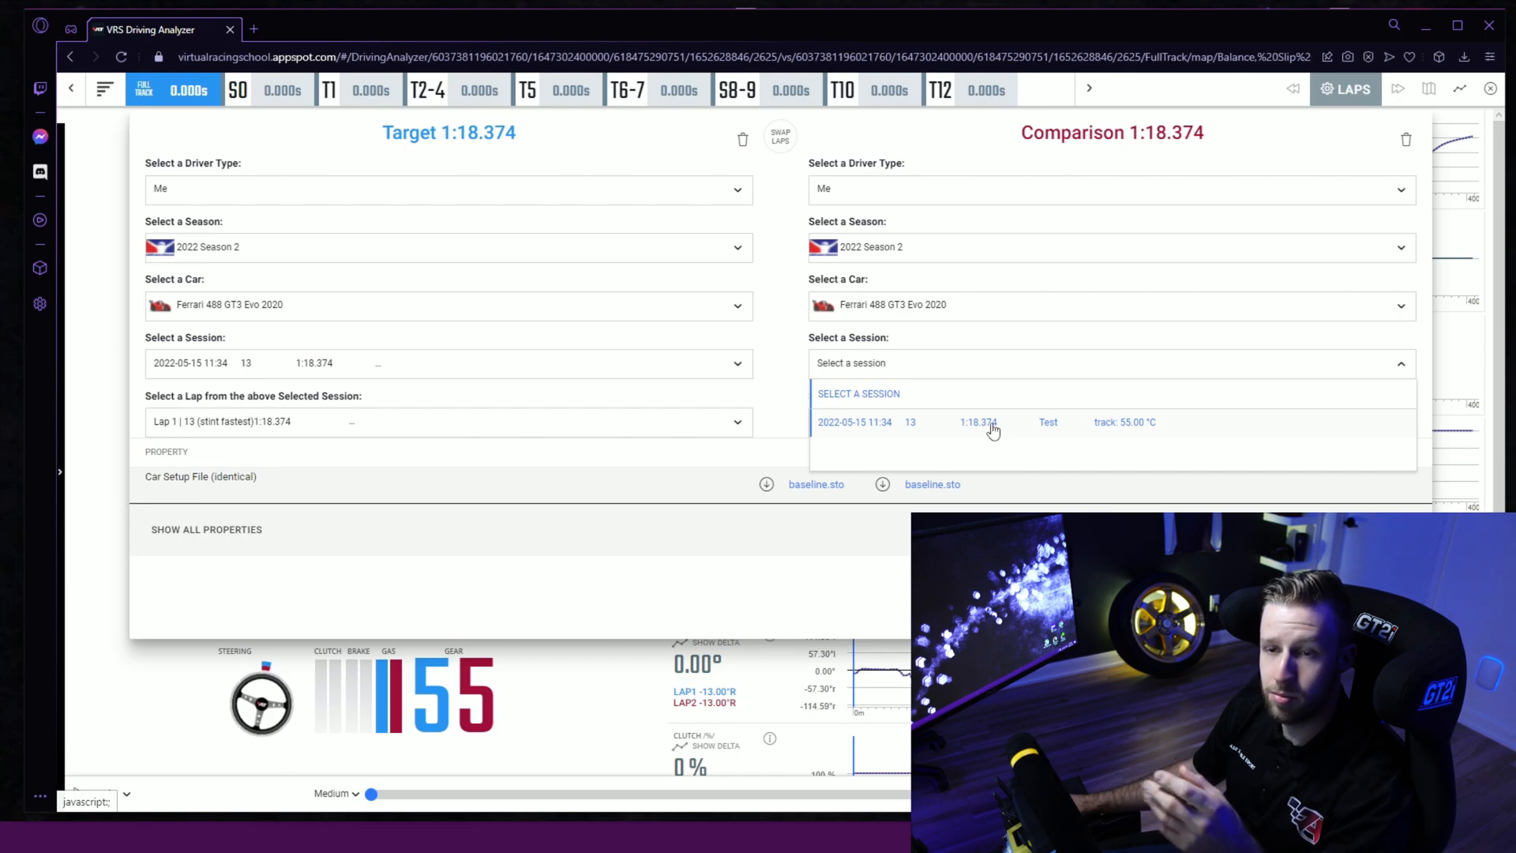
mouse_move(989, 432)
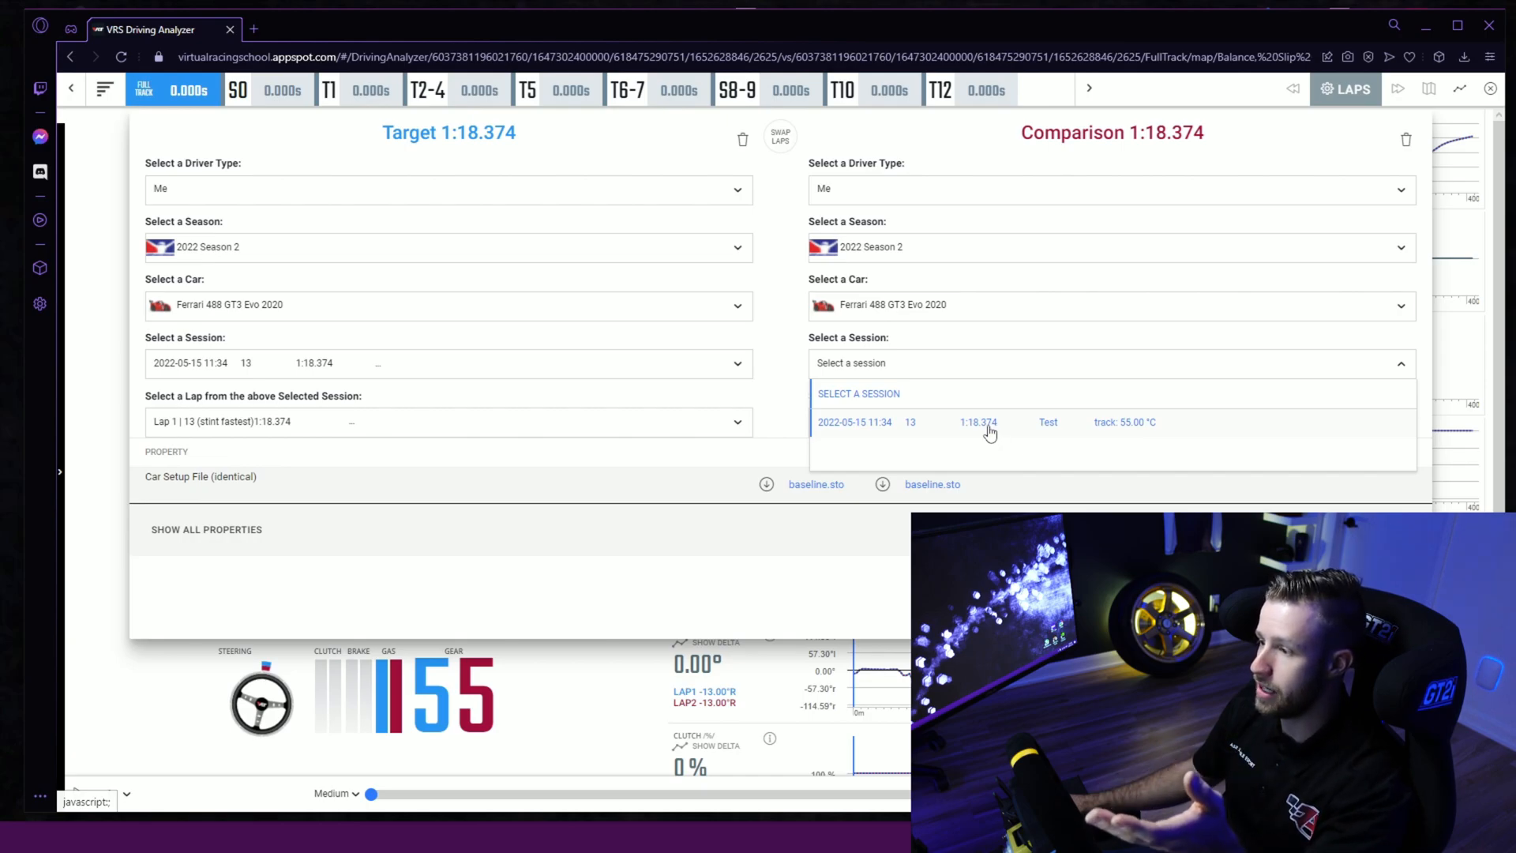
left_click(978, 422)
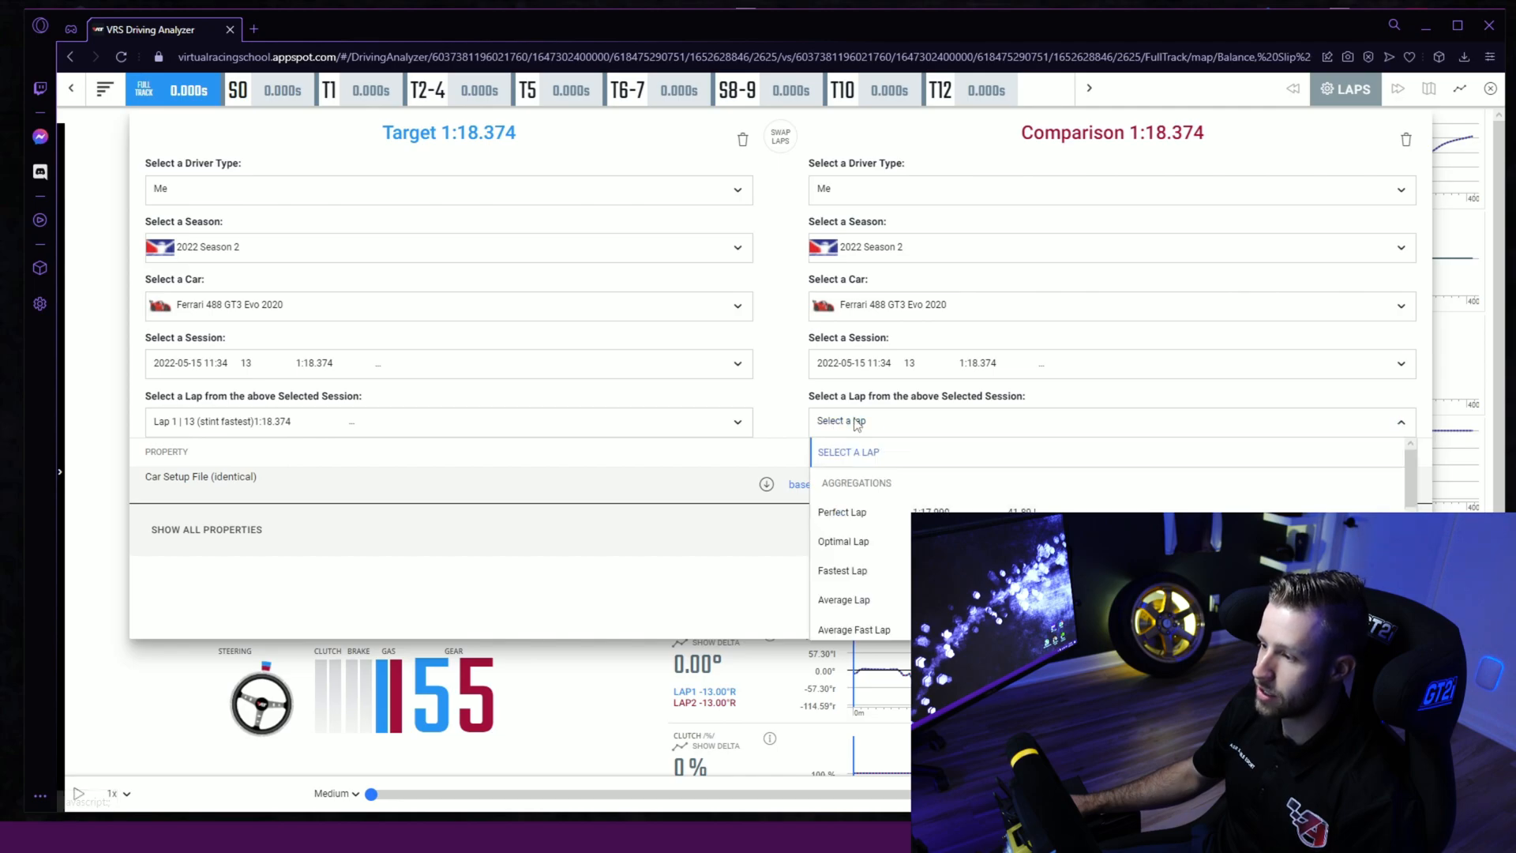
mouse_move(841, 570)
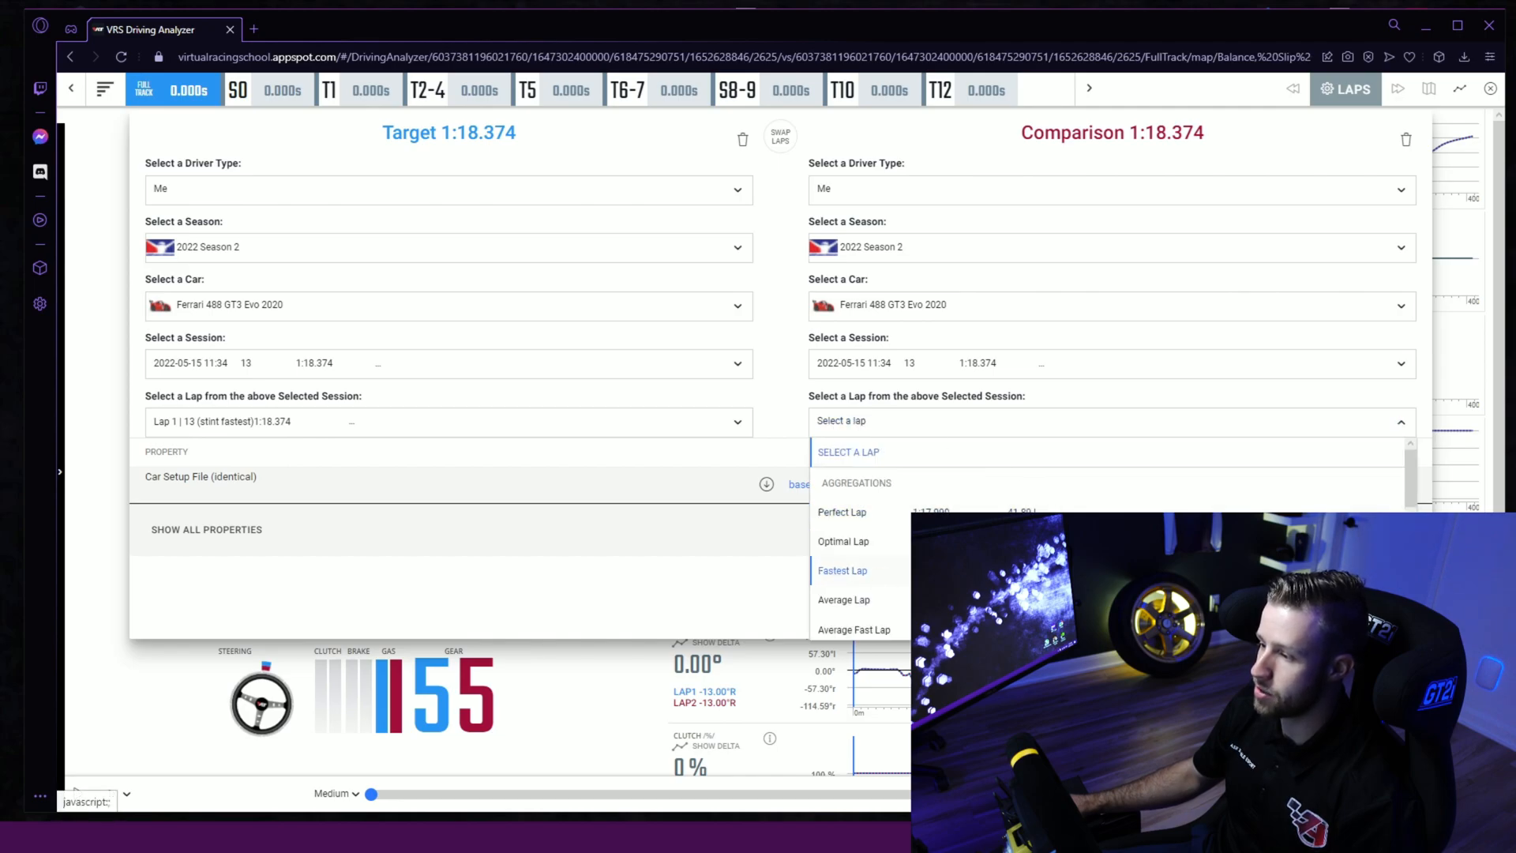
left_click(841, 570)
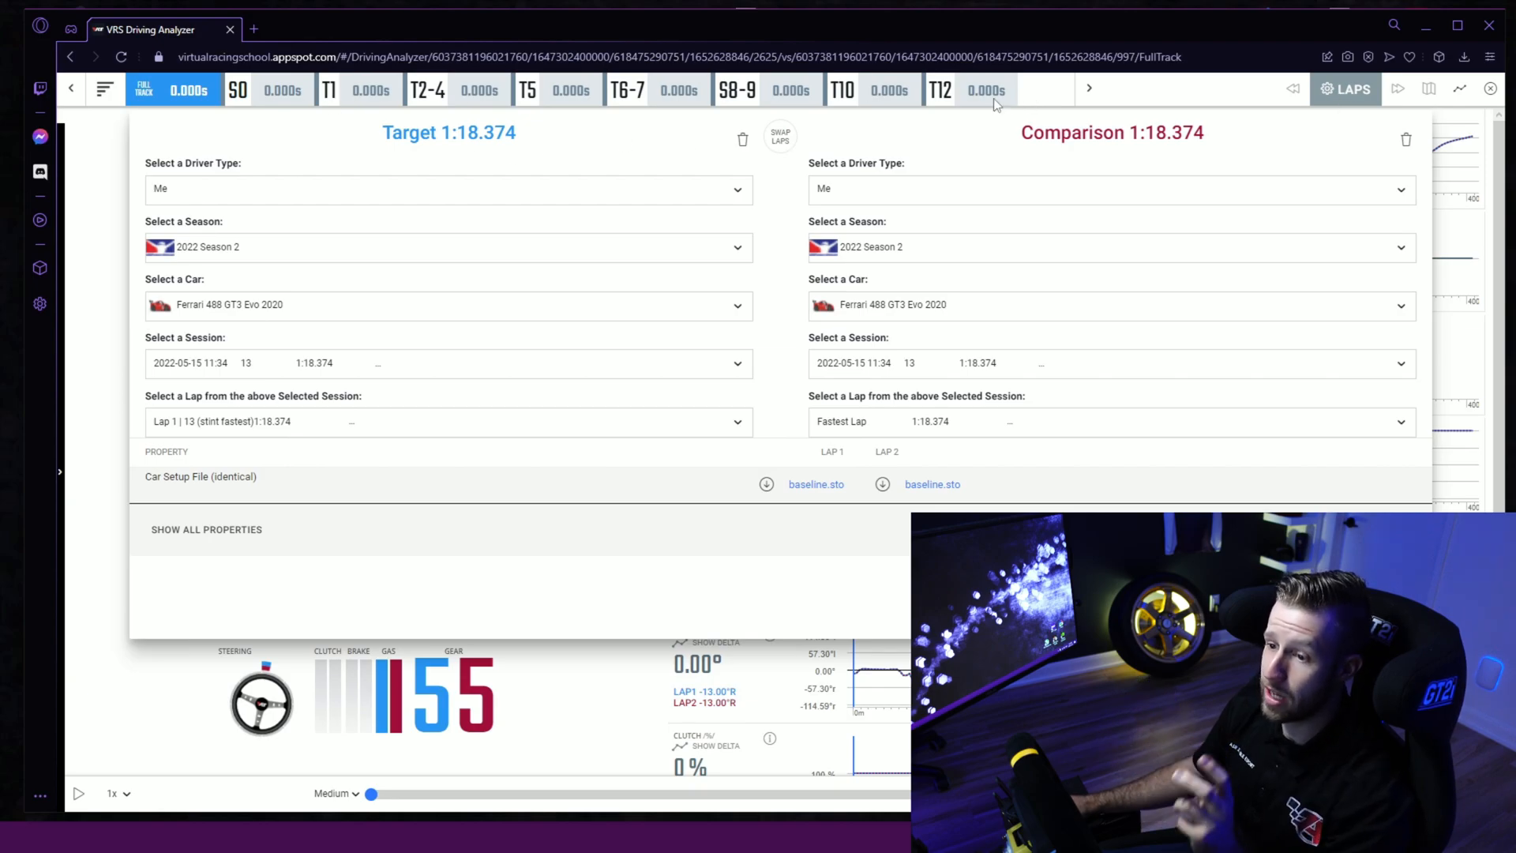
Return to the analyzer view with both laps overlaid and sector time deltas shown.
left_click(447, 421)
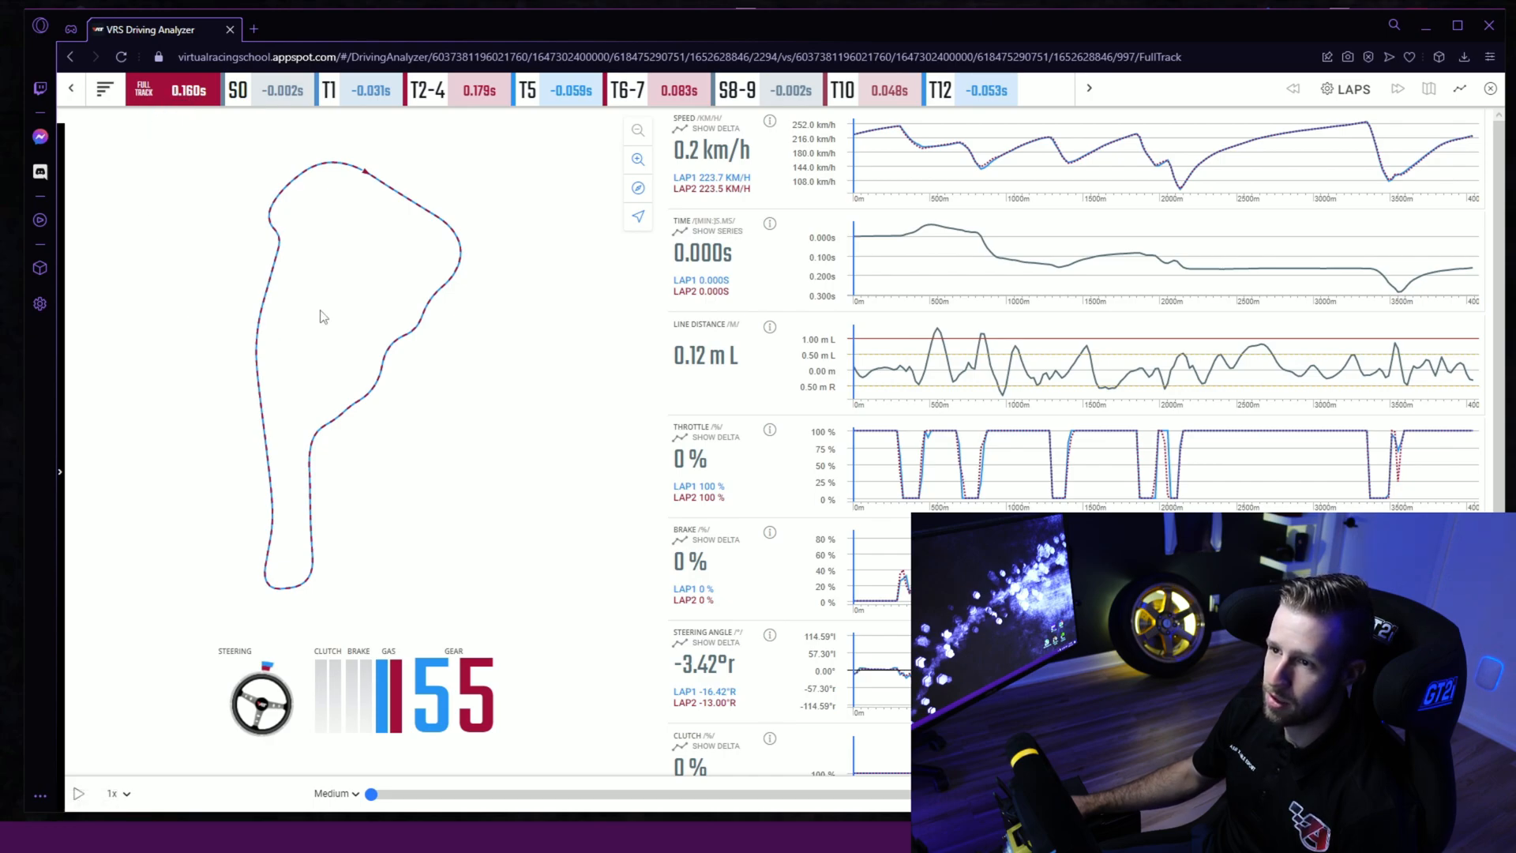
Zoom the comparison to sector T1, check T2-4, and settle back on T1's traces.
left_click(329, 89)
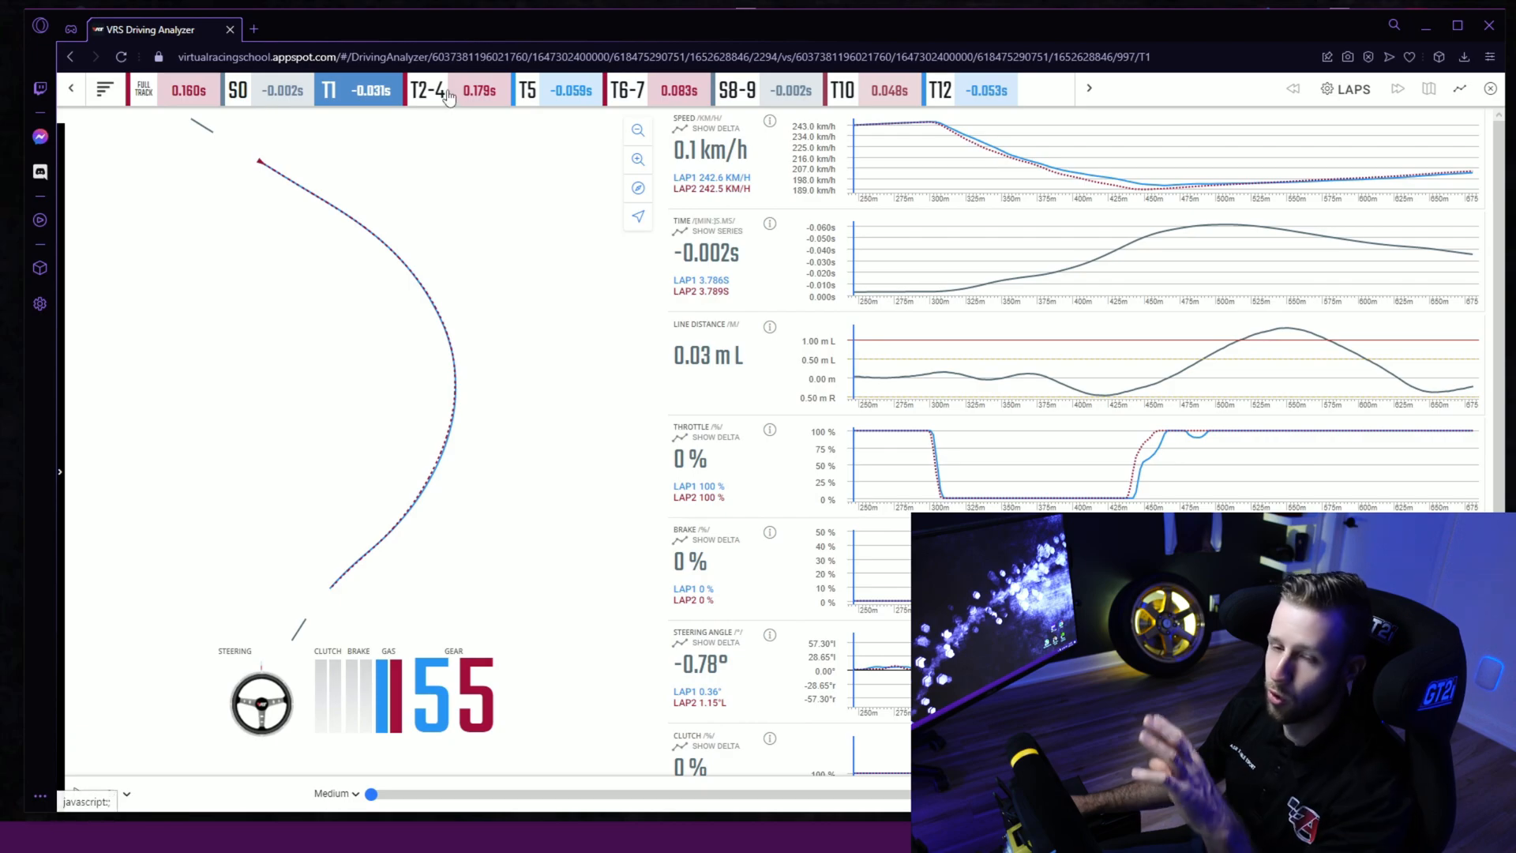
left_click(428, 89)
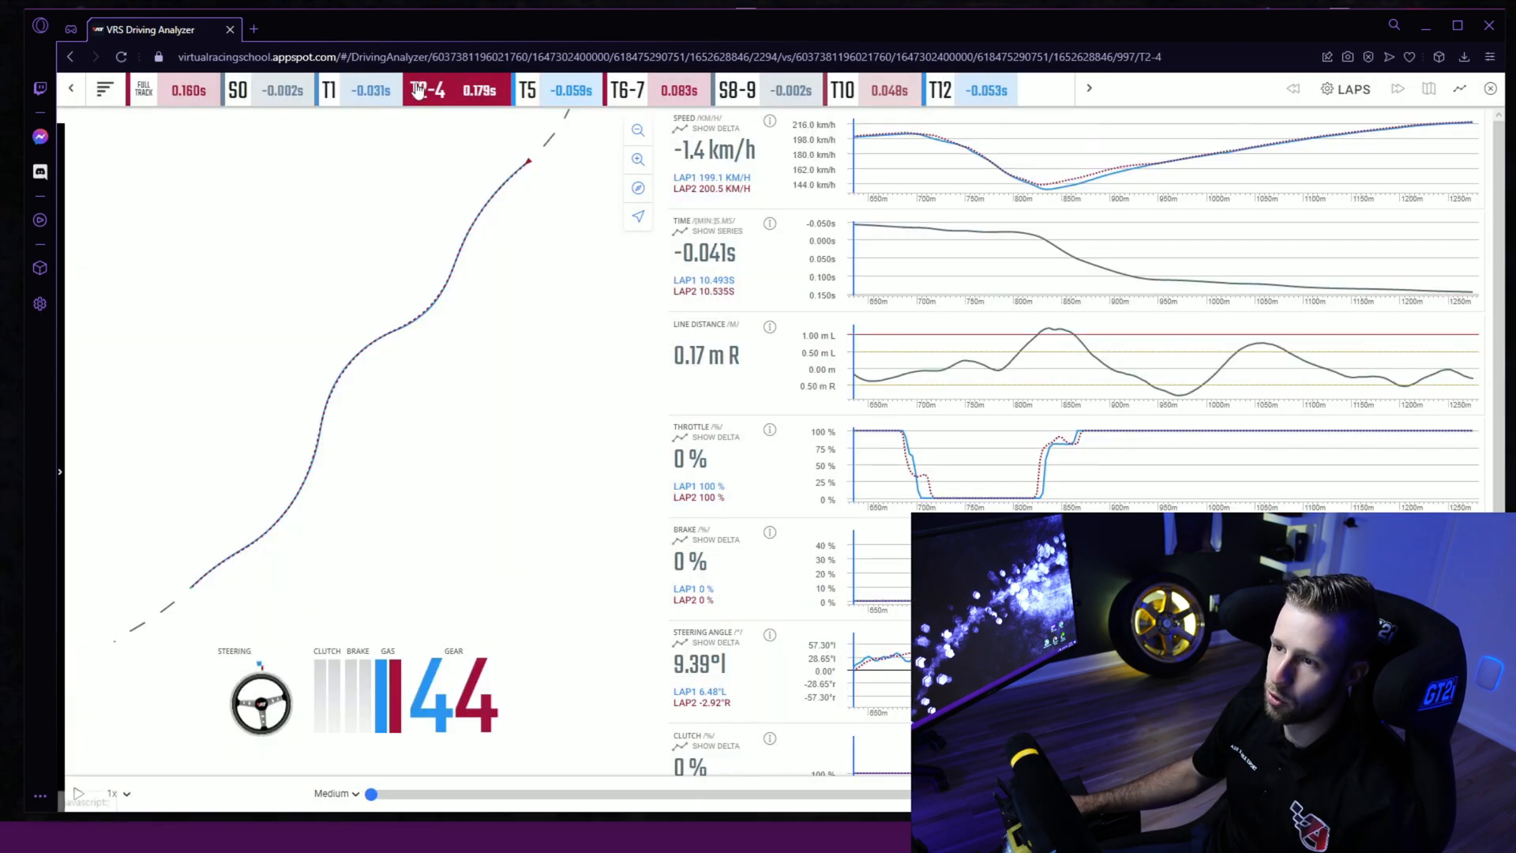
left_click(329, 89)
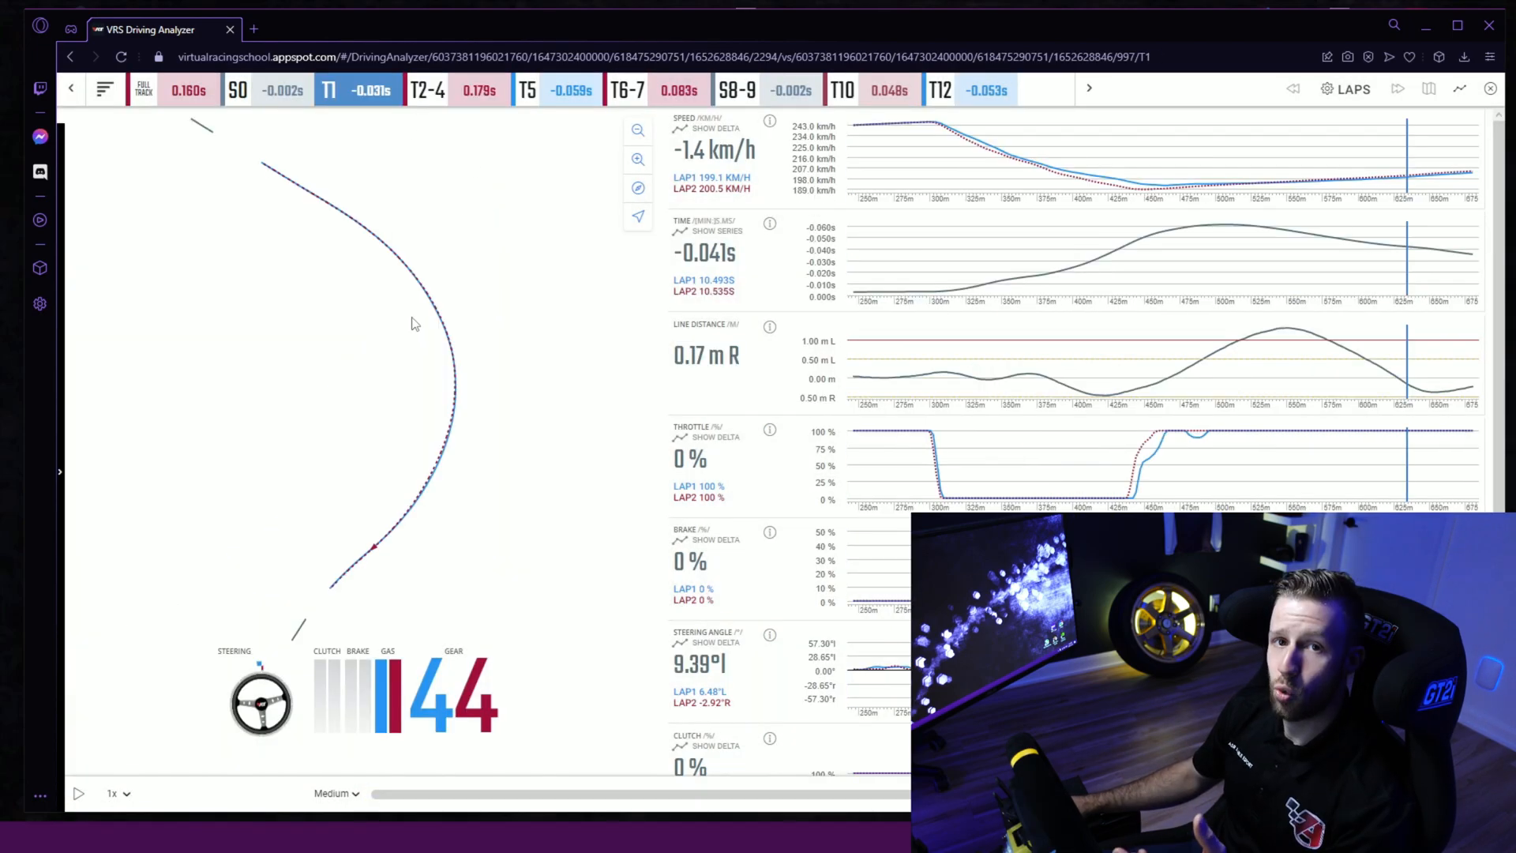